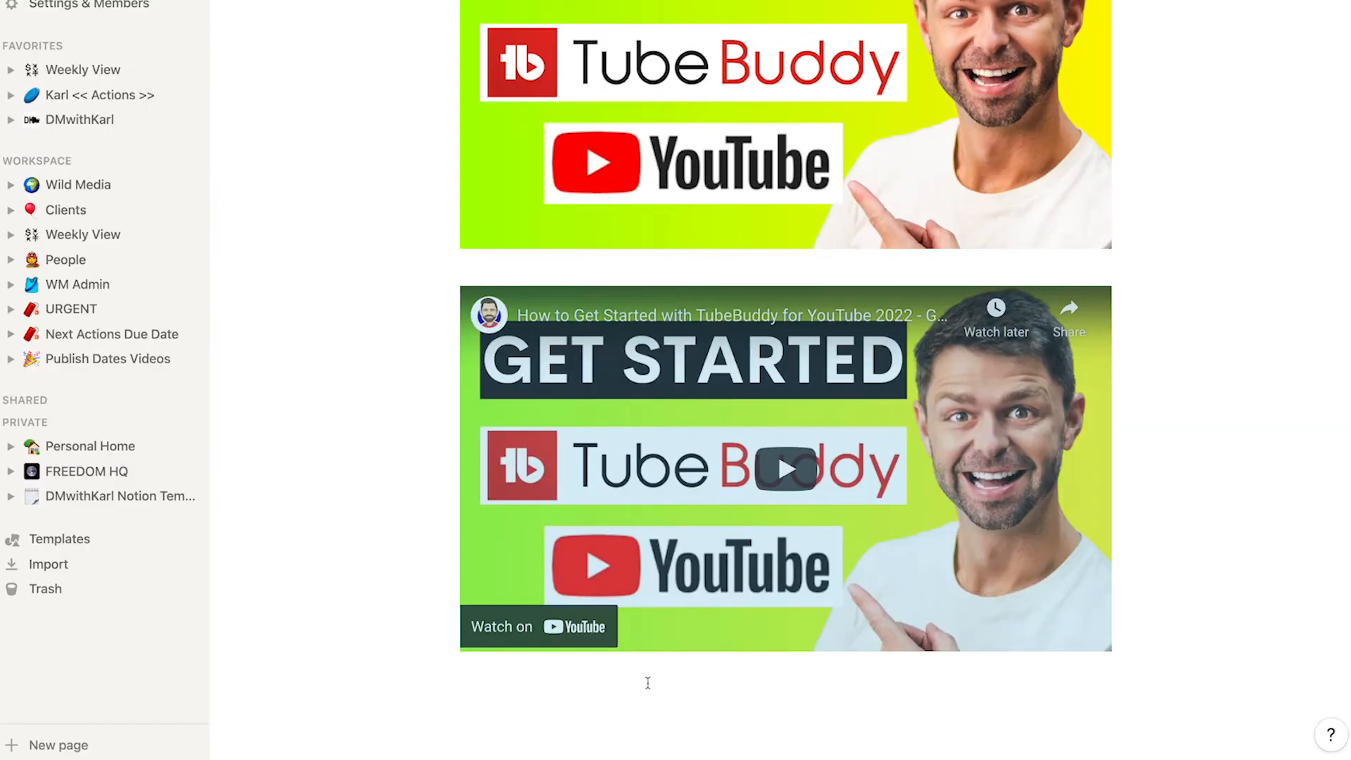
mouse_move(729, 456)
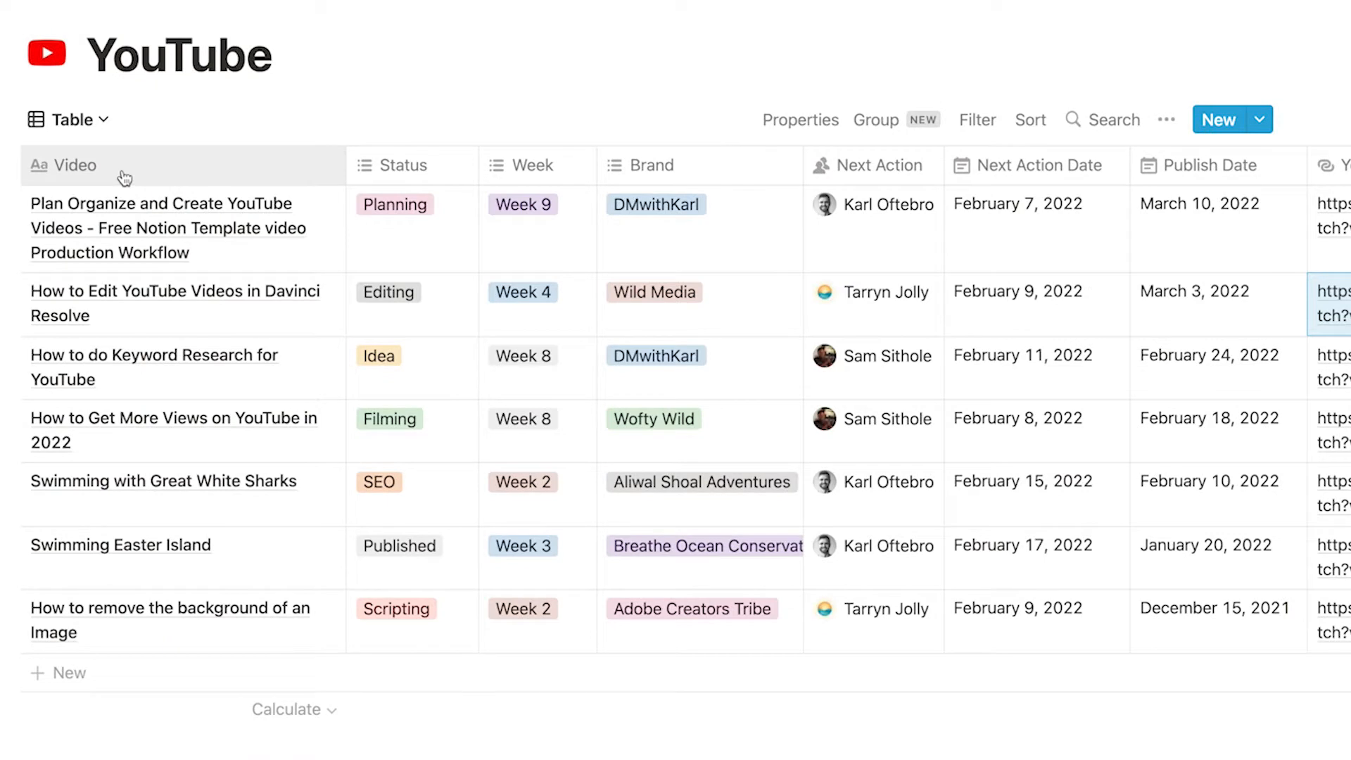
mouse_move(138, 308)
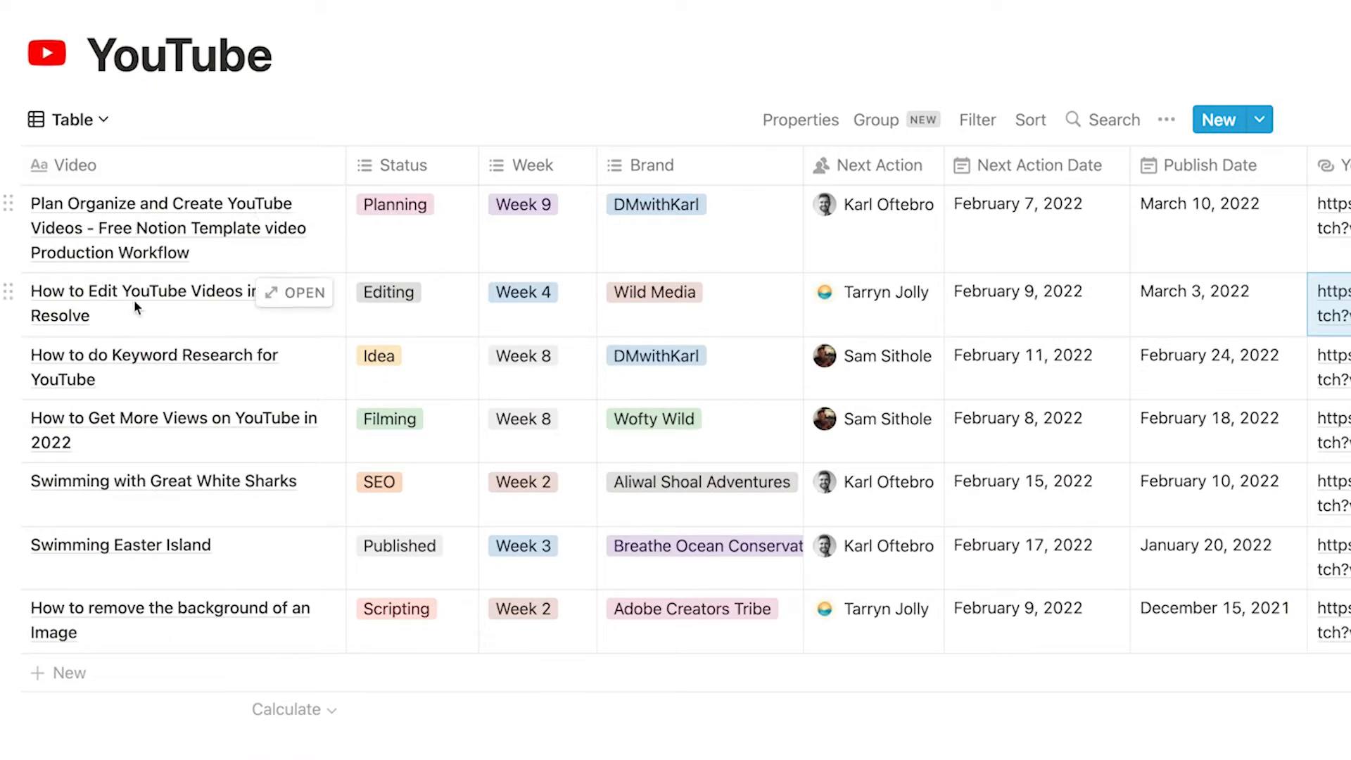
mouse_move(141, 540)
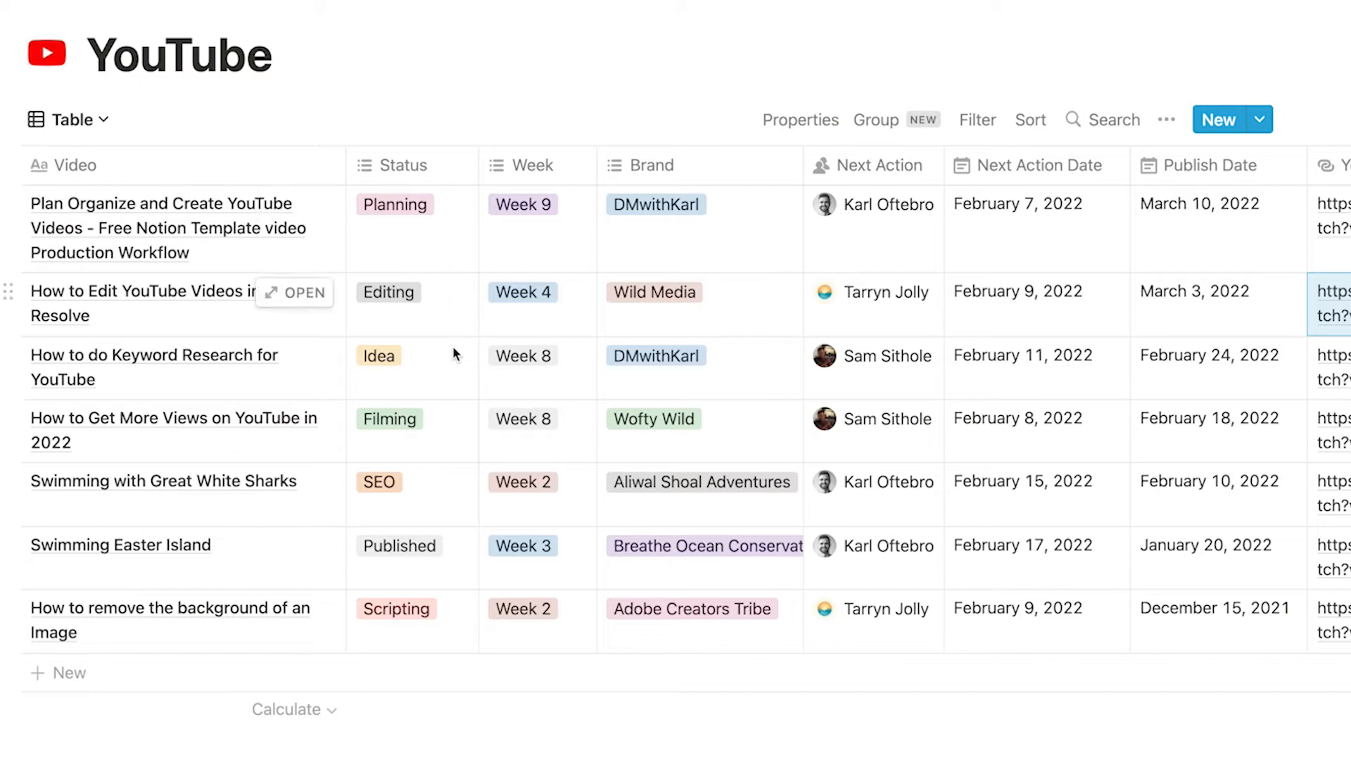
Switch the YouTube database from Table view to Board layout grouped by status
left_click(393, 204)
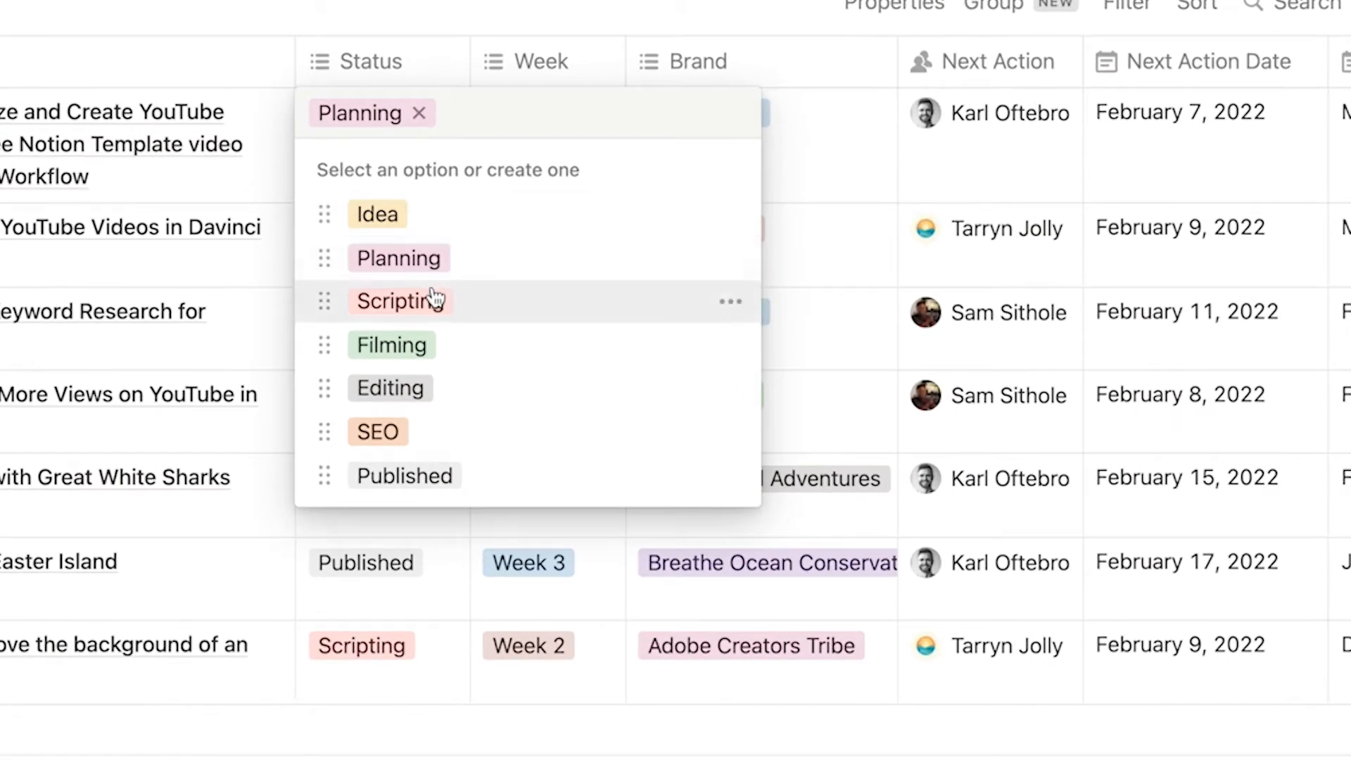
mouse_move(422, 441)
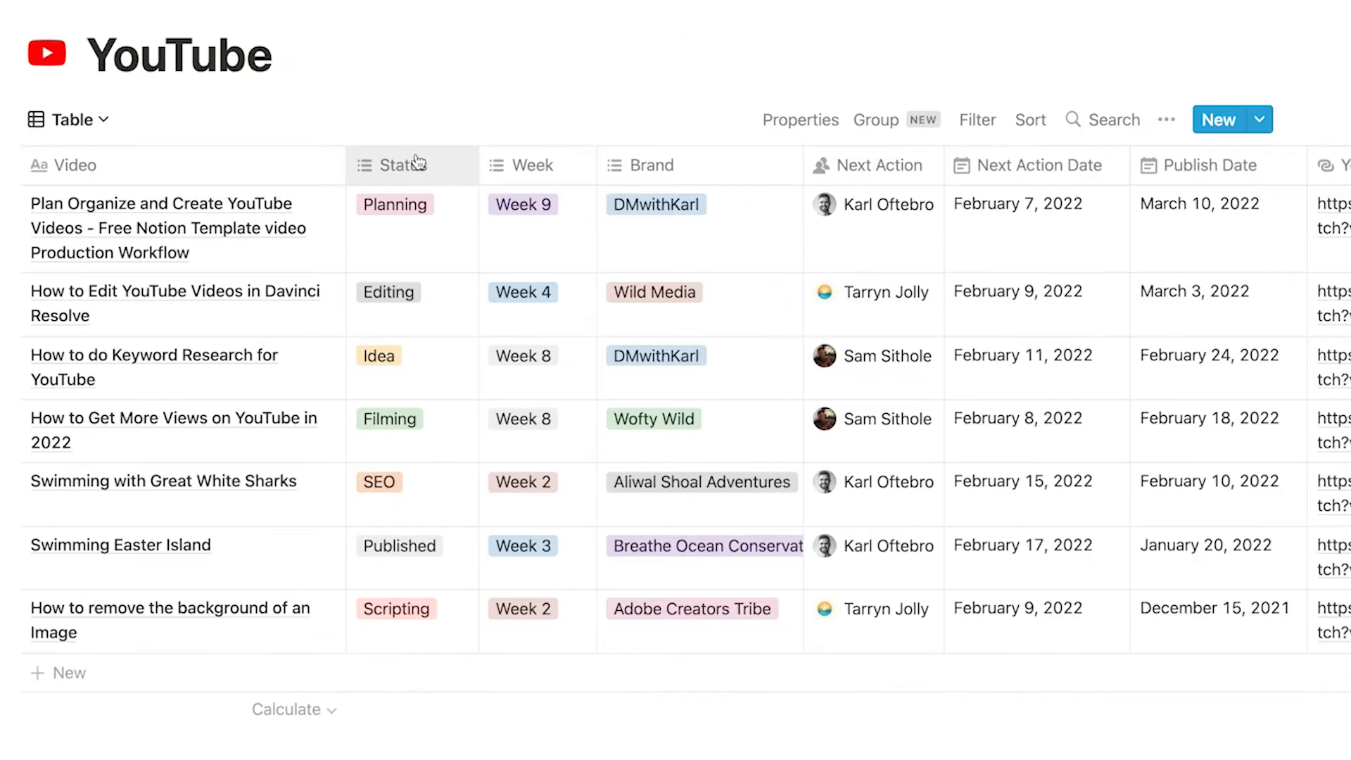
mouse_move(441, 434)
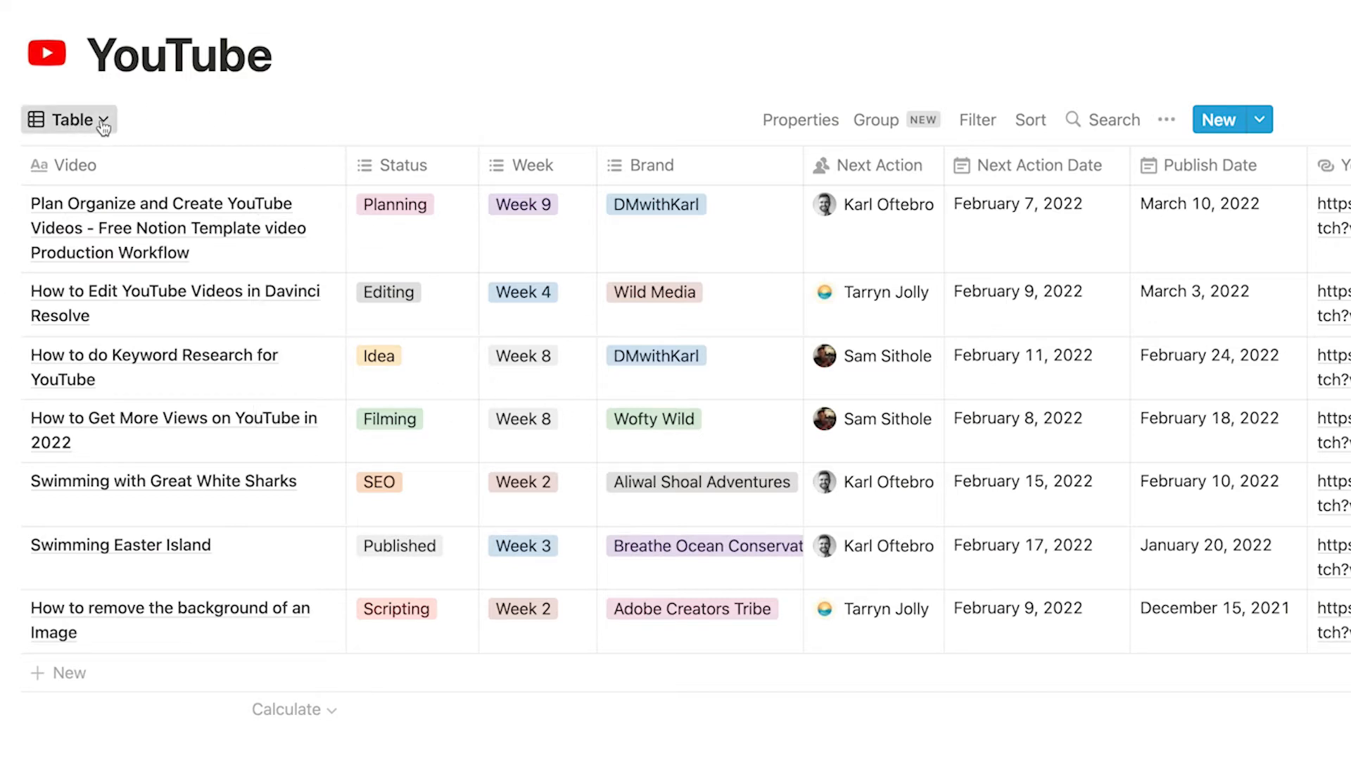
left_click(68, 120)
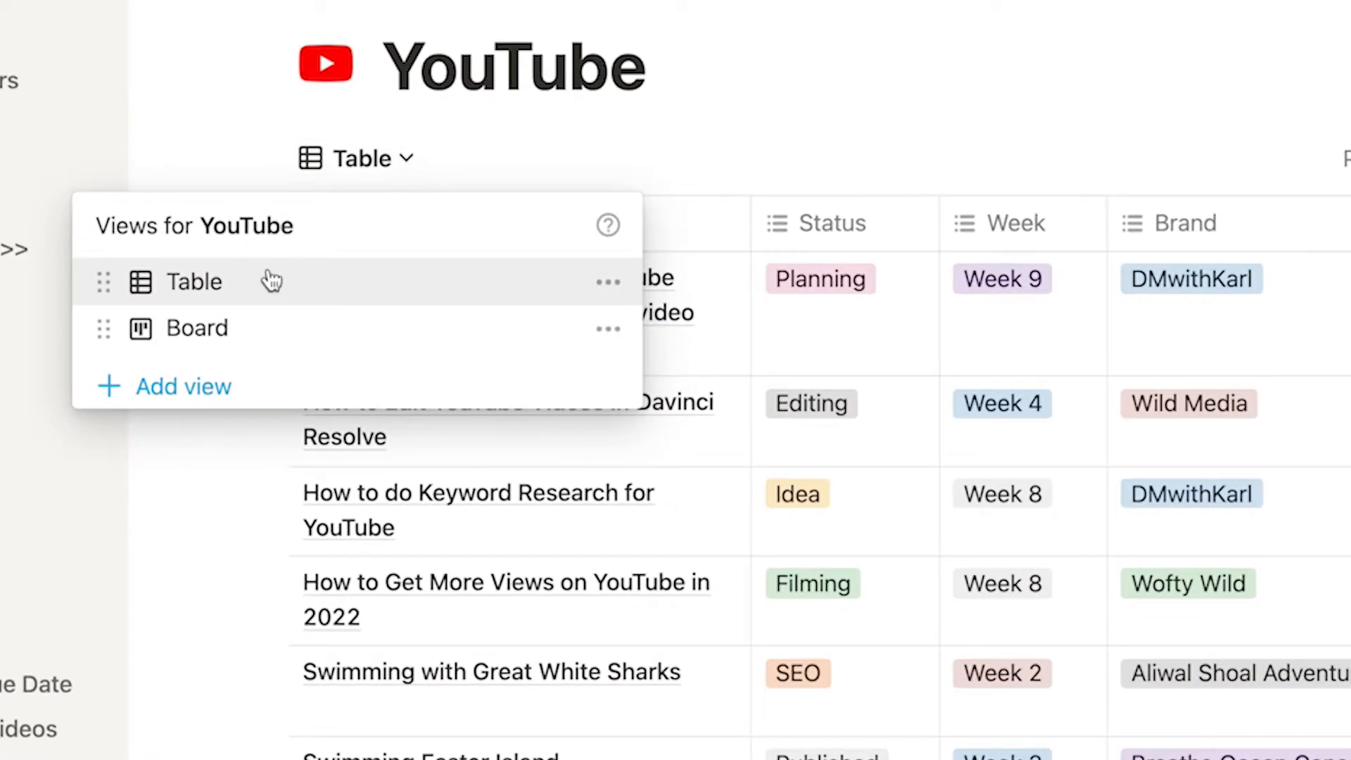
left_click(197, 328)
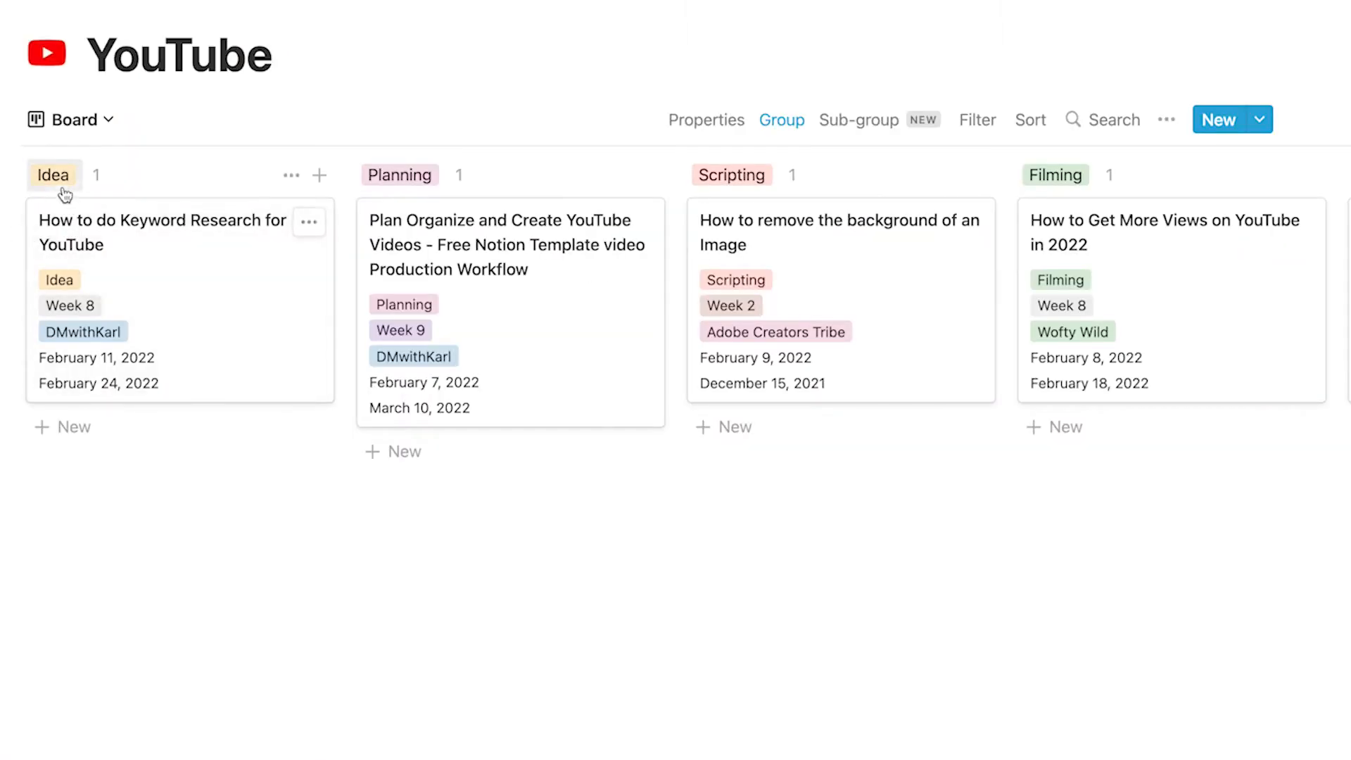
mouse_move(152, 257)
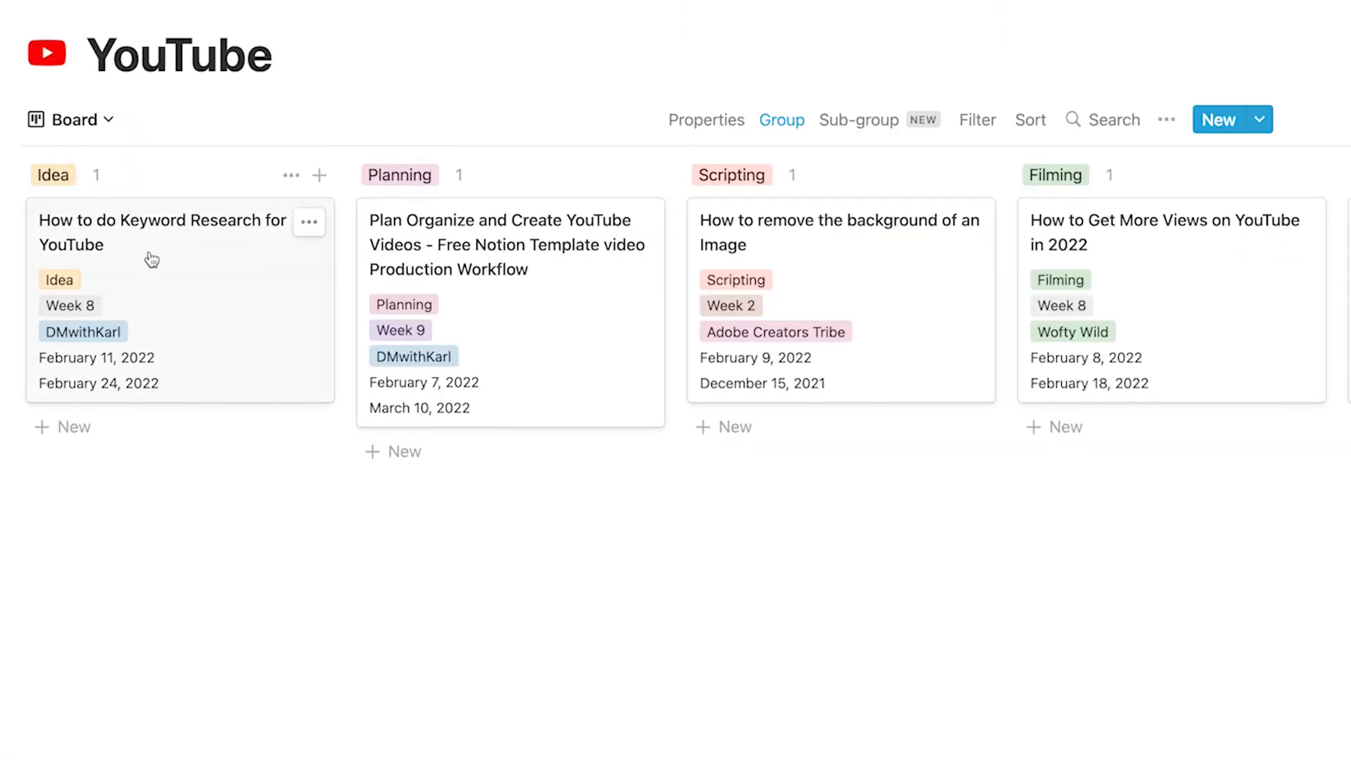
mouse_move(466, 256)
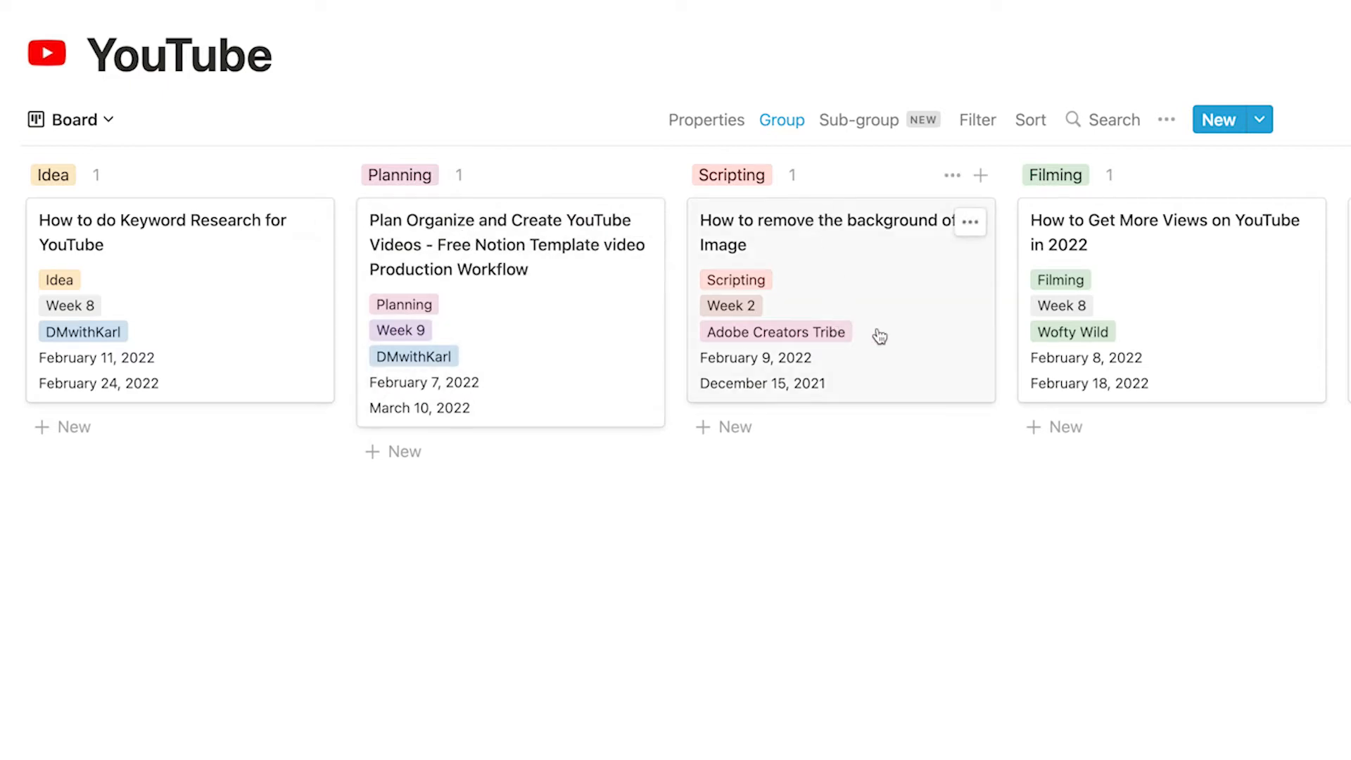
Move the template video card from Planning into the Scripting column
scroll("right", 3)
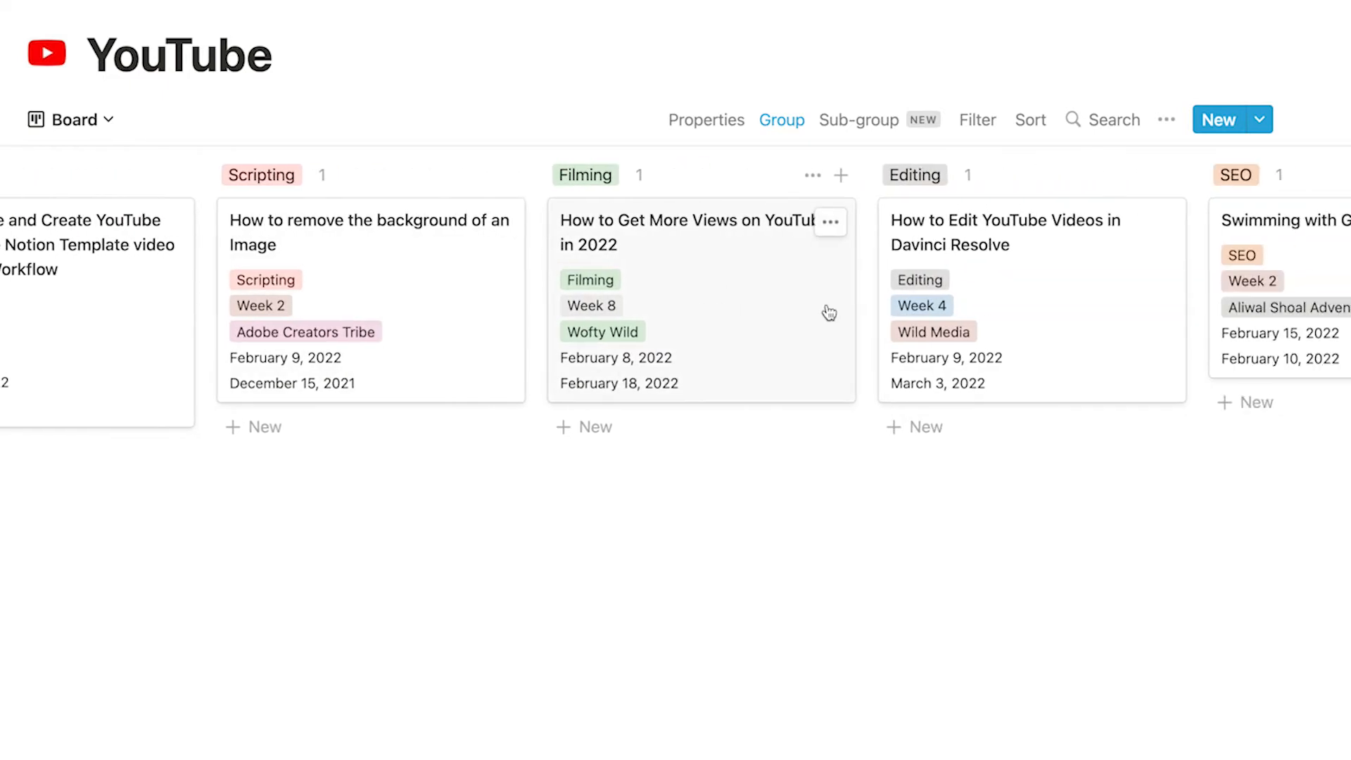
scroll("right", 3)
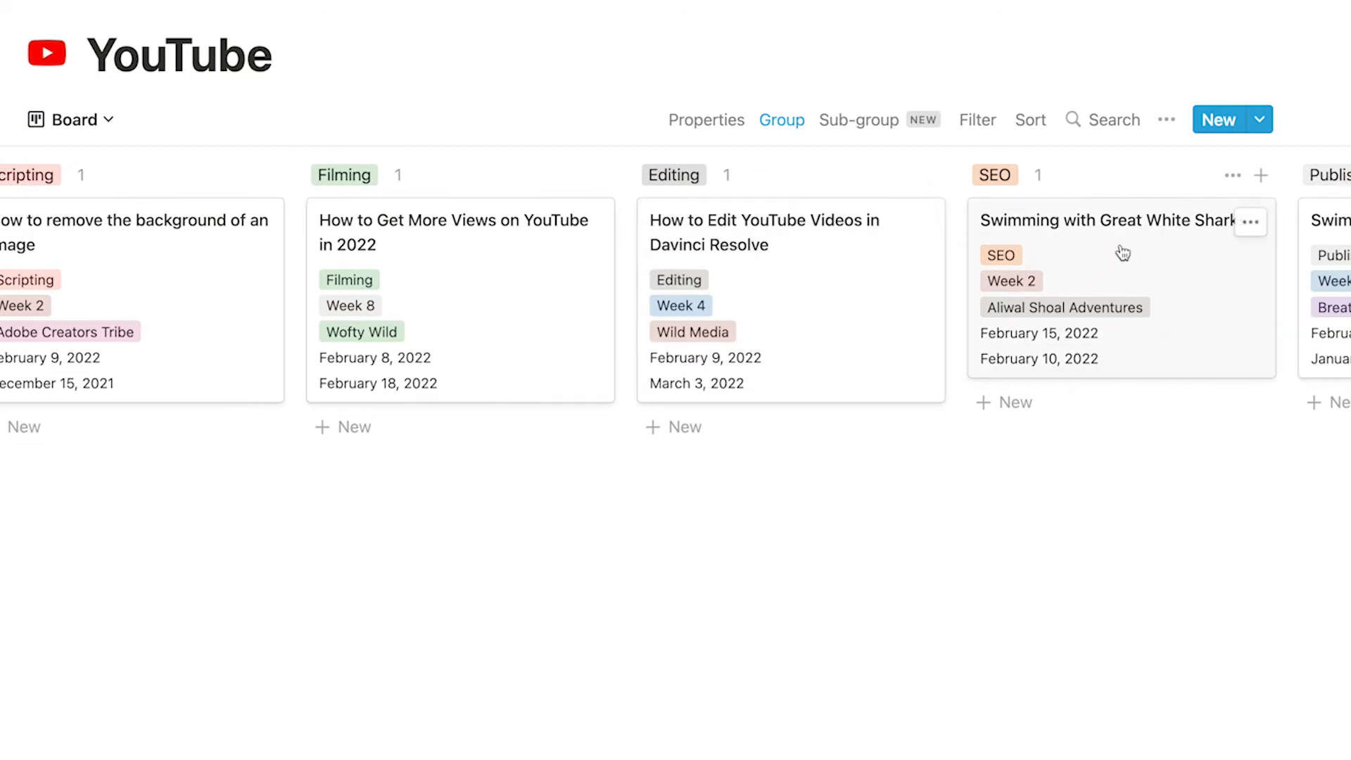
scroll("right", 3)
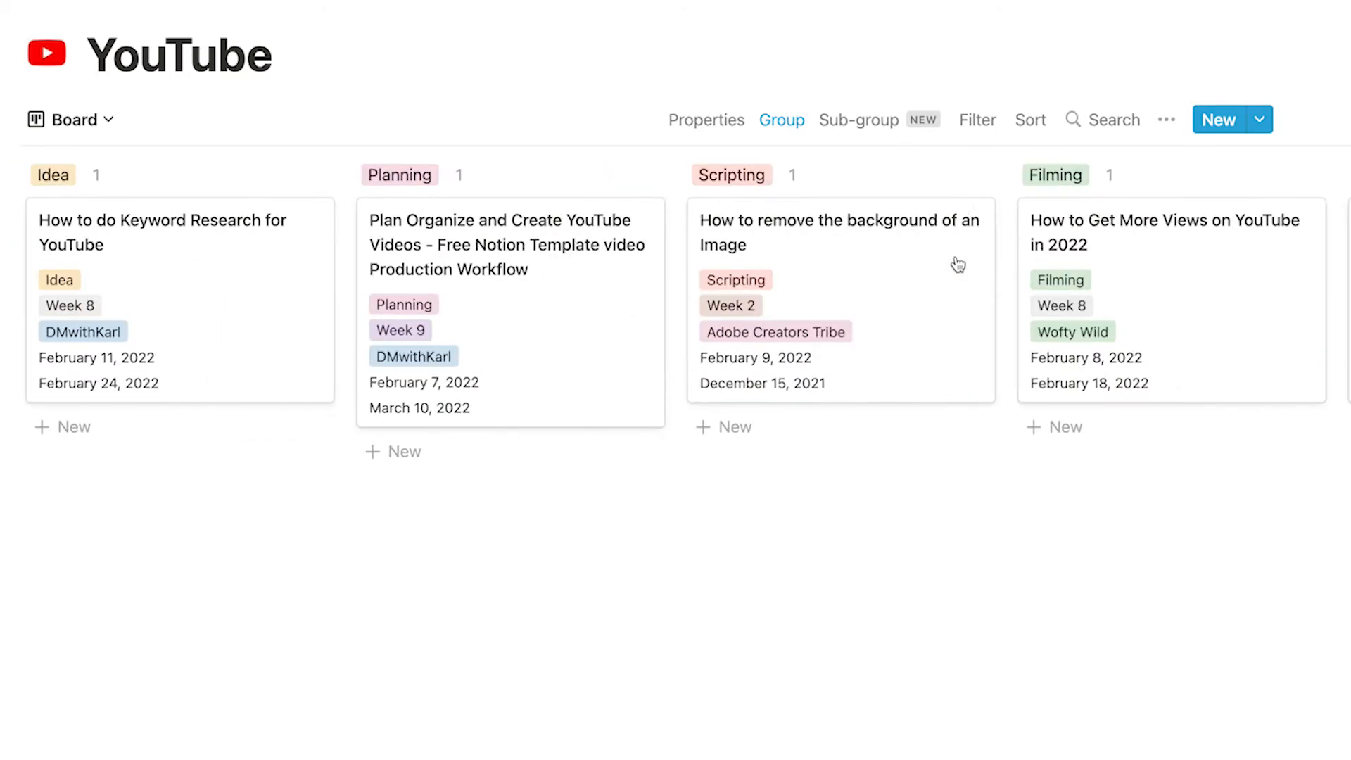
mouse_move(484, 247)
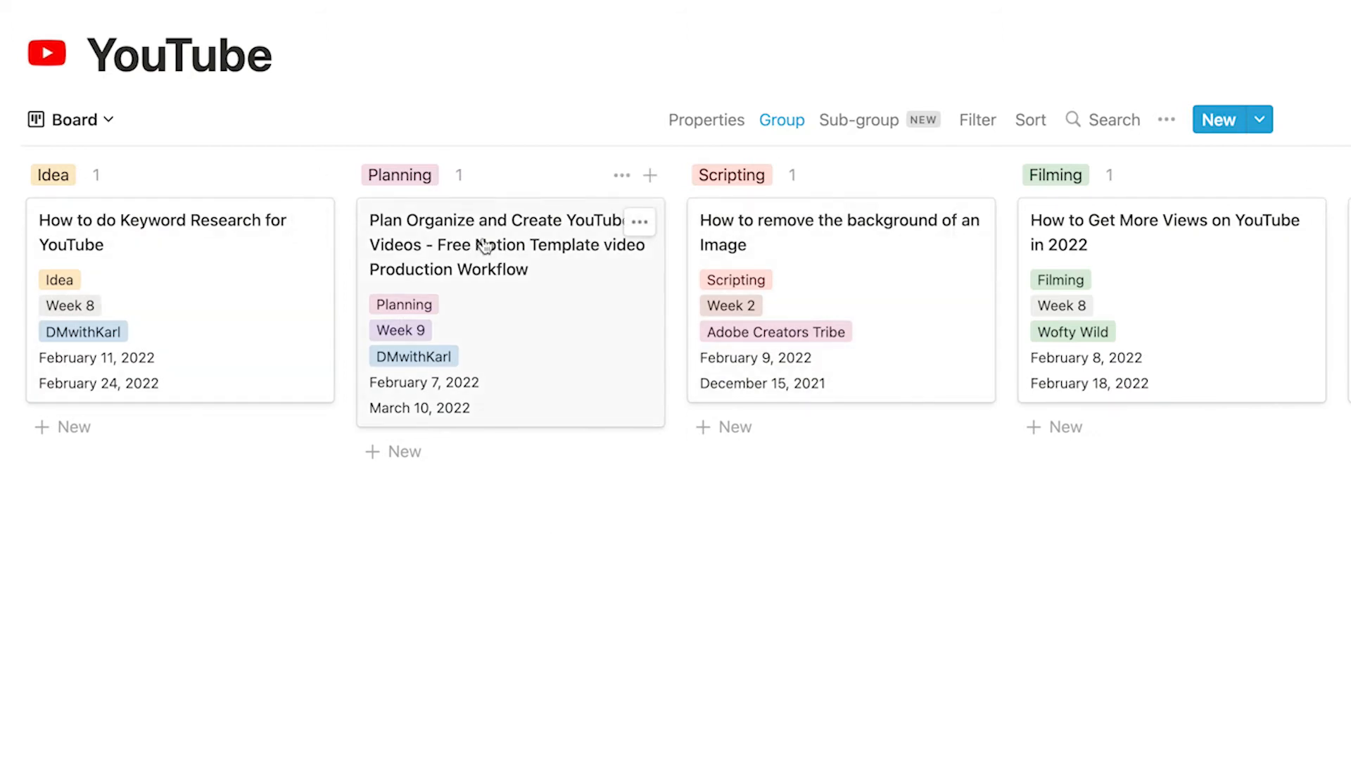
mouse_move(529, 247)
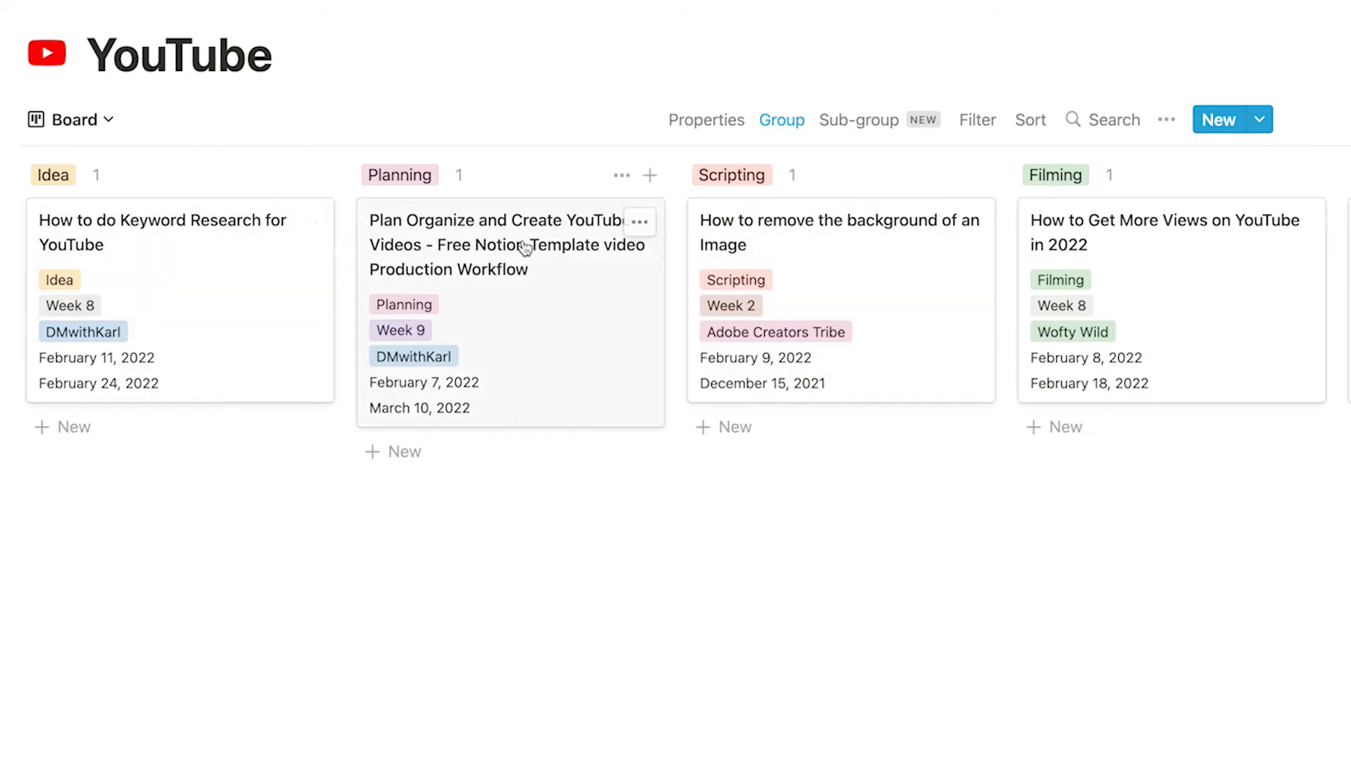
left_click_drag(508, 244, 767, 458)
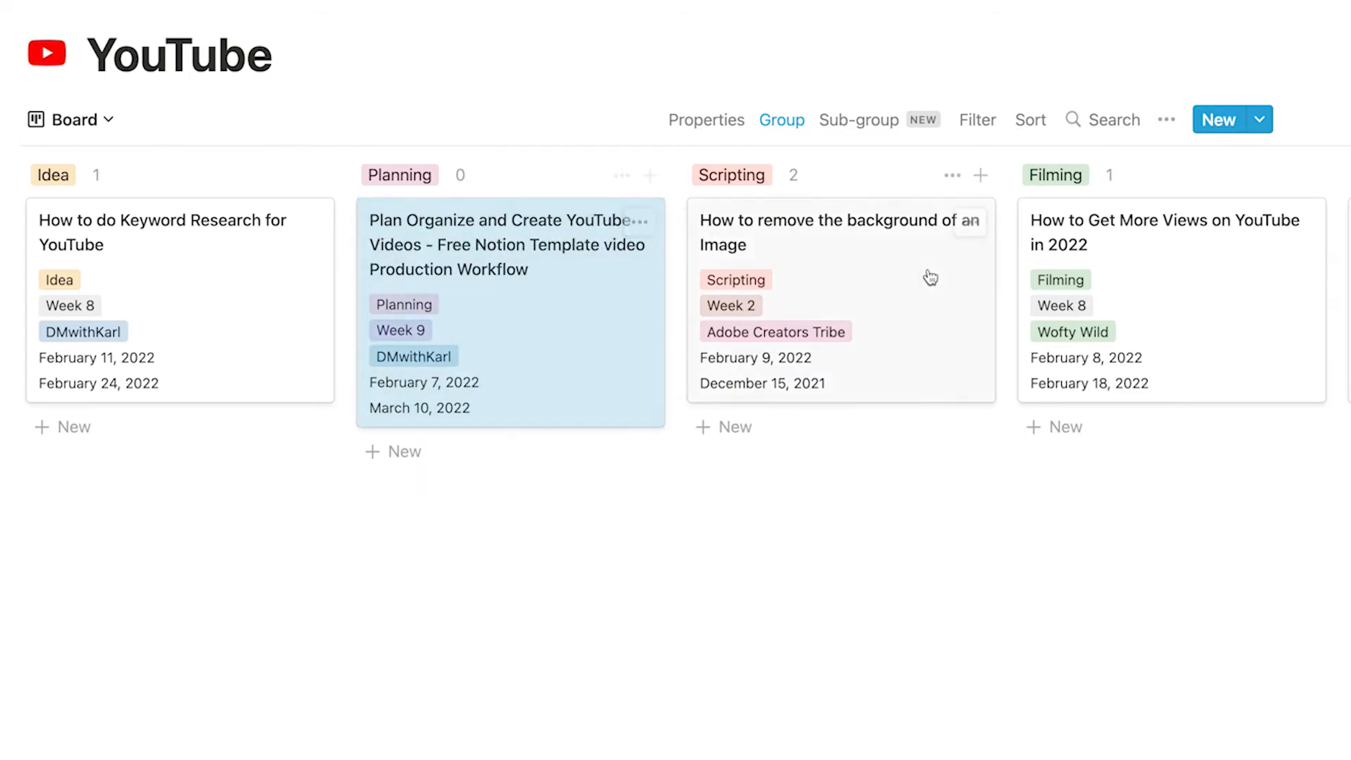
mouse_move(135, 275)
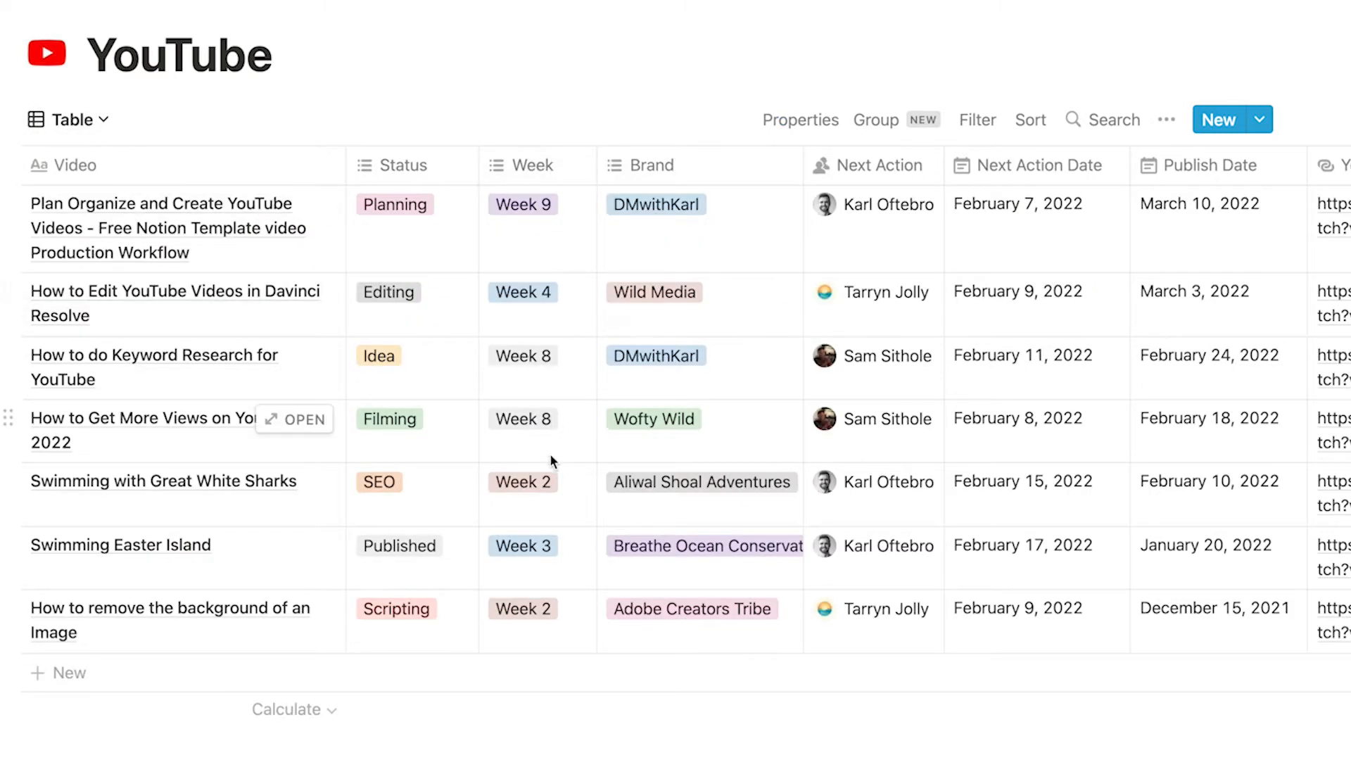
mouse_move(560, 515)
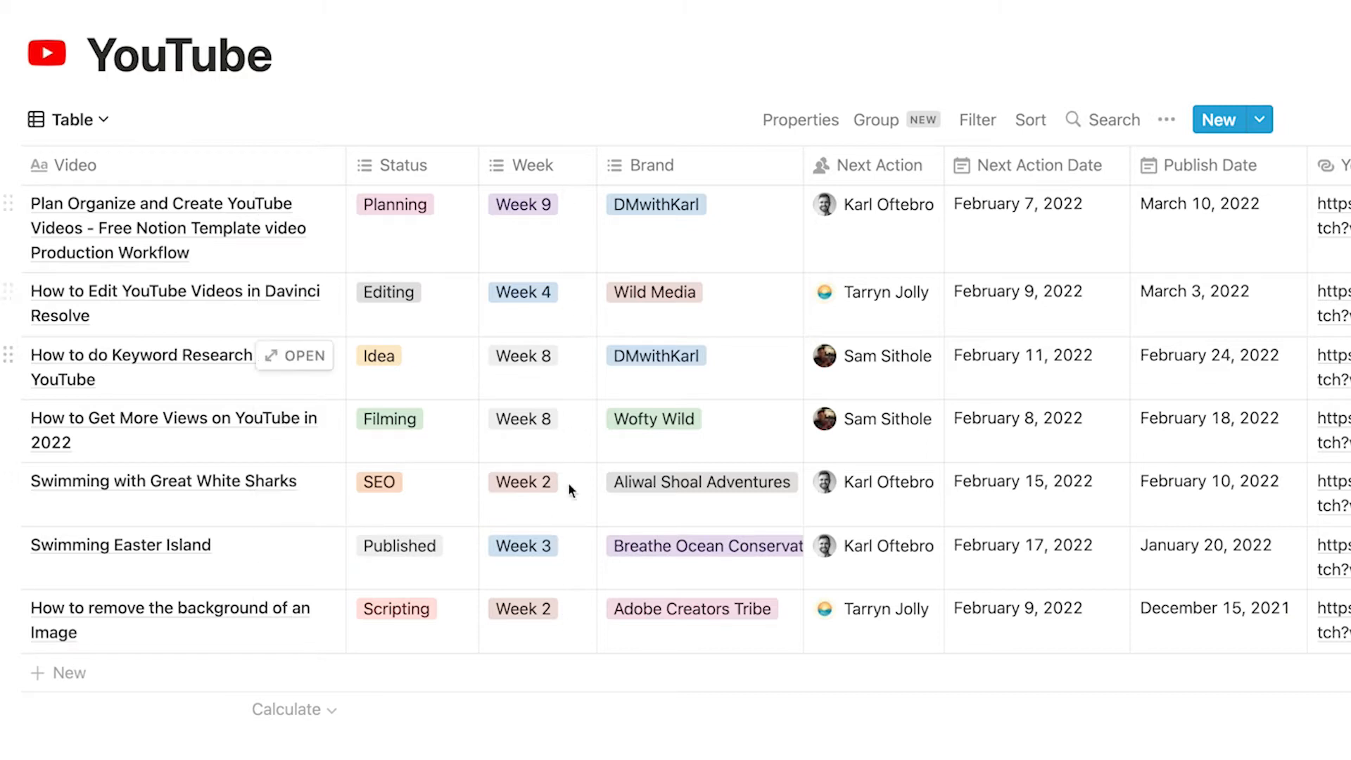
mouse_move(569, 538)
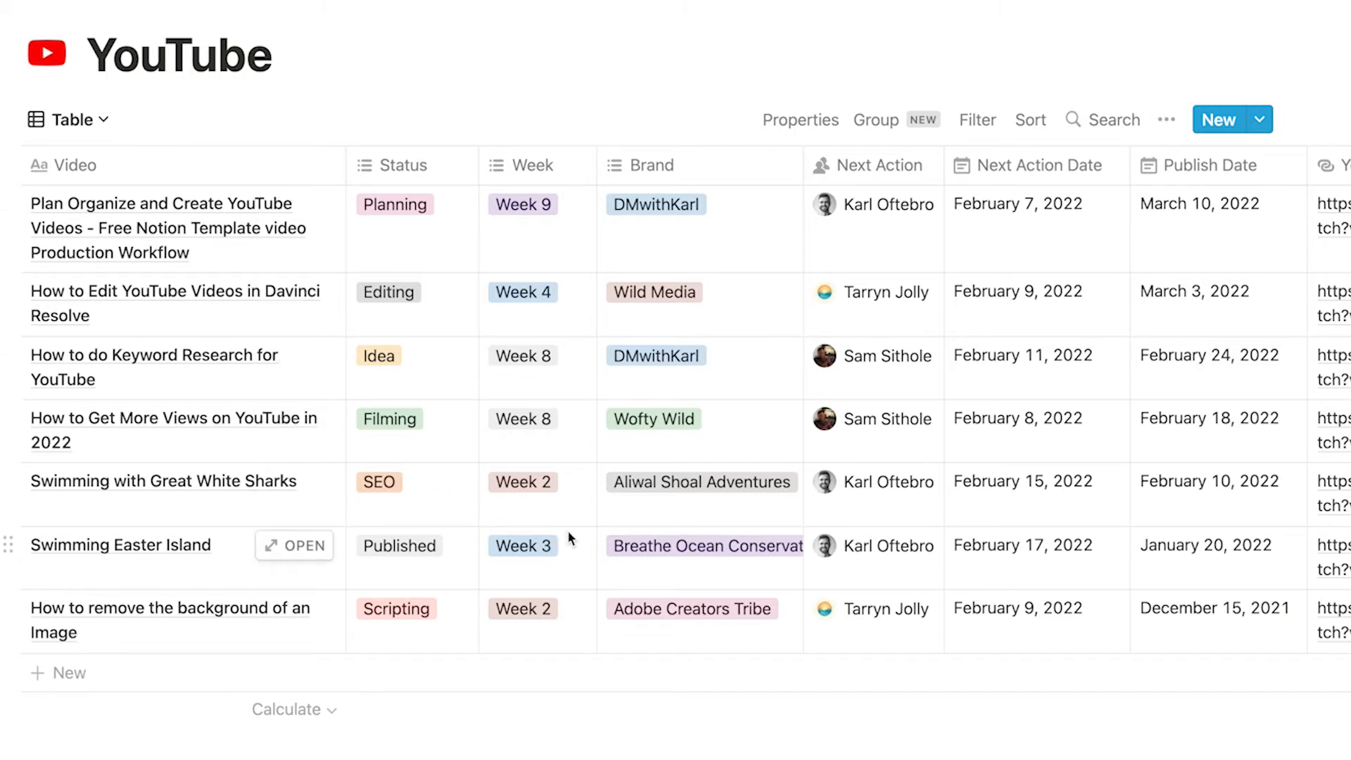
mouse_move(588, 432)
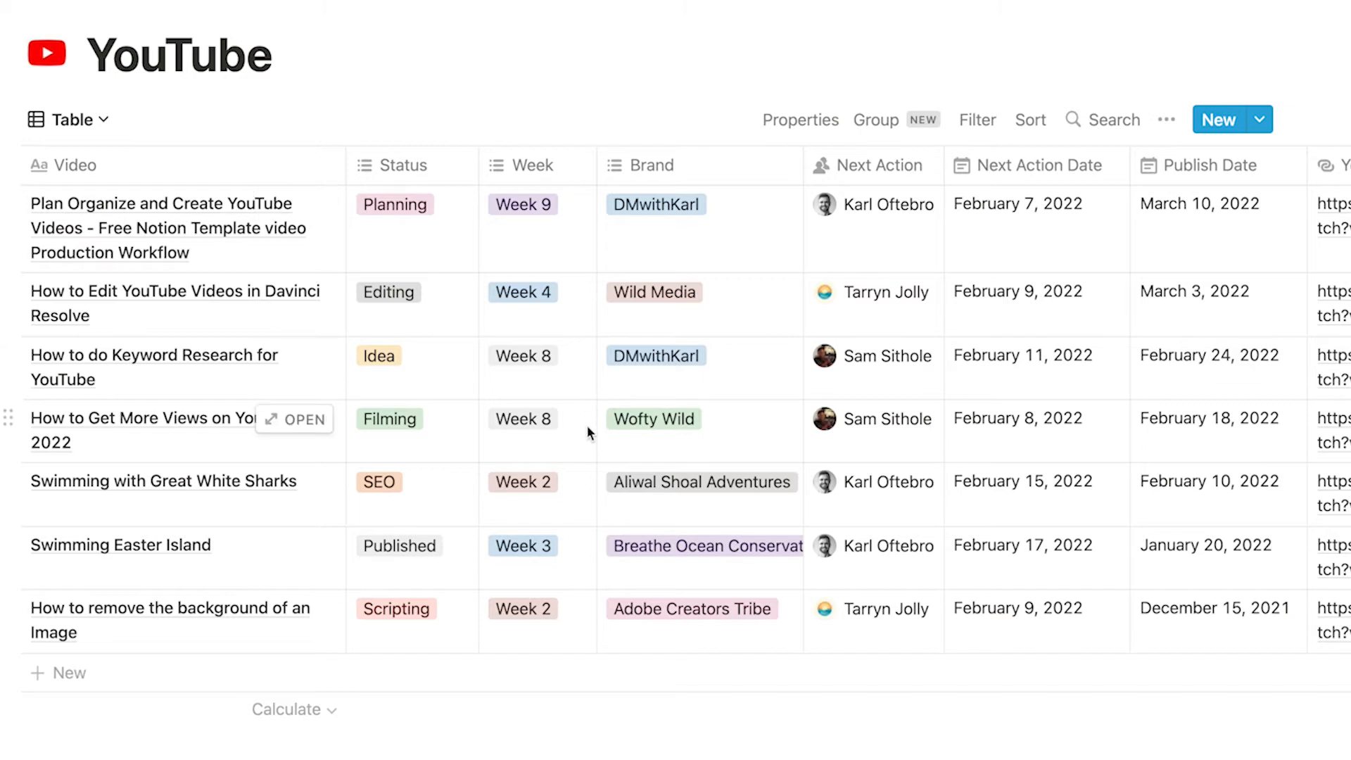
mouse_move(727, 255)
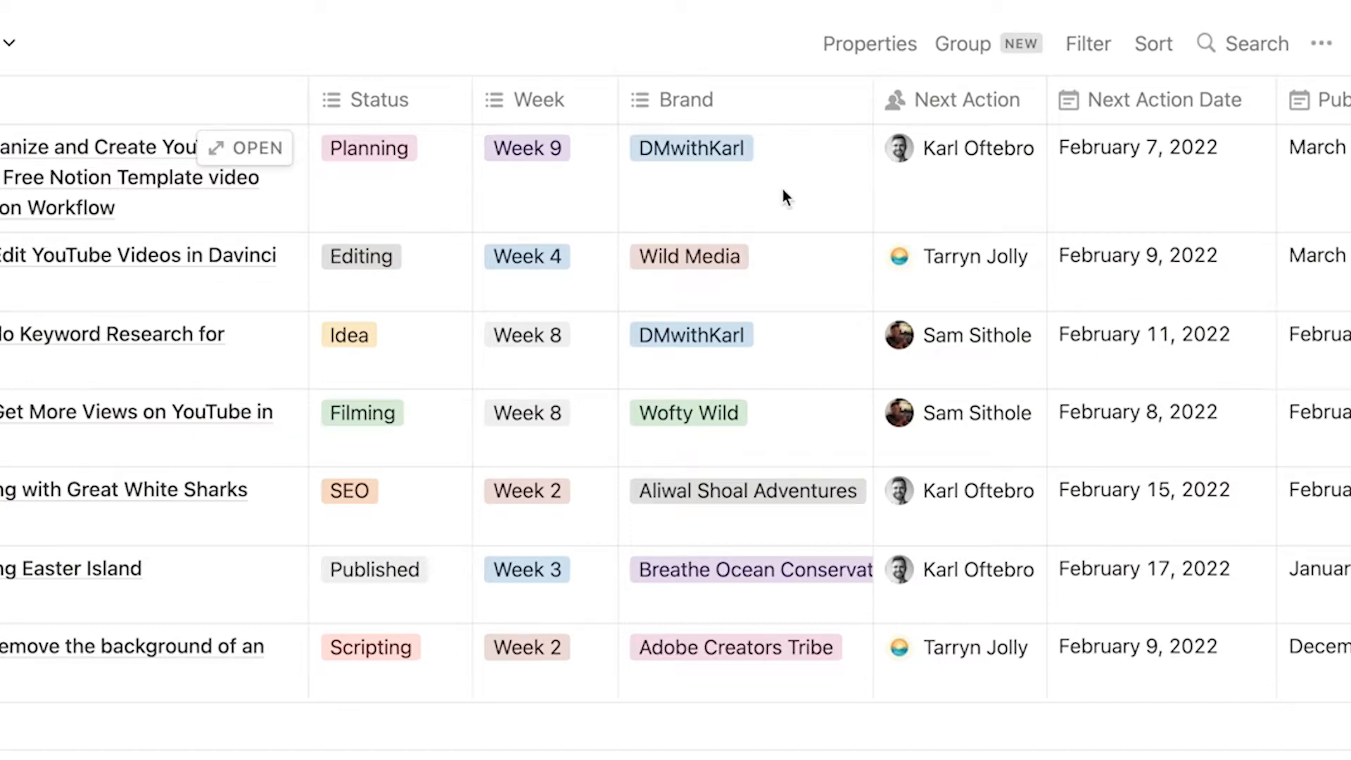
mouse_move(825, 405)
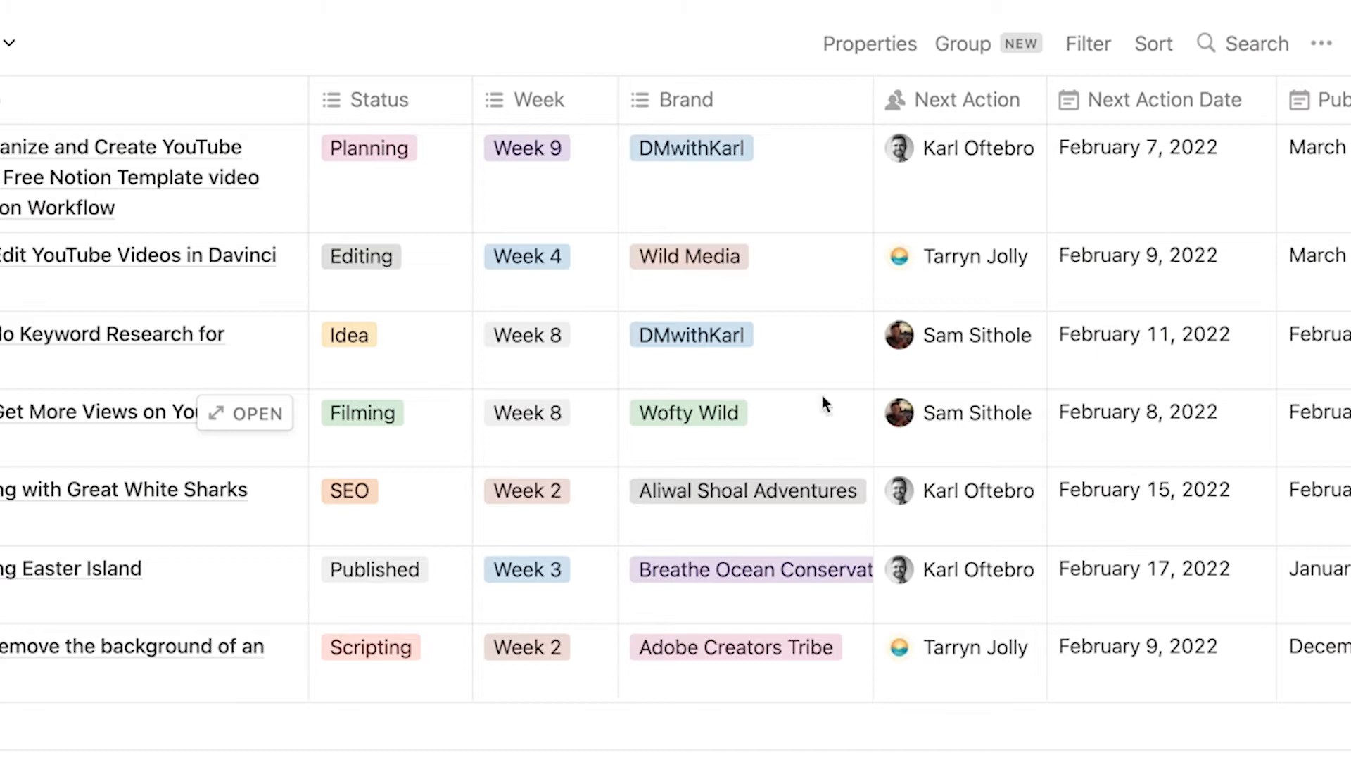
mouse_move(818, 380)
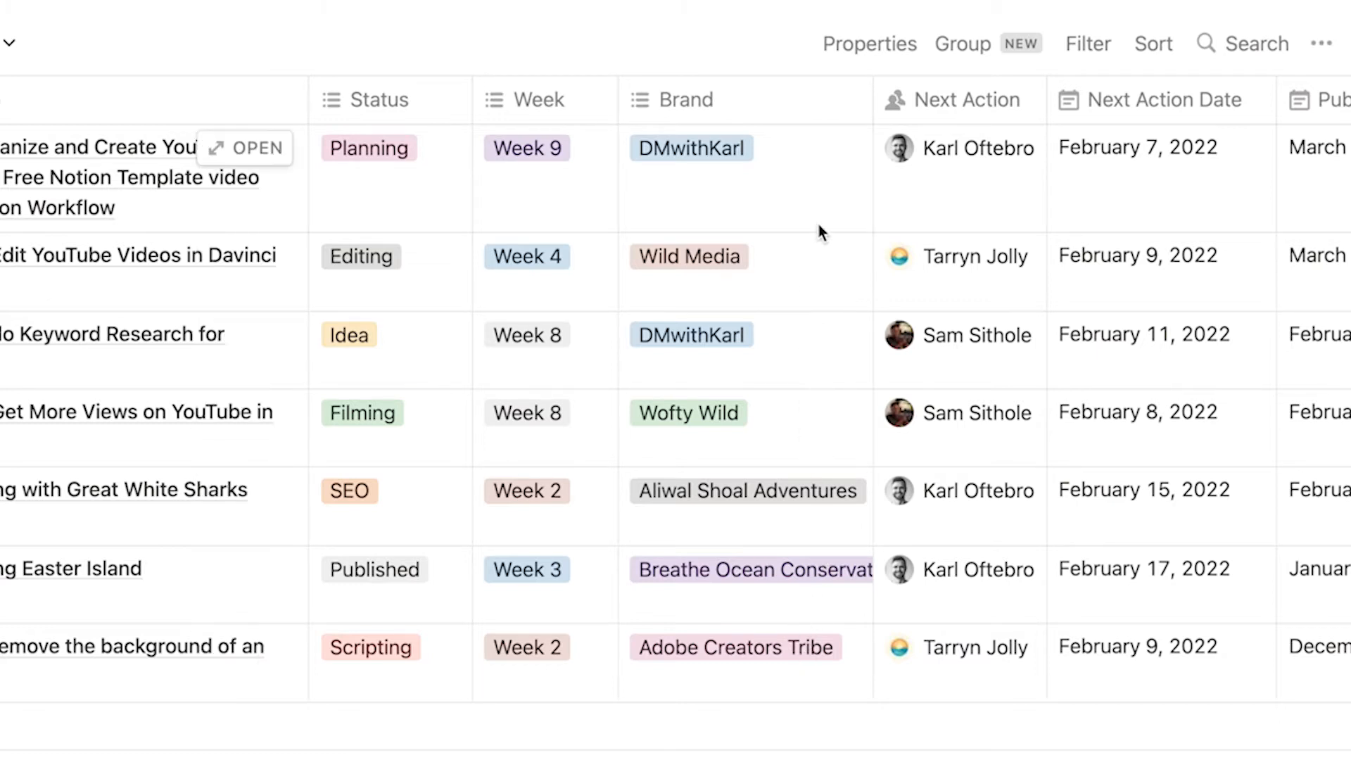
mouse_move(802, 296)
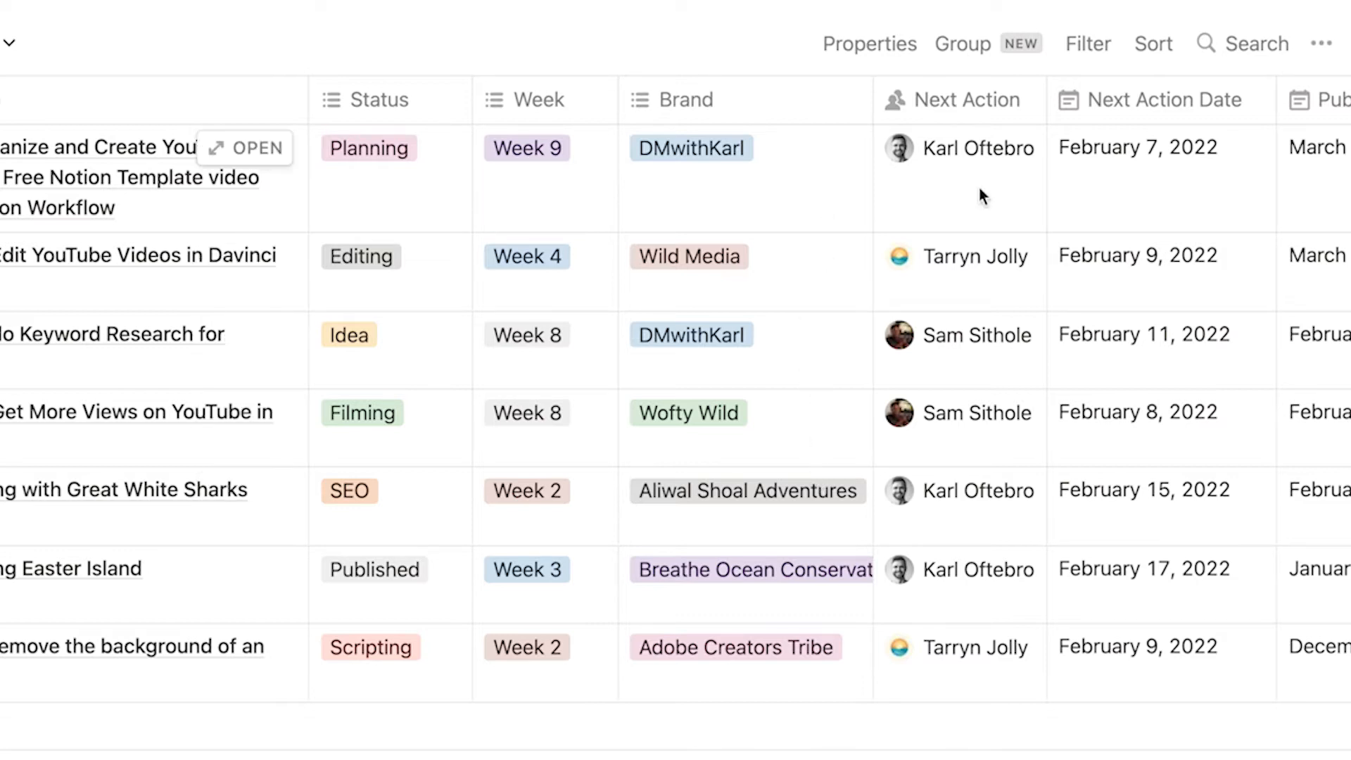
mouse_move(999, 238)
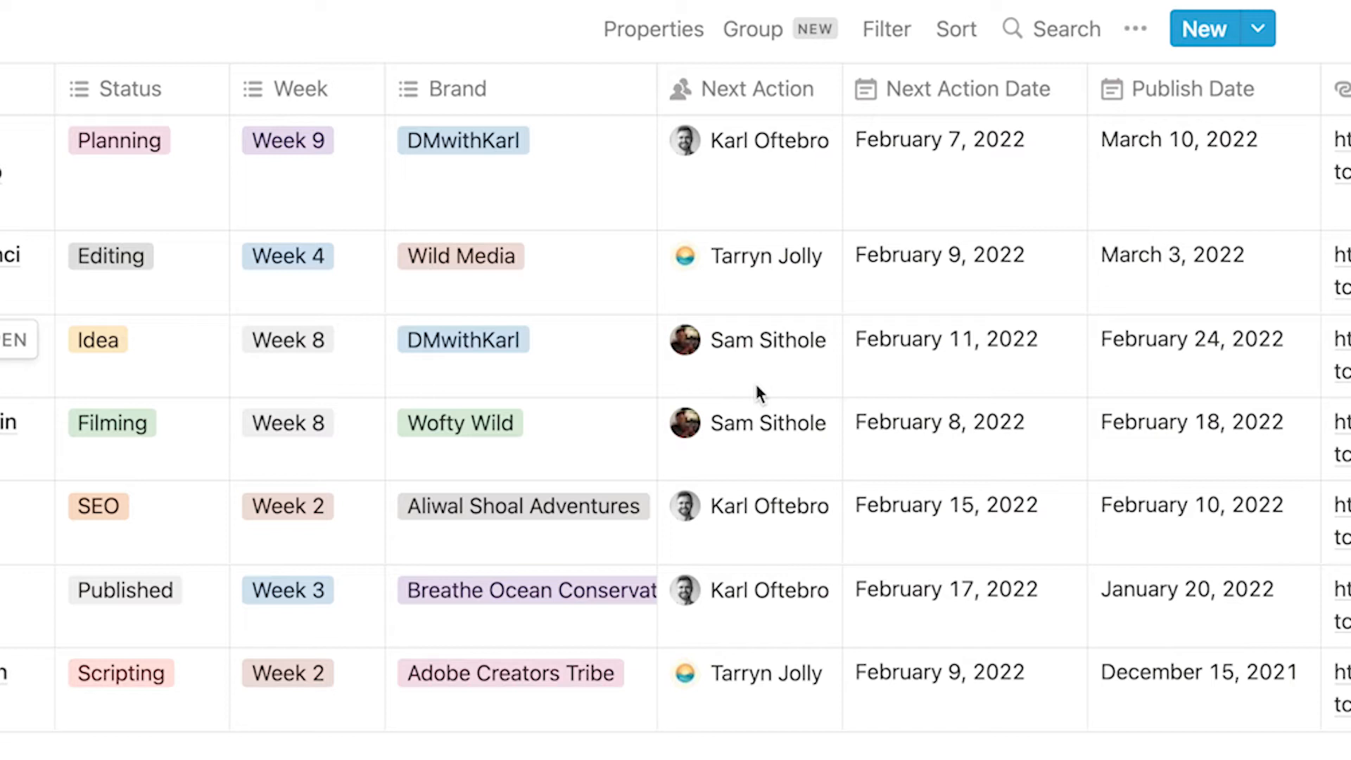
mouse_move(778, 343)
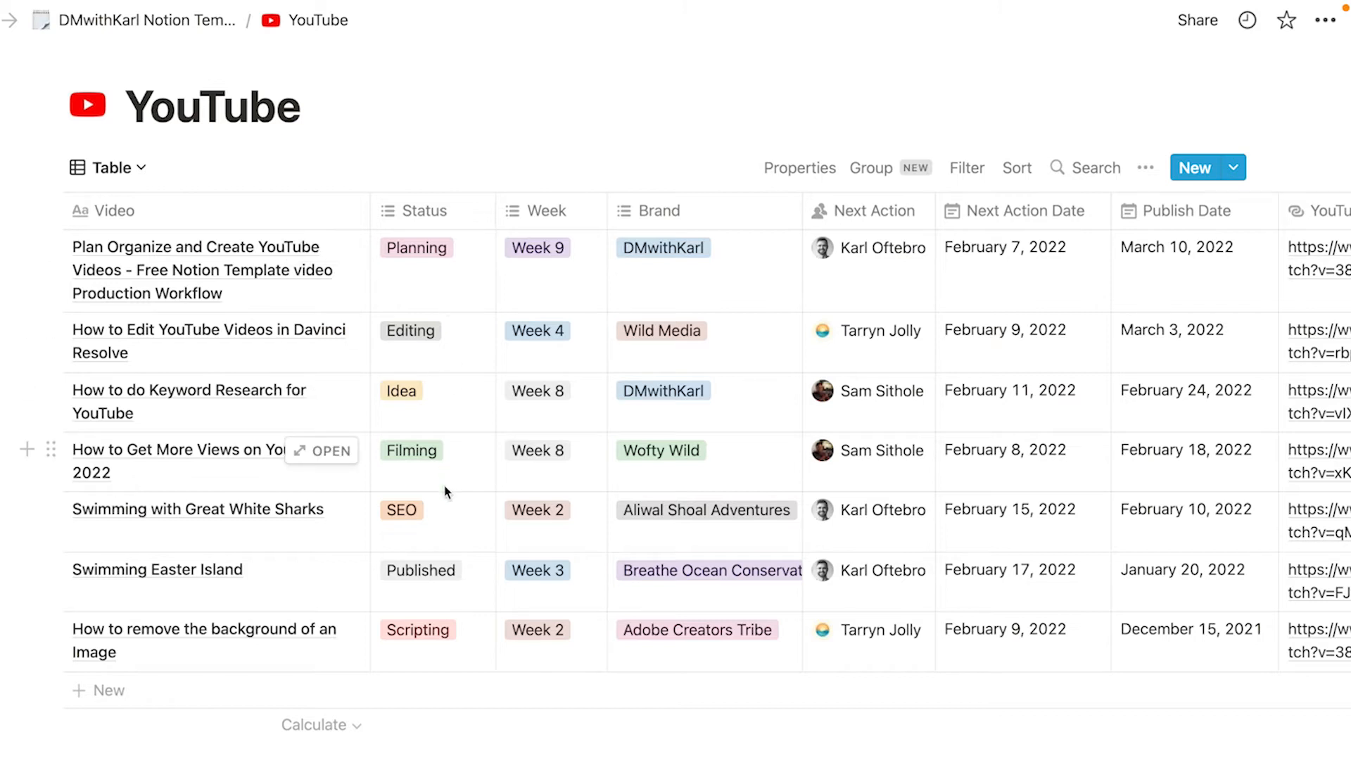
mouse_move(886, 354)
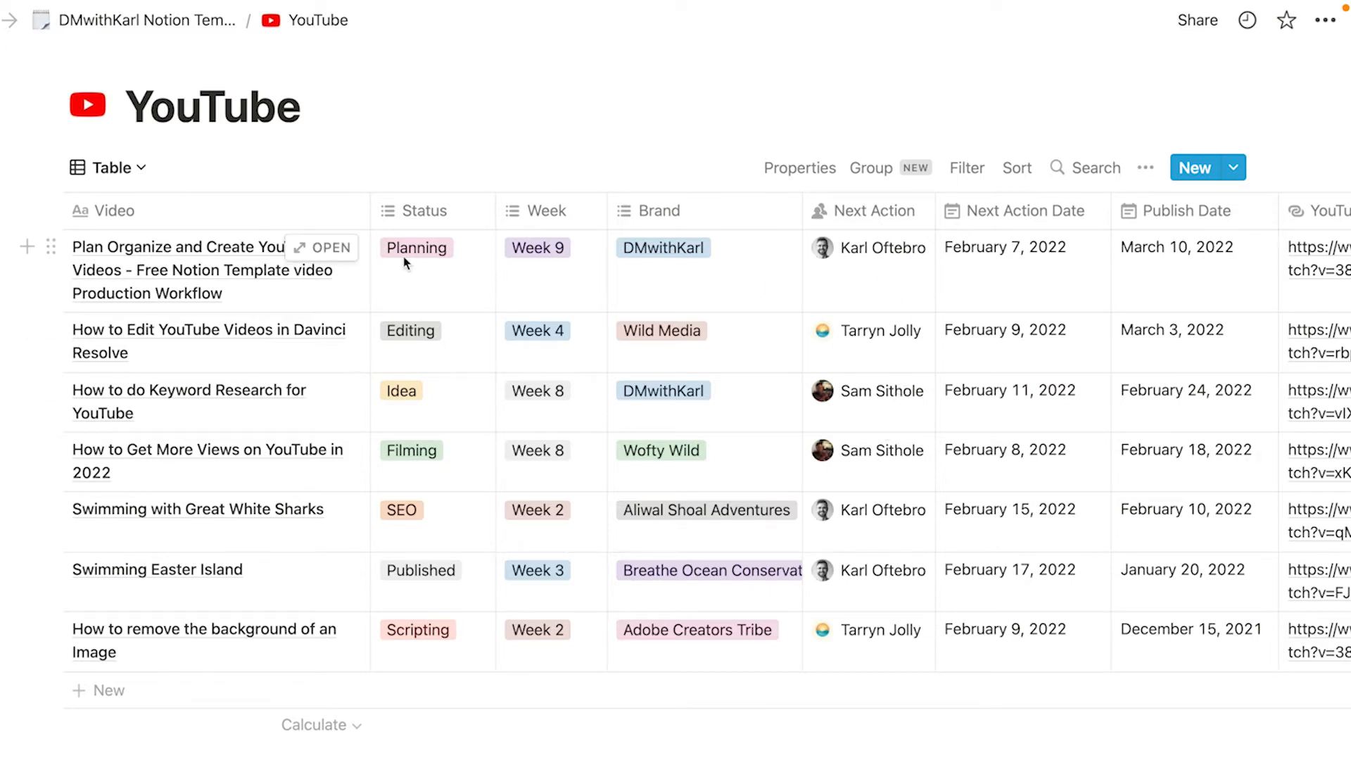
mouse_move(593, 518)
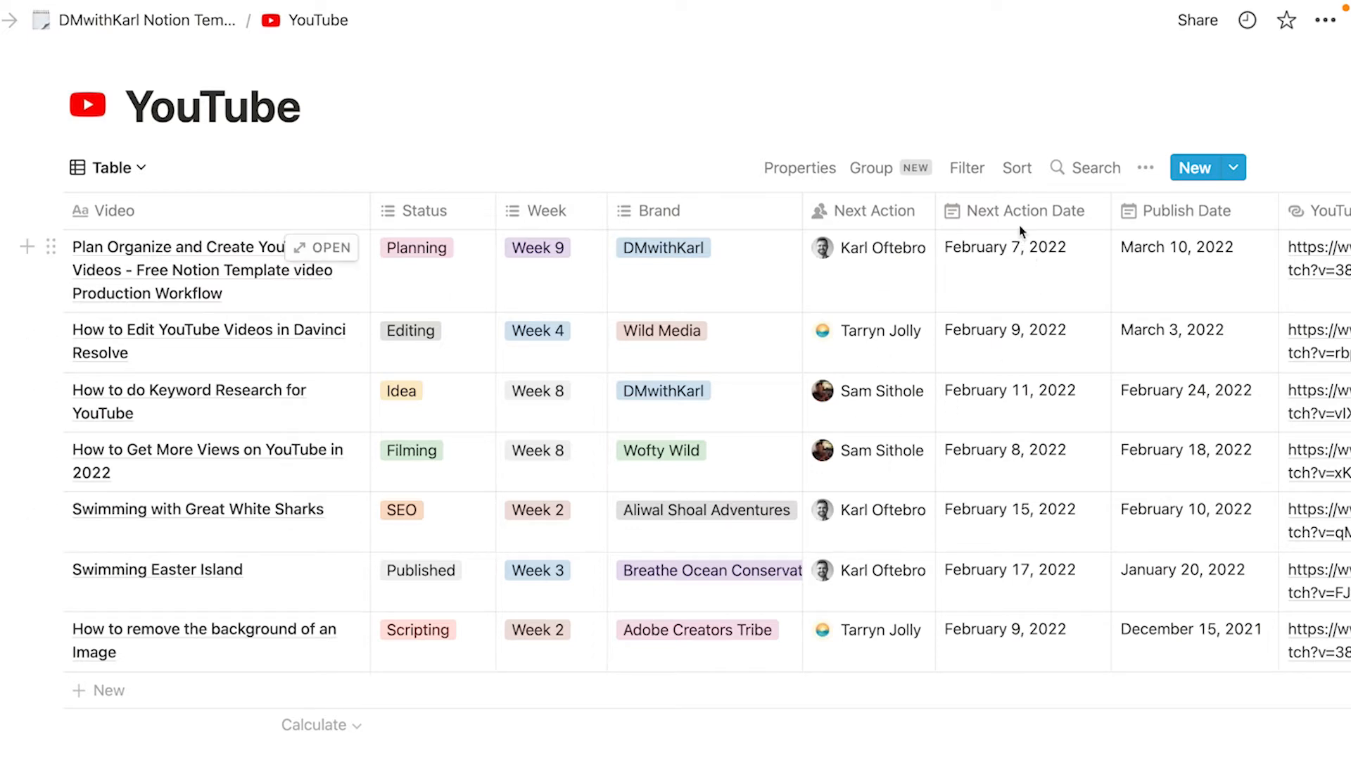
mouse_move(1034, 495)
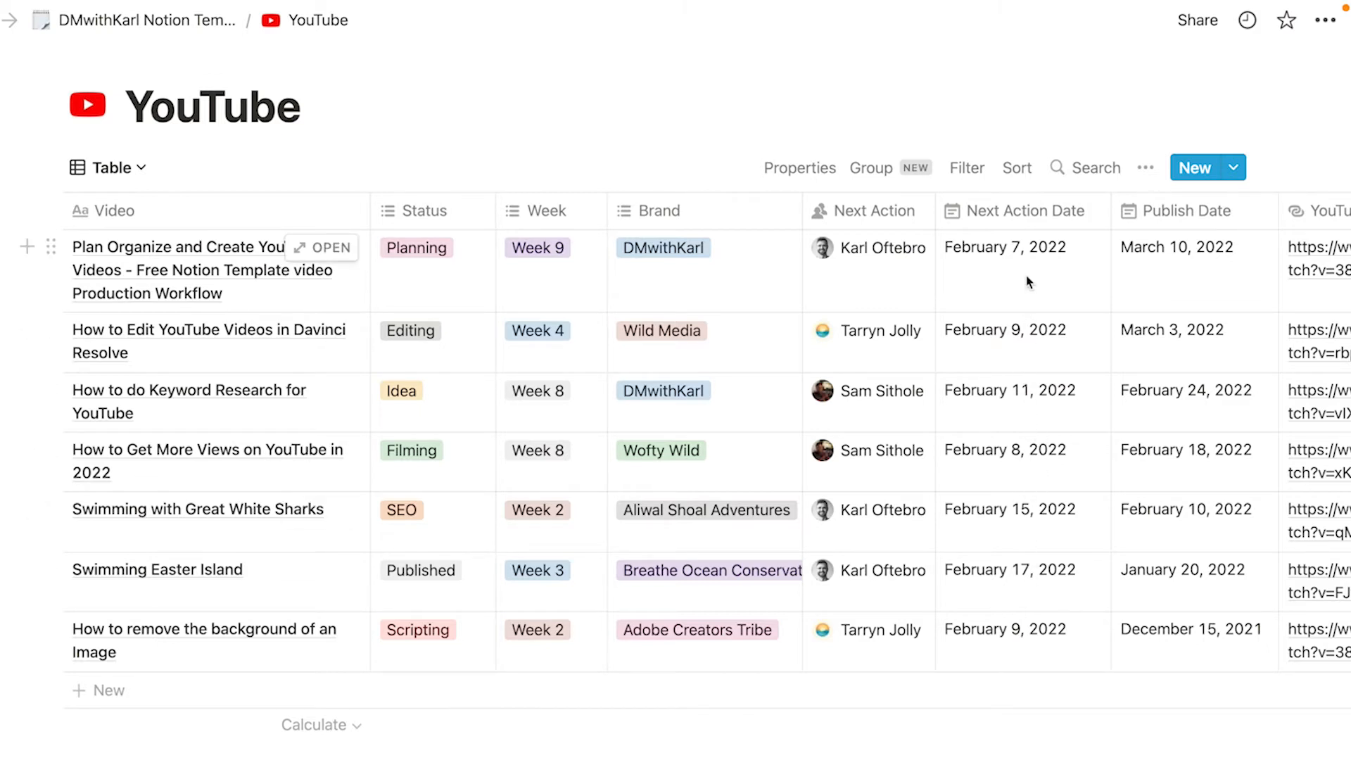
mouse_move(1010, 309)
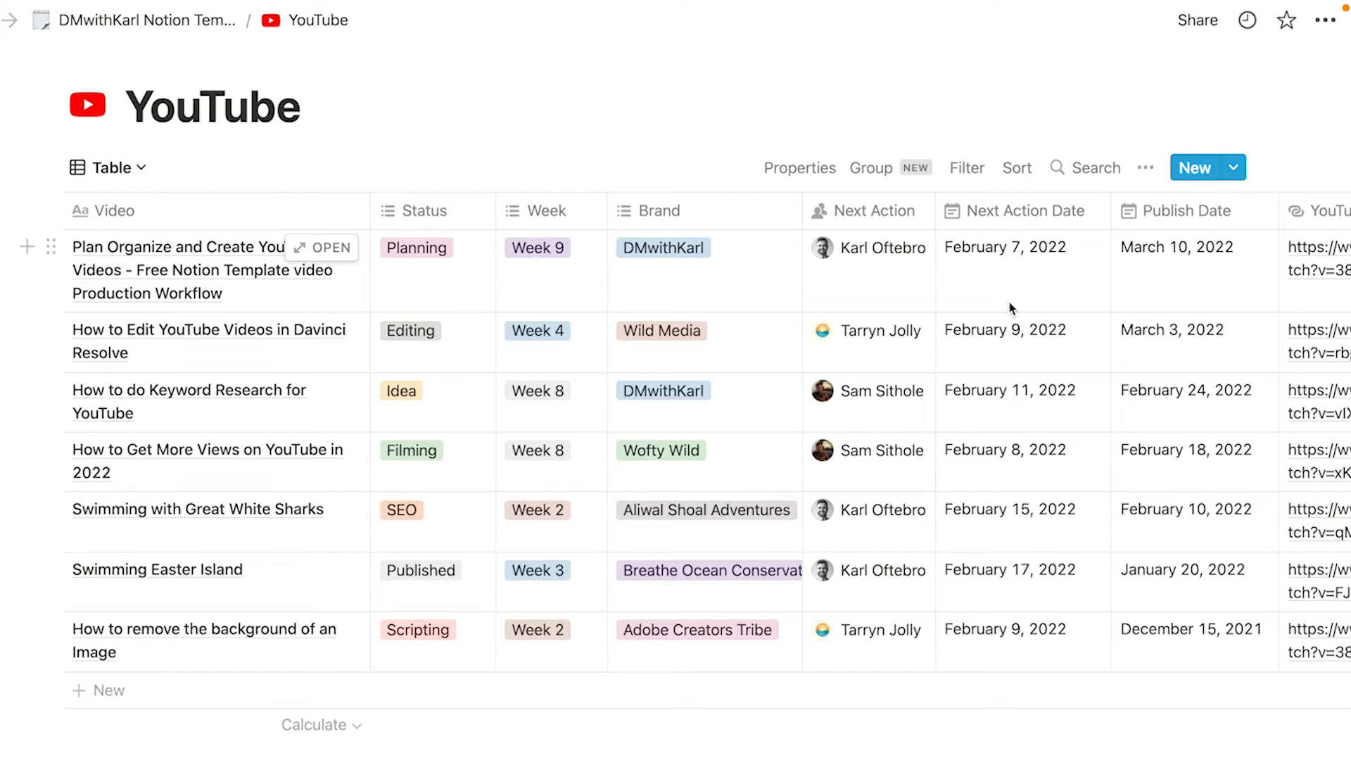
mouse_move(1189, 241)
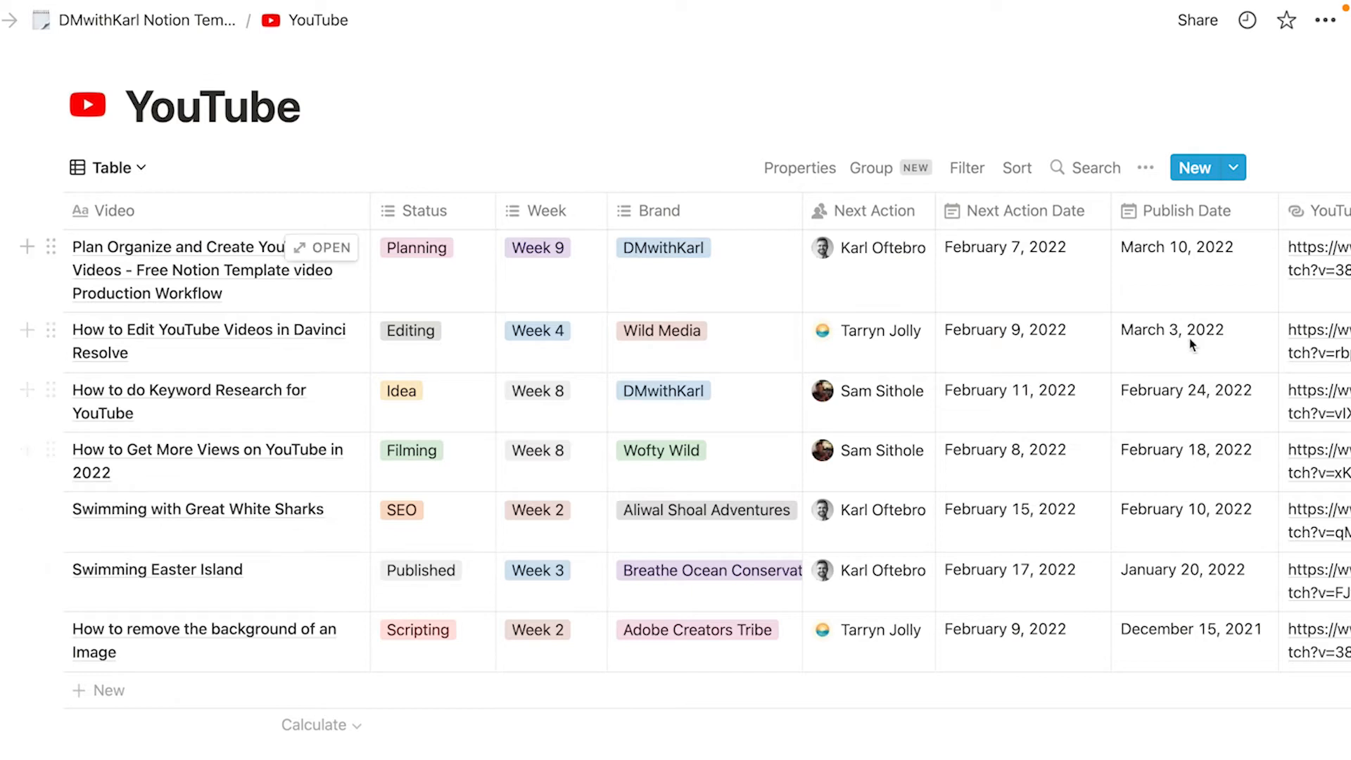
mouse_move(197, 510)
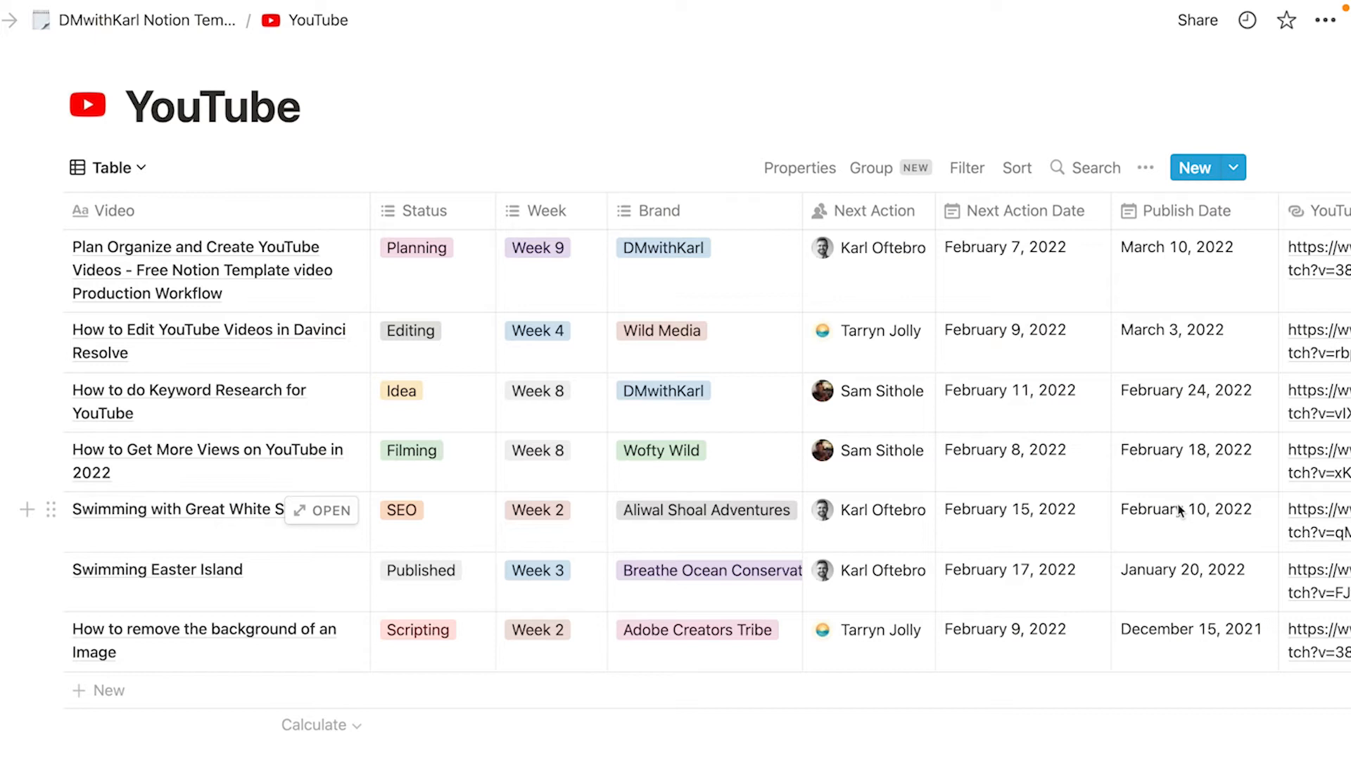
mouse_move(1222, 507)
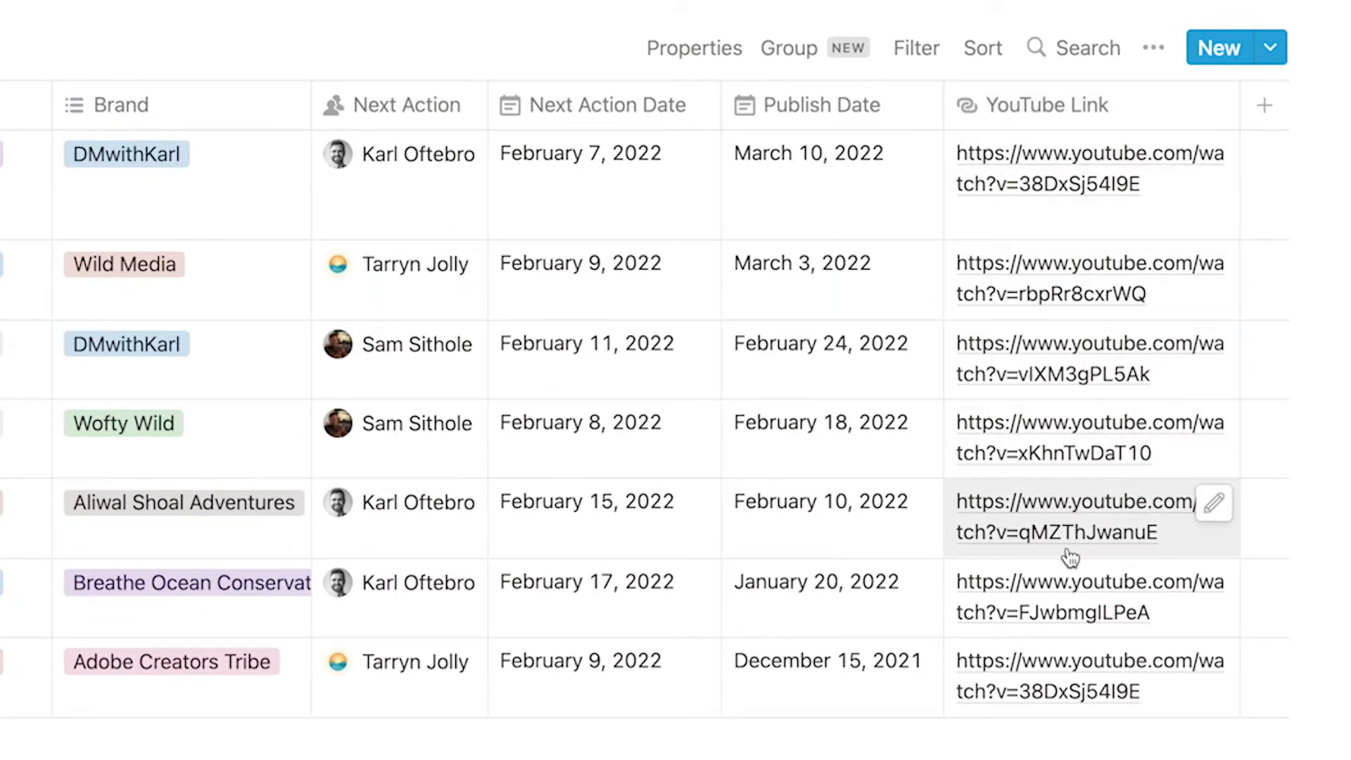
mouse_move(1067, 654)
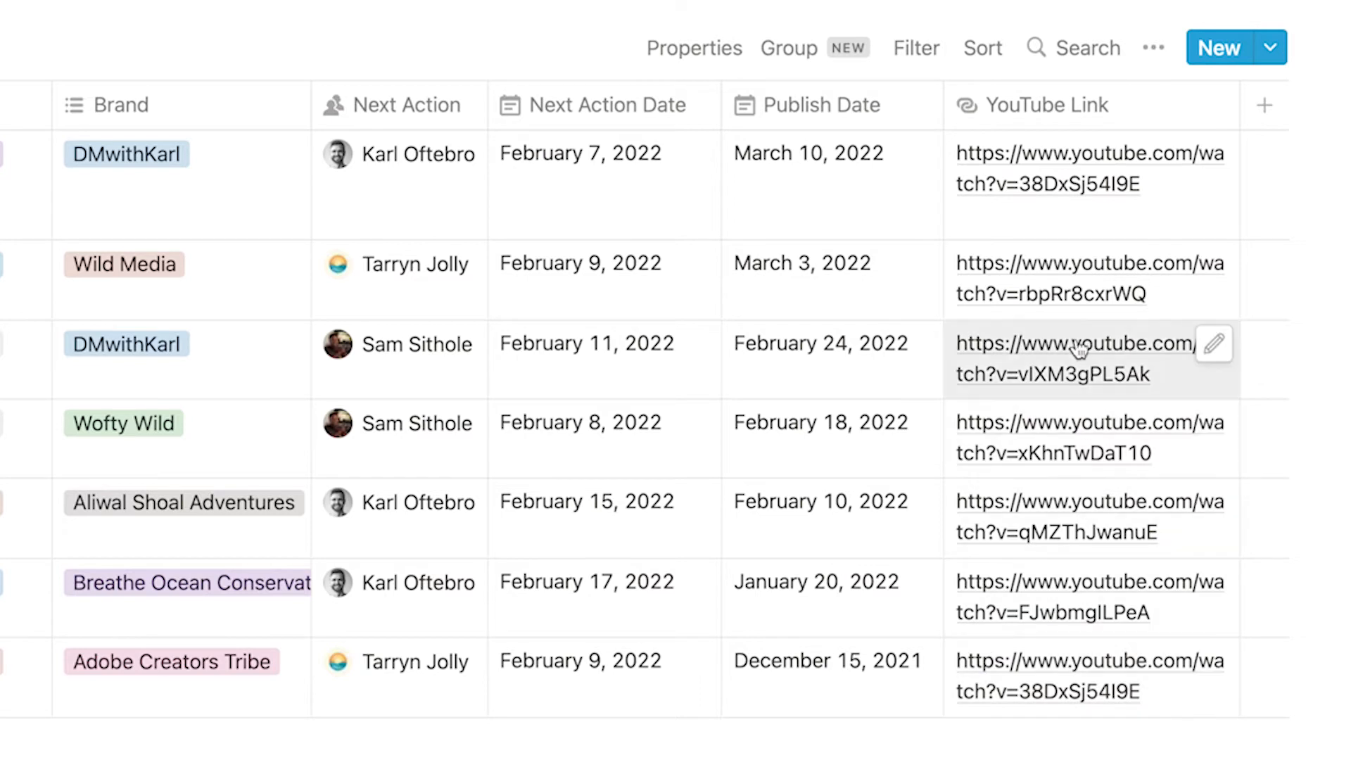
mouse_move(809, 545)
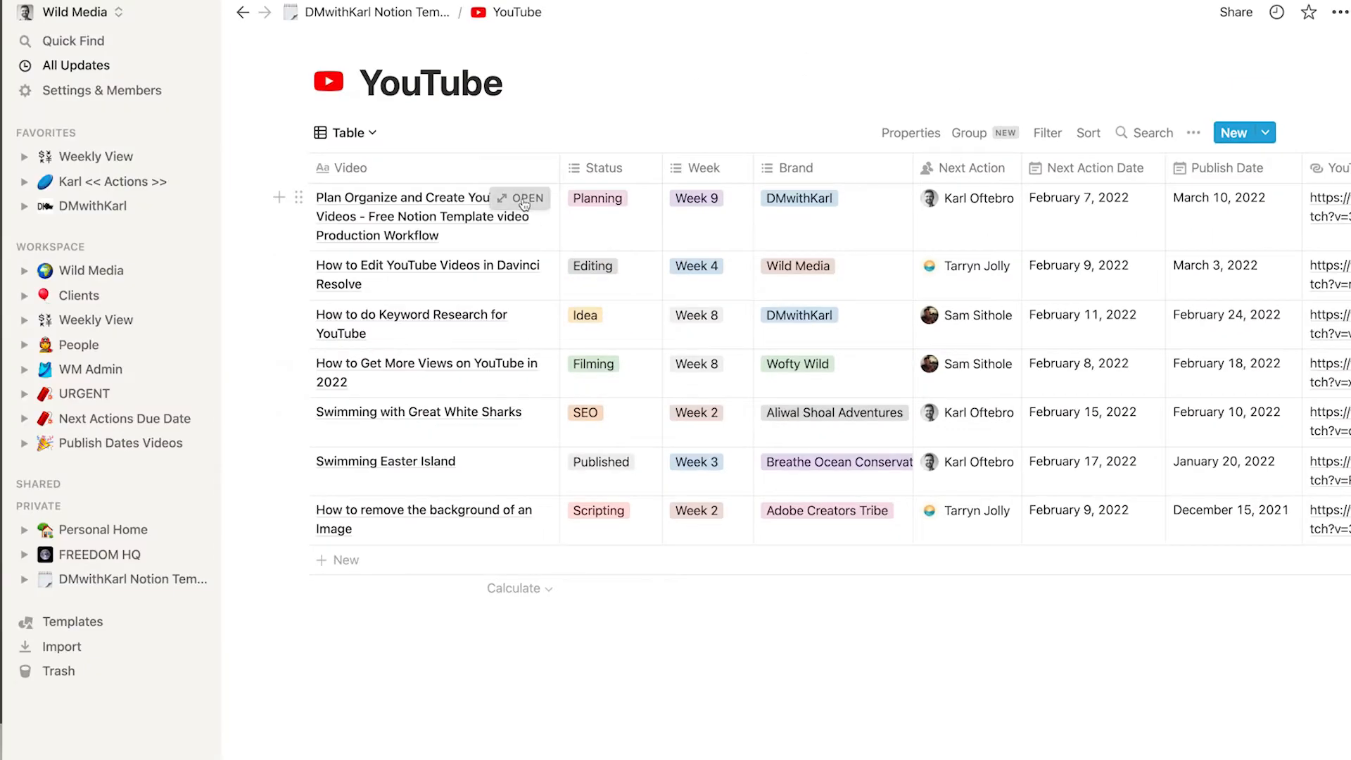
Add 'Outline' and 'Scripts' lines to the first video's empty page body
left_click(524, 199)
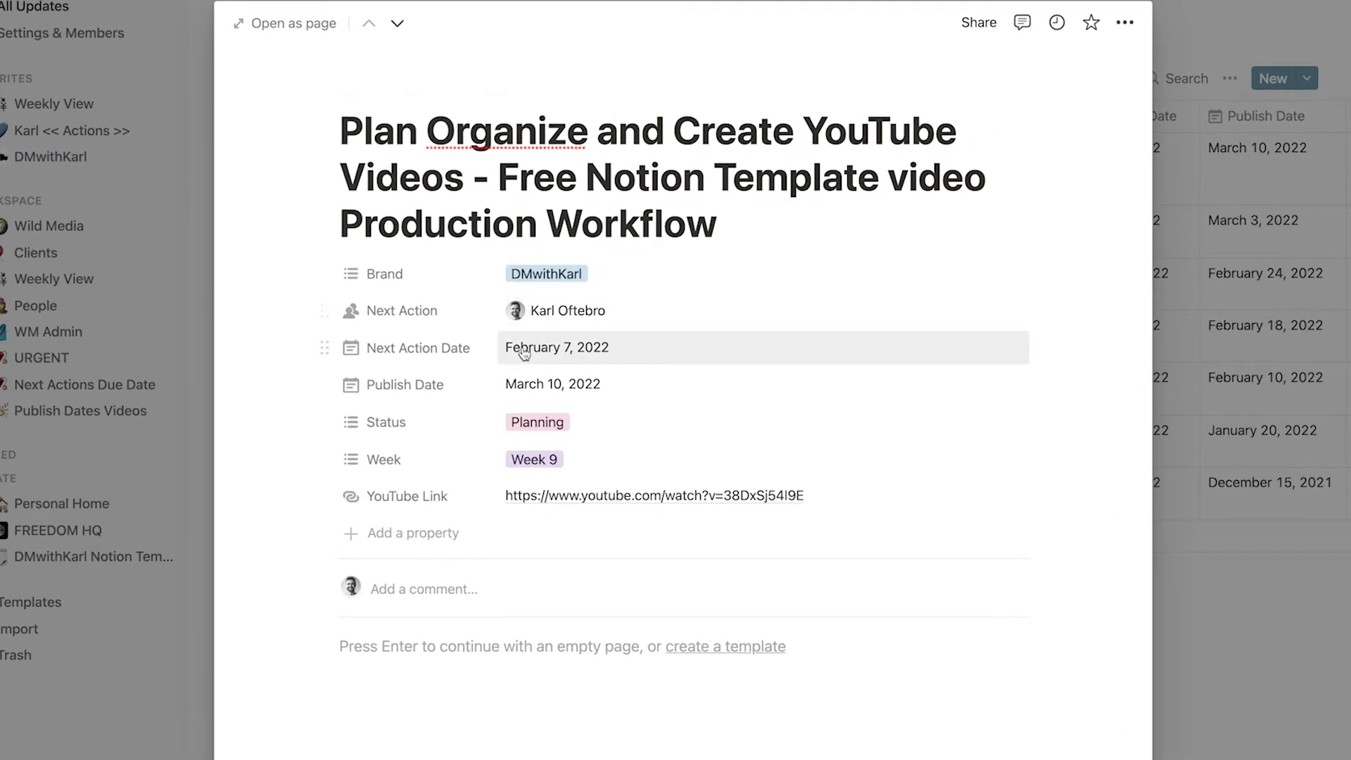
mouse_move(560, 479)
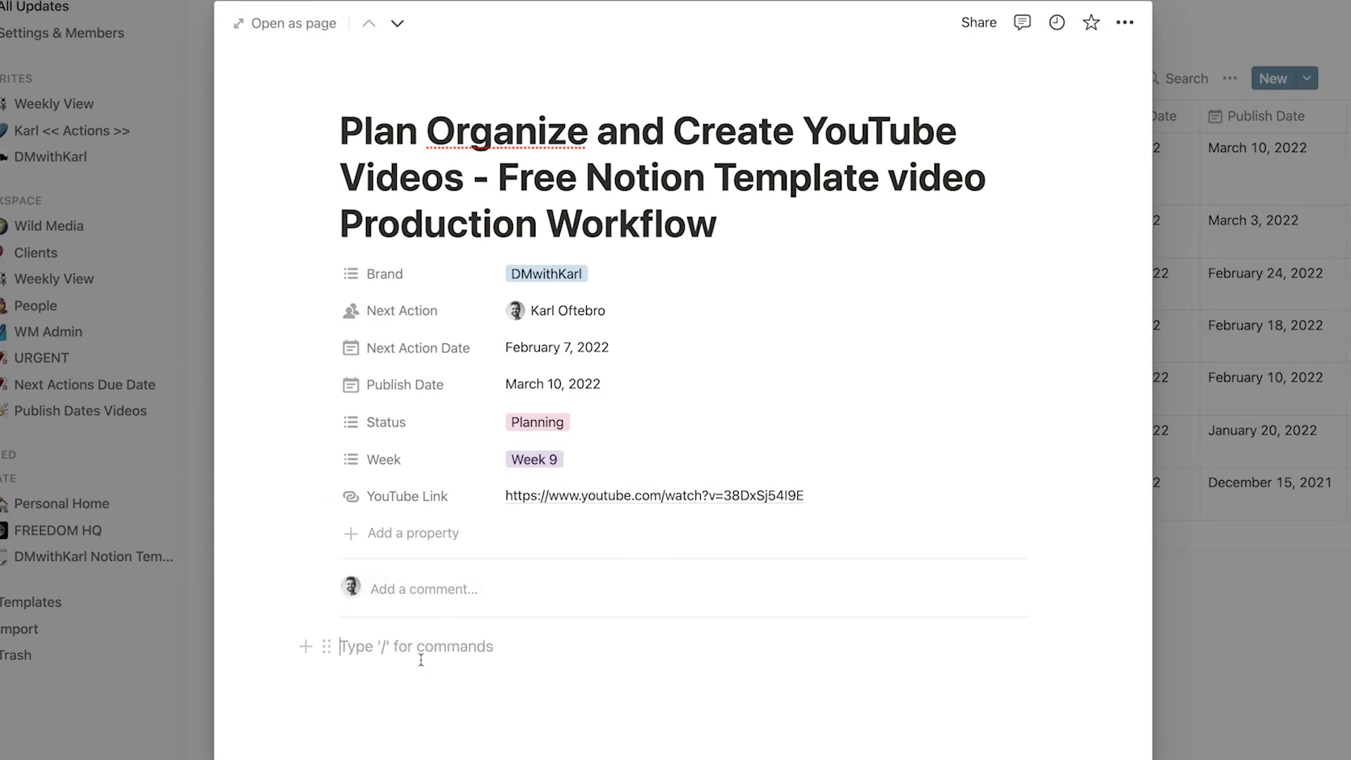
scroll("down", 3)
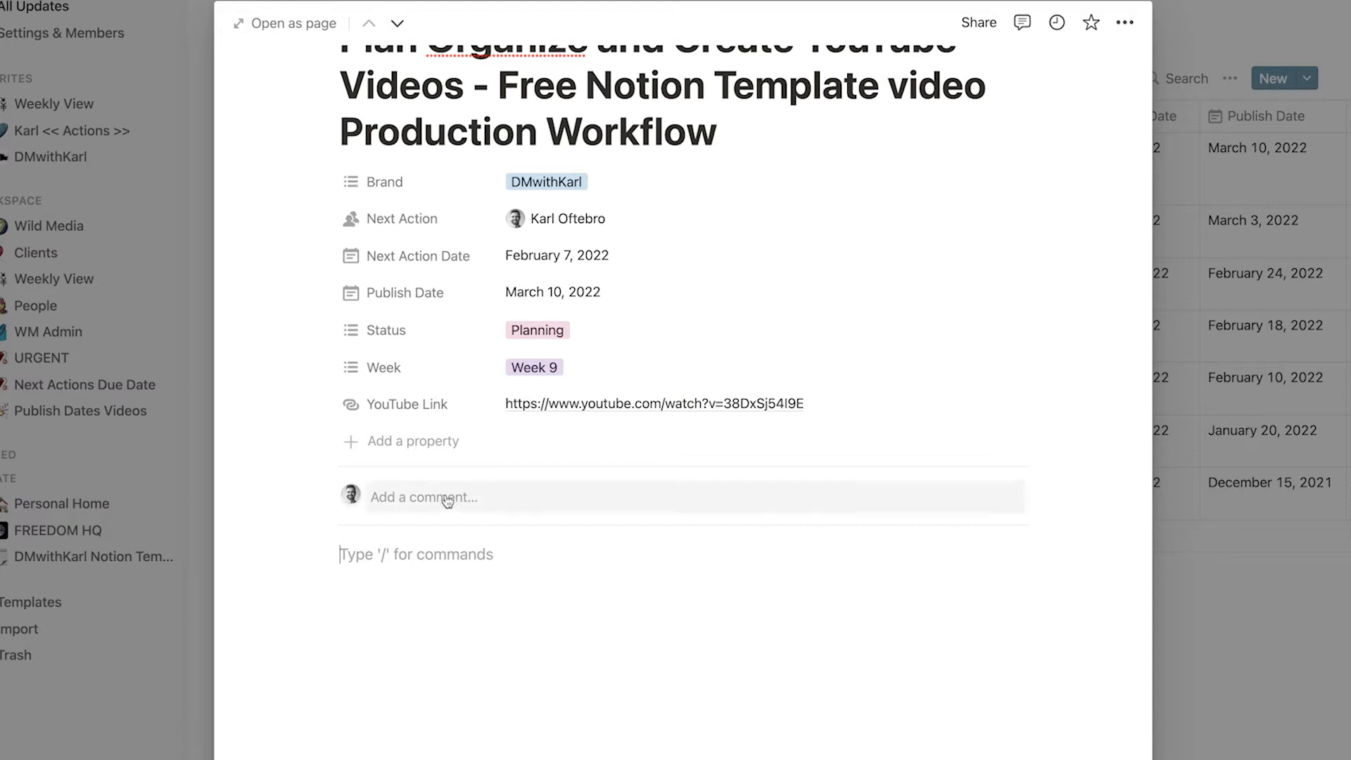
left_click(445, 496)
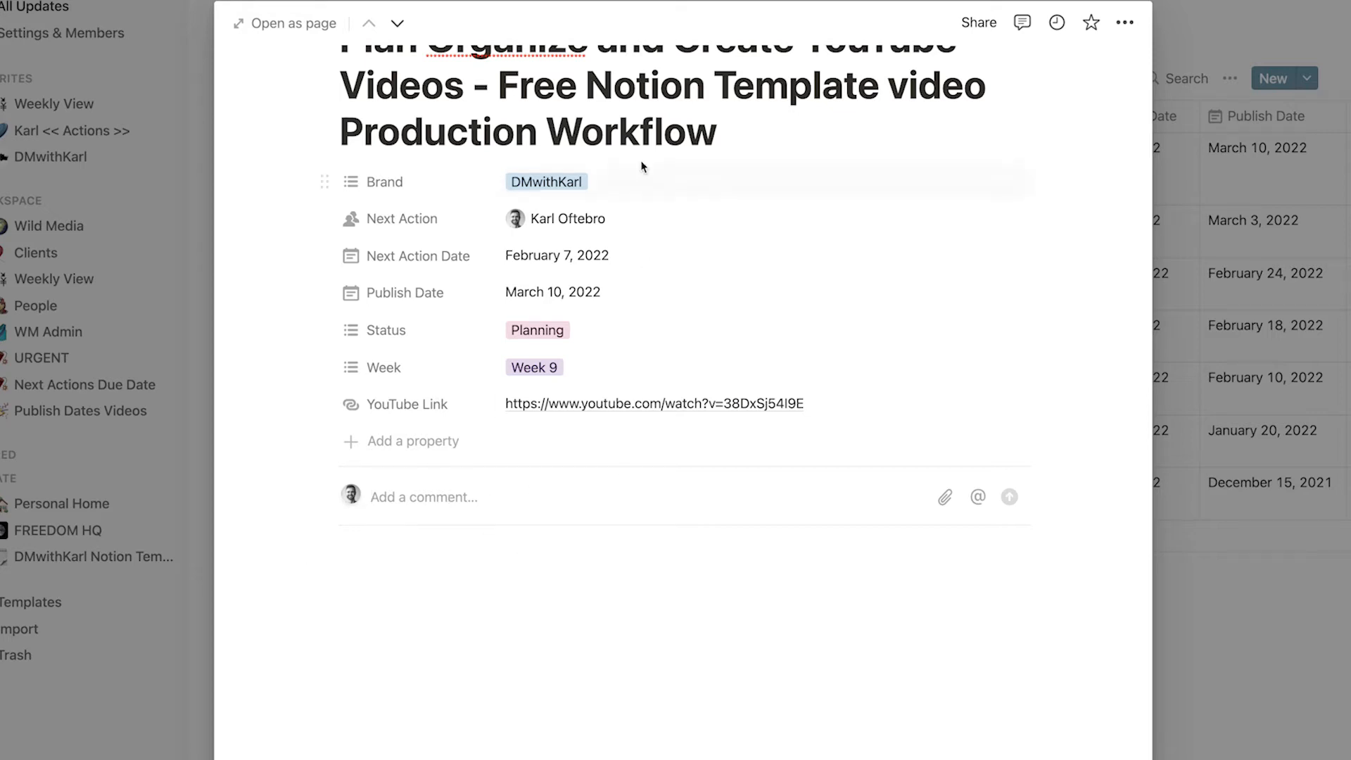
mouse_move(629, 540)
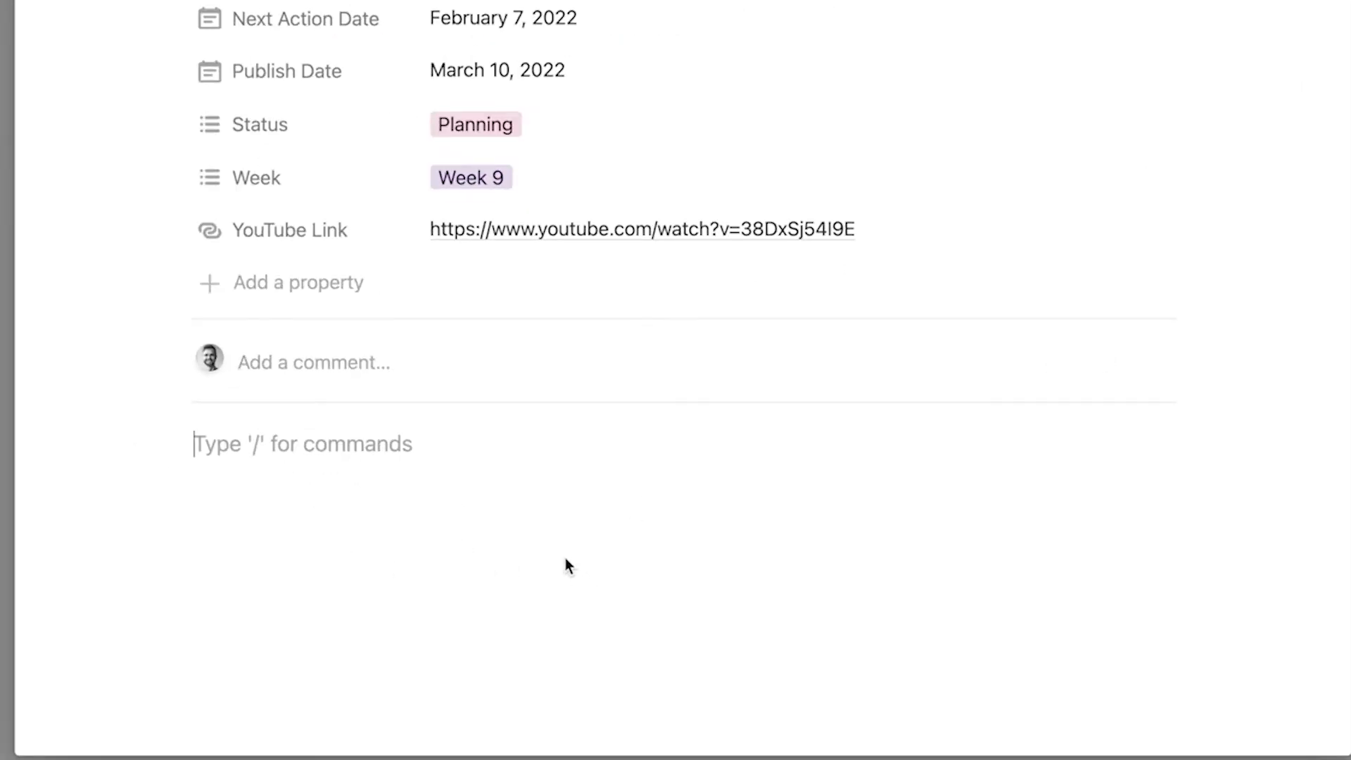
type("Outline")
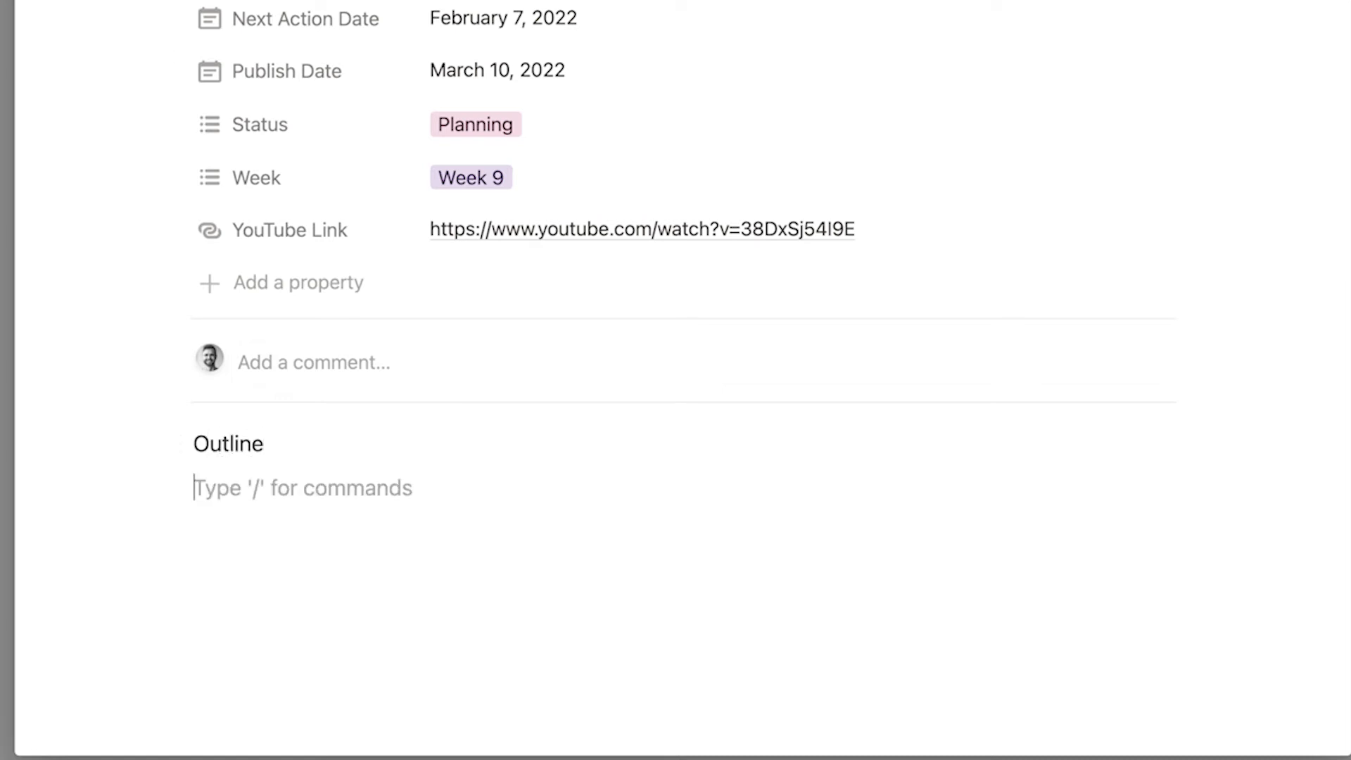
type("Scripts")
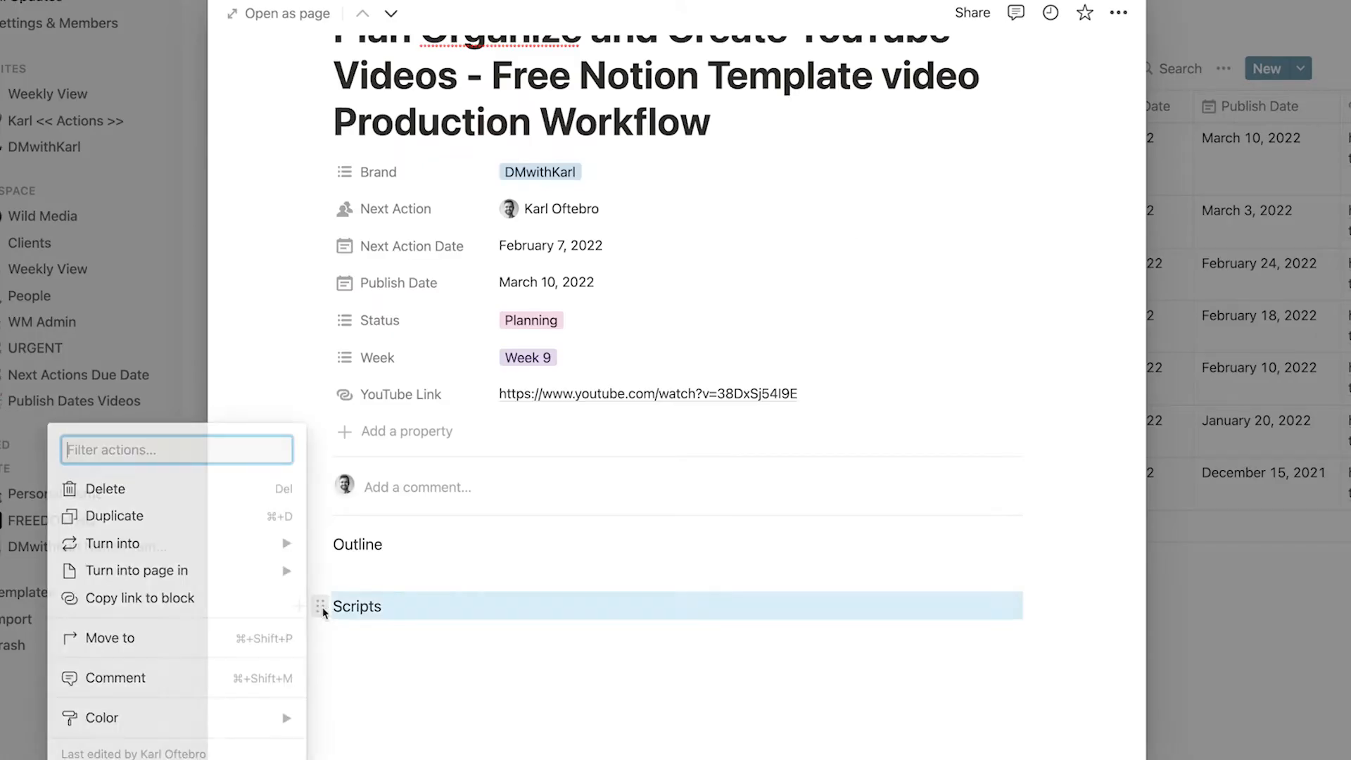
Convert the Scripts line into a subpage and open it
left_click(113, 543)
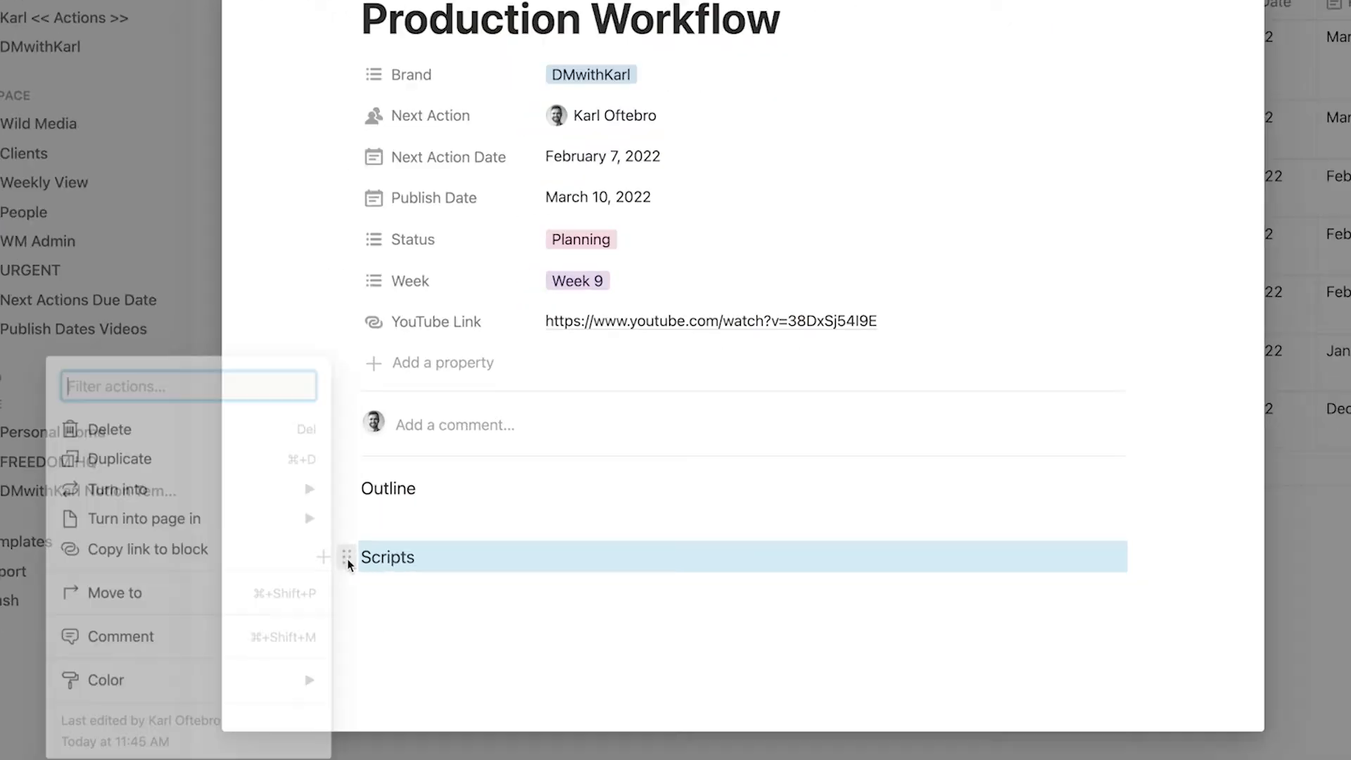
left_click(115, 490)
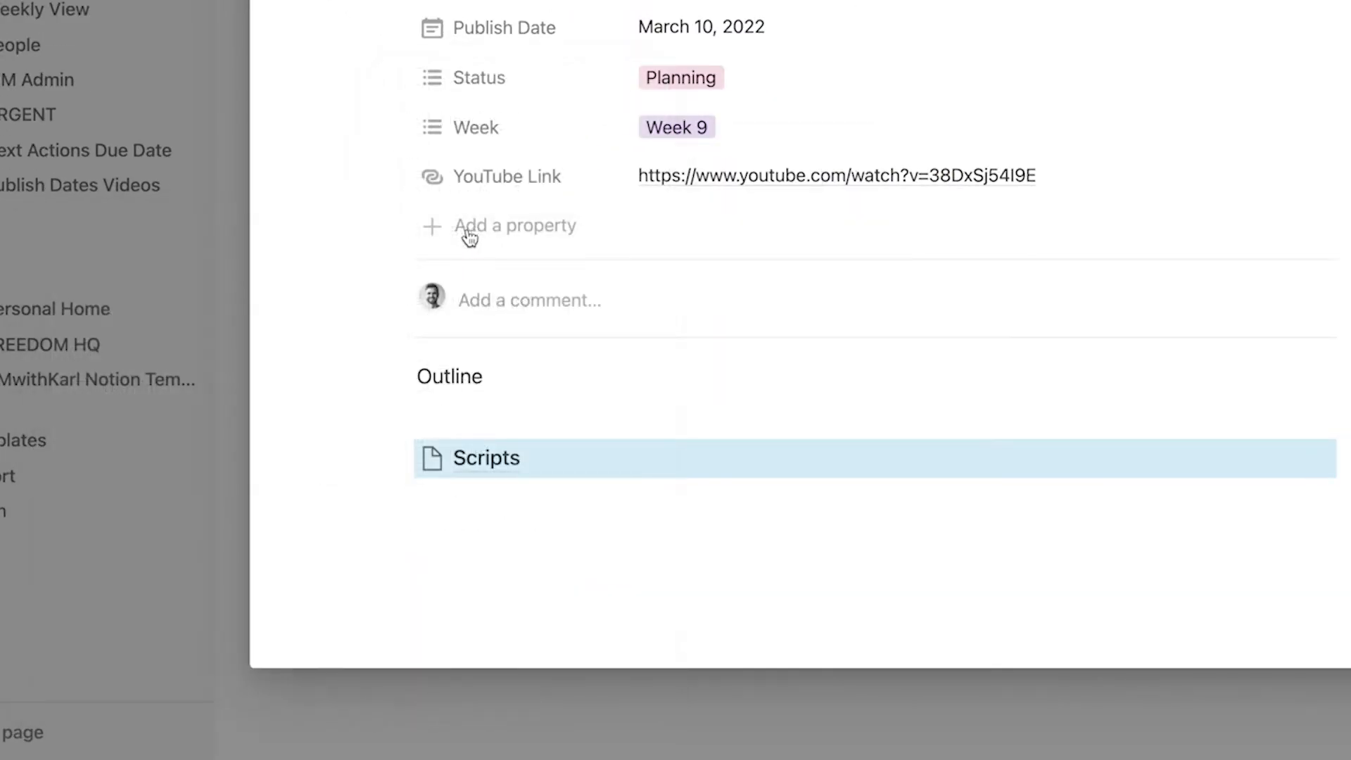
left_click(486, 459)
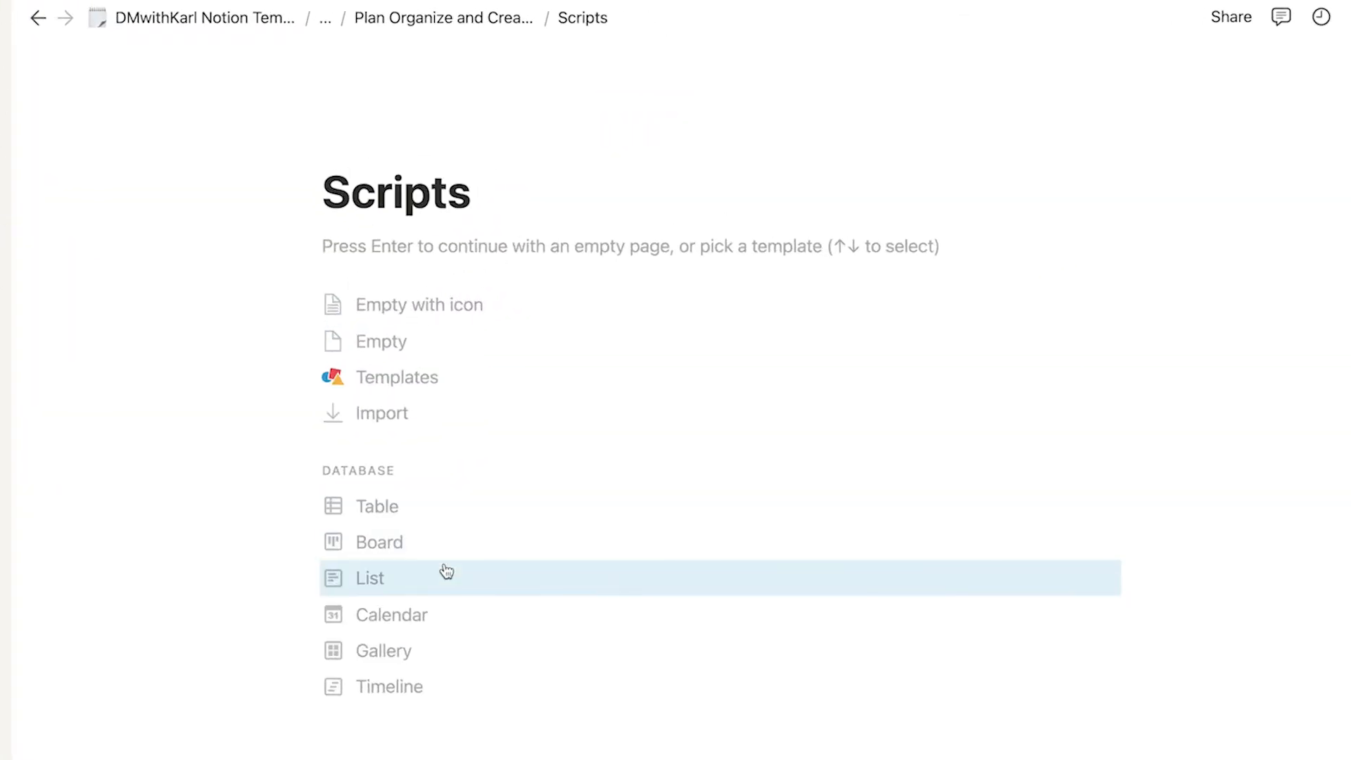
mouse_move(489, 274)
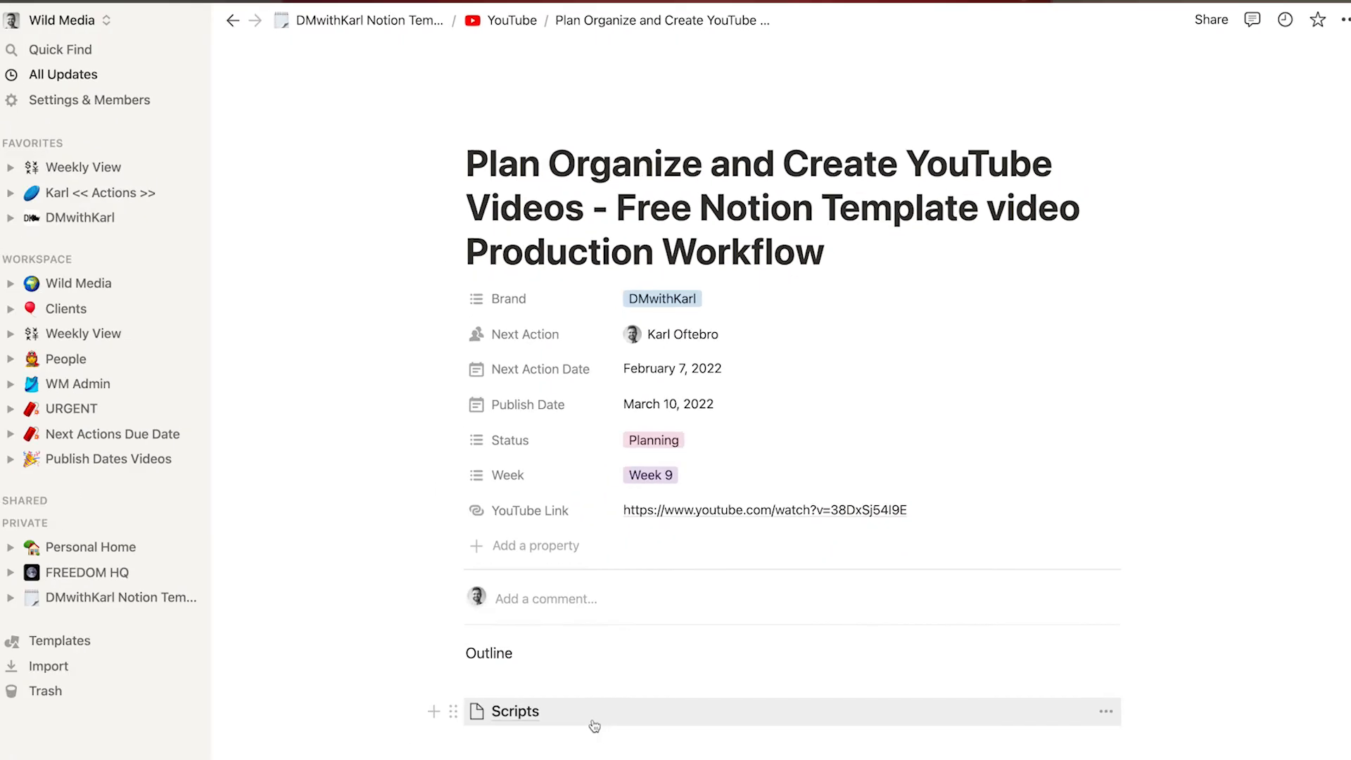
mouse_move(517, 716)
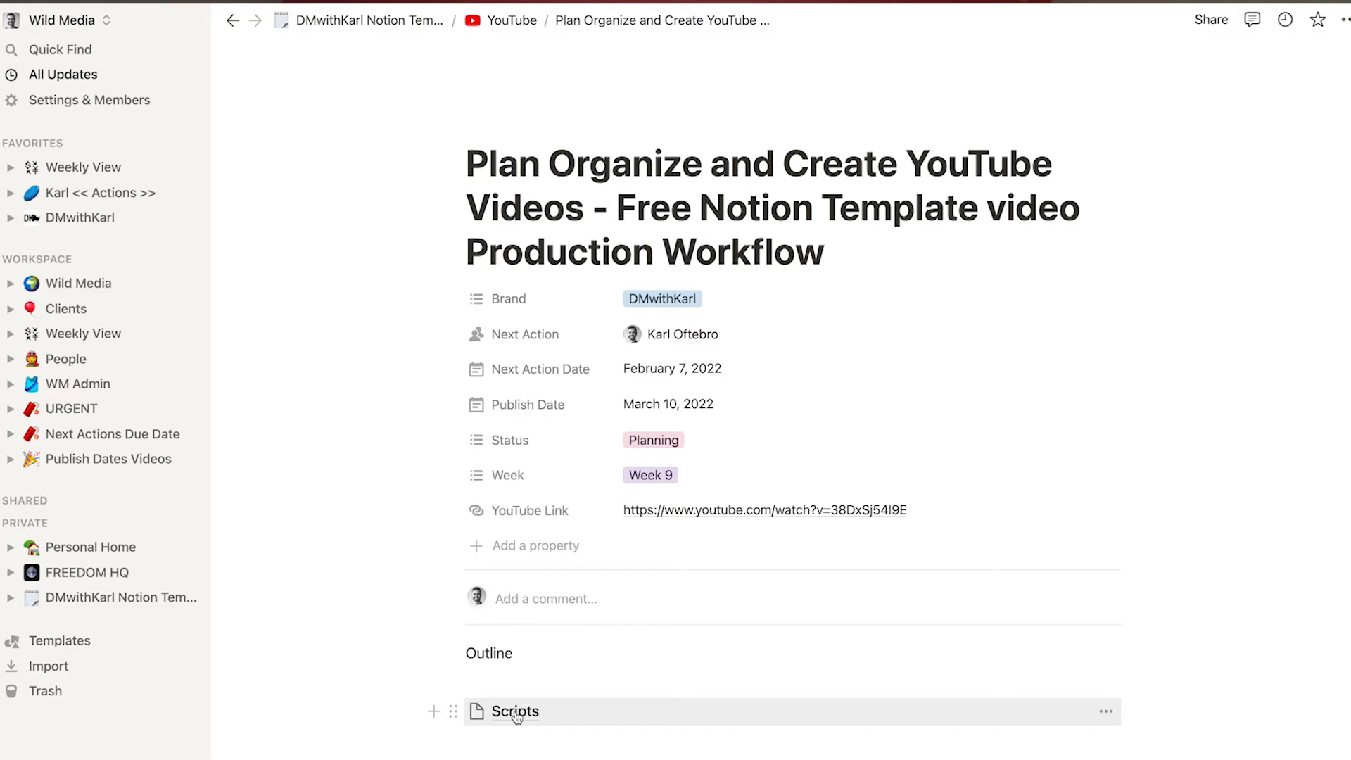
mouse_move(577, 719)
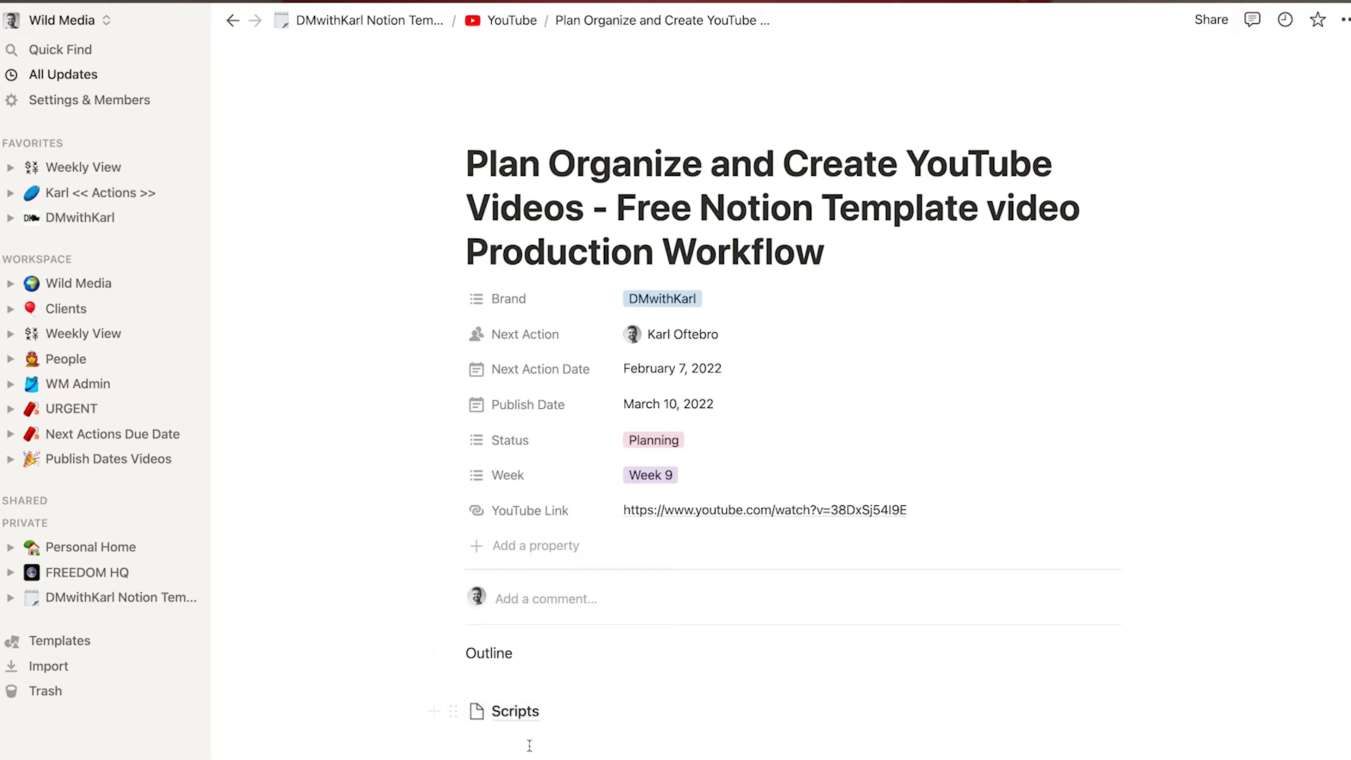
mouse_move(566, 750)
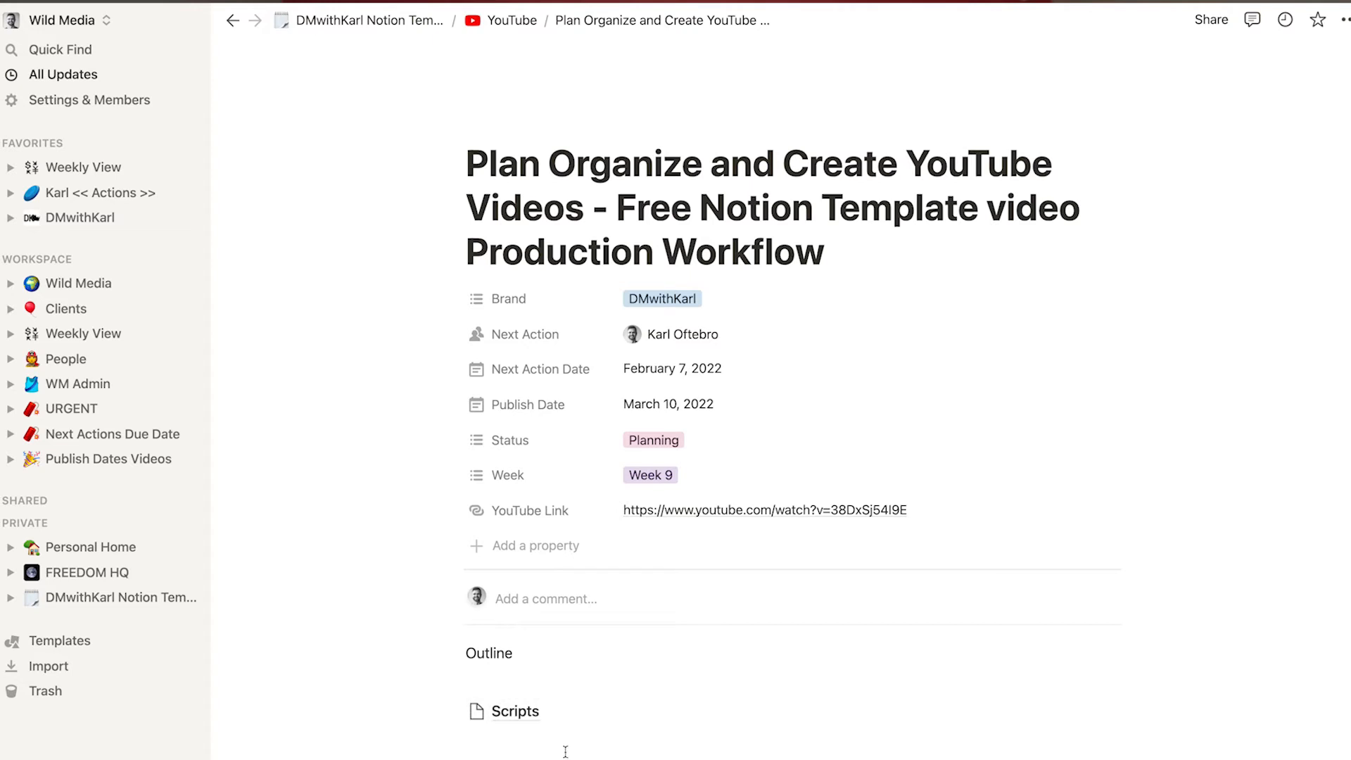
mouse_move(582, 752)
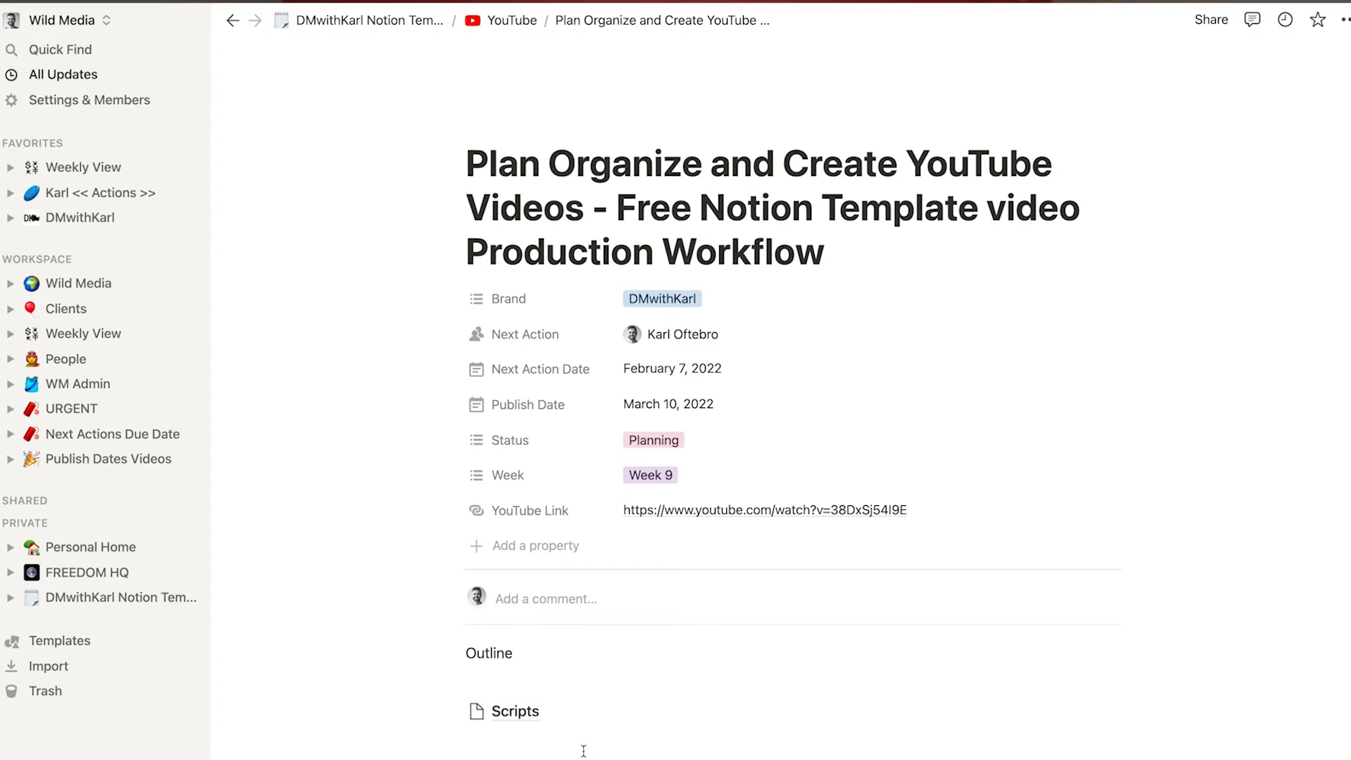
mouse_move(549, 751)
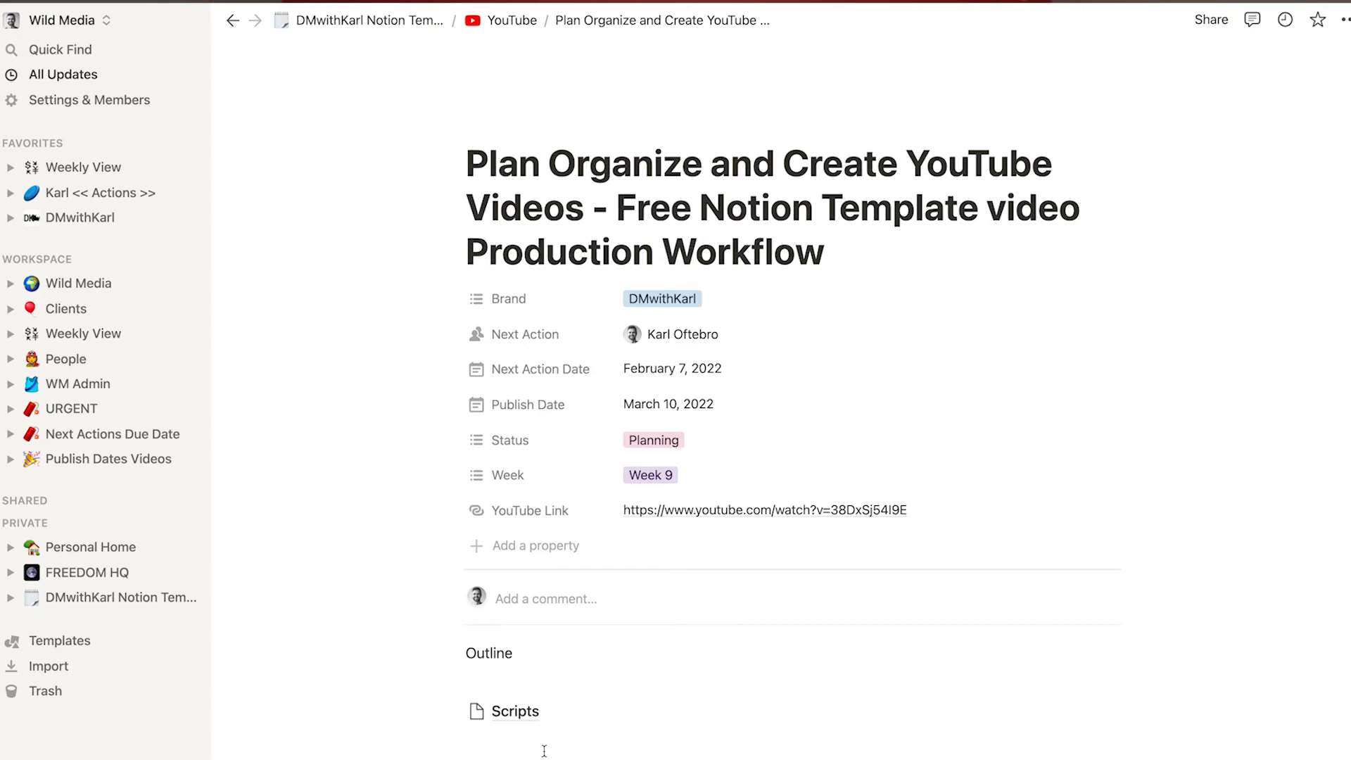
Insert an image block below the Scripts subpage and start uploading a picture
left_click(543, 742)
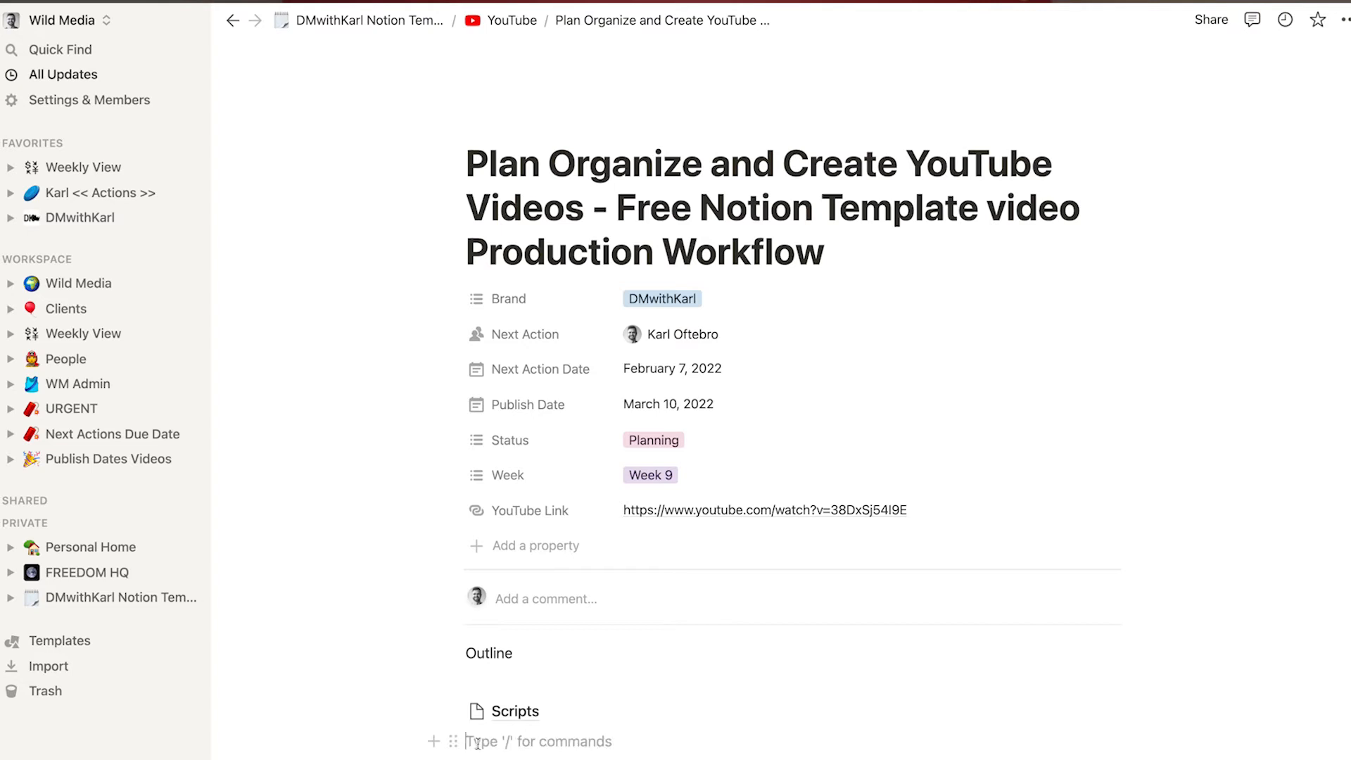
type("/")
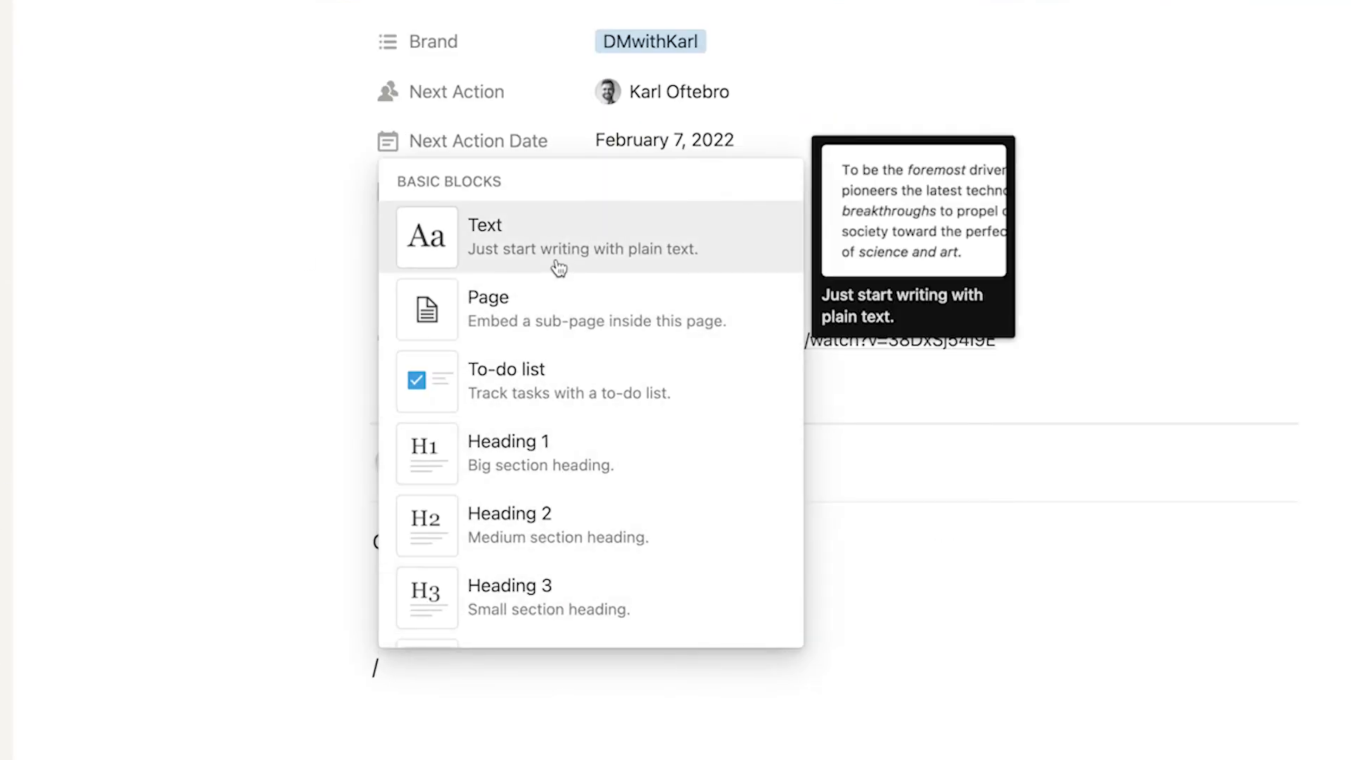
mouse_move(531, 389)
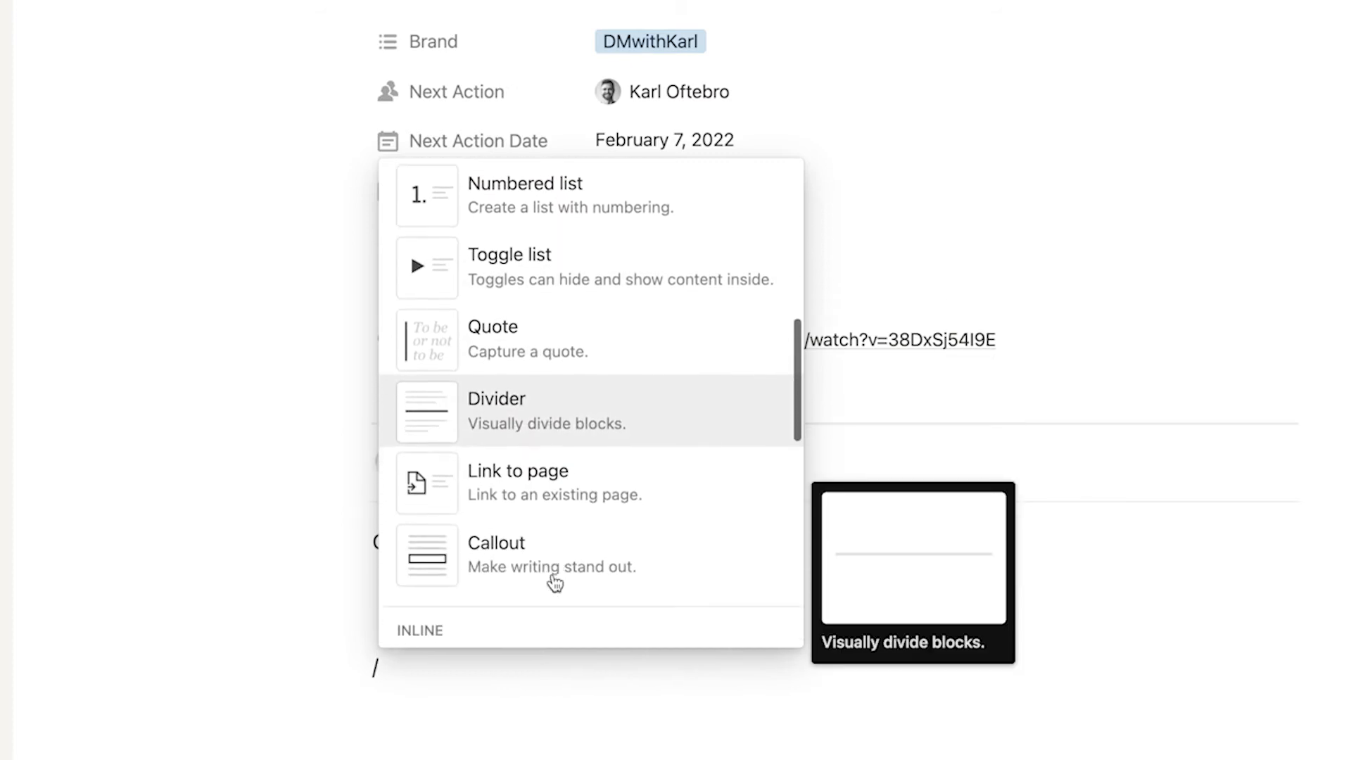
scroll("down", 3)
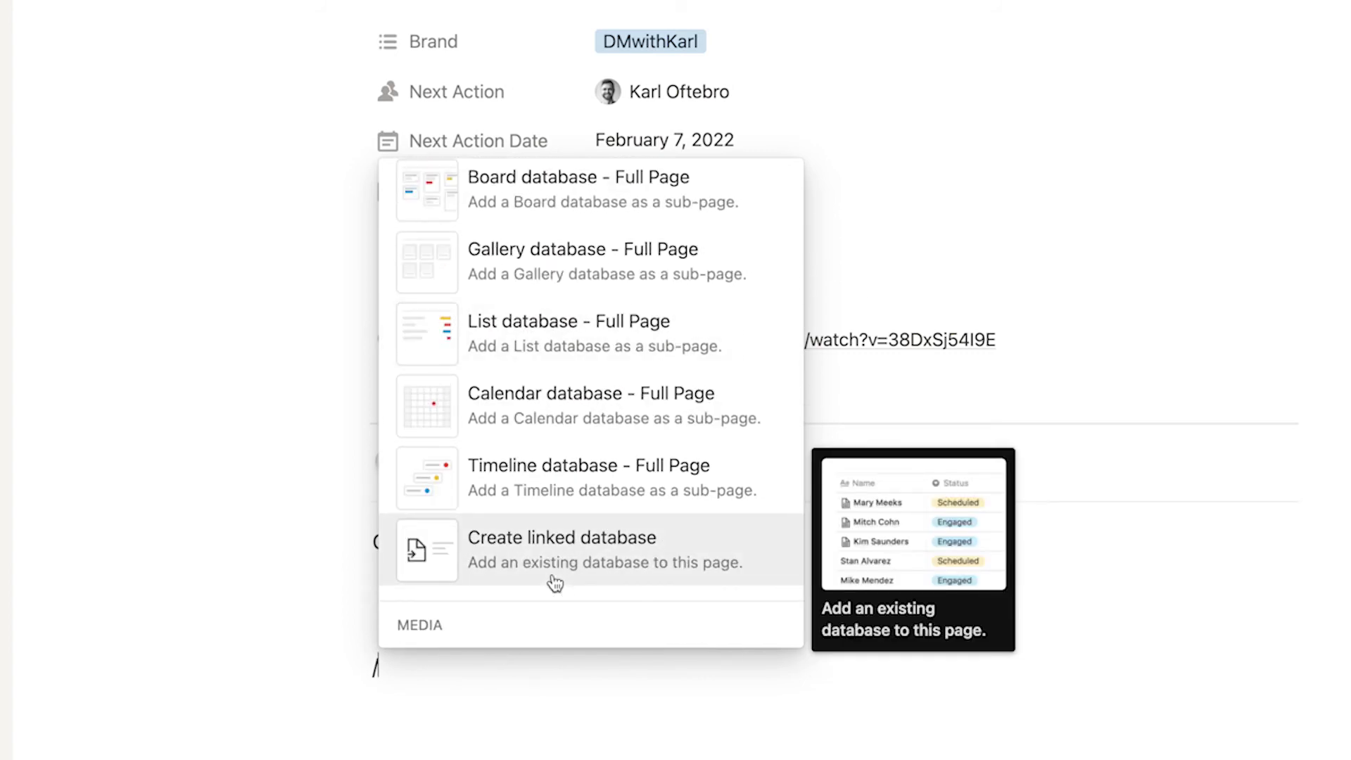
scroll("down", 3)
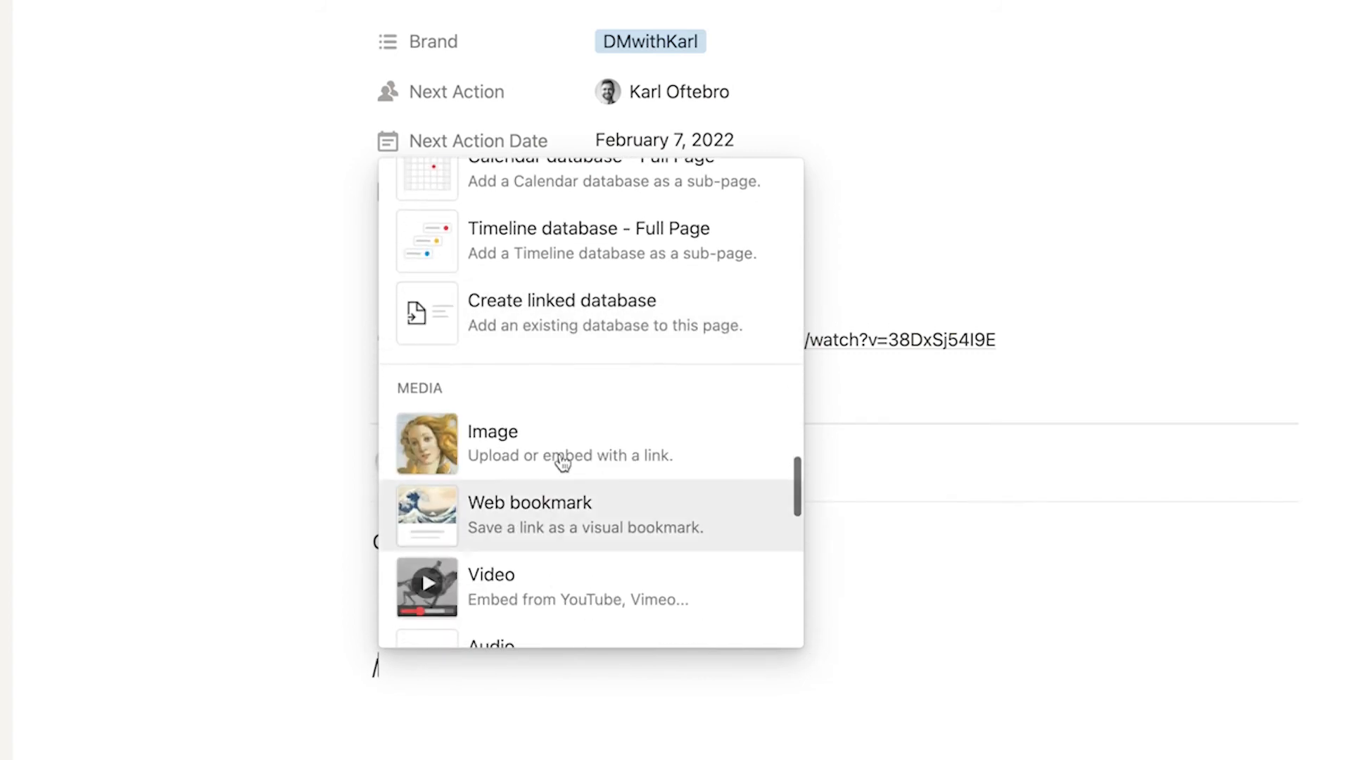
left_click(493, 432)
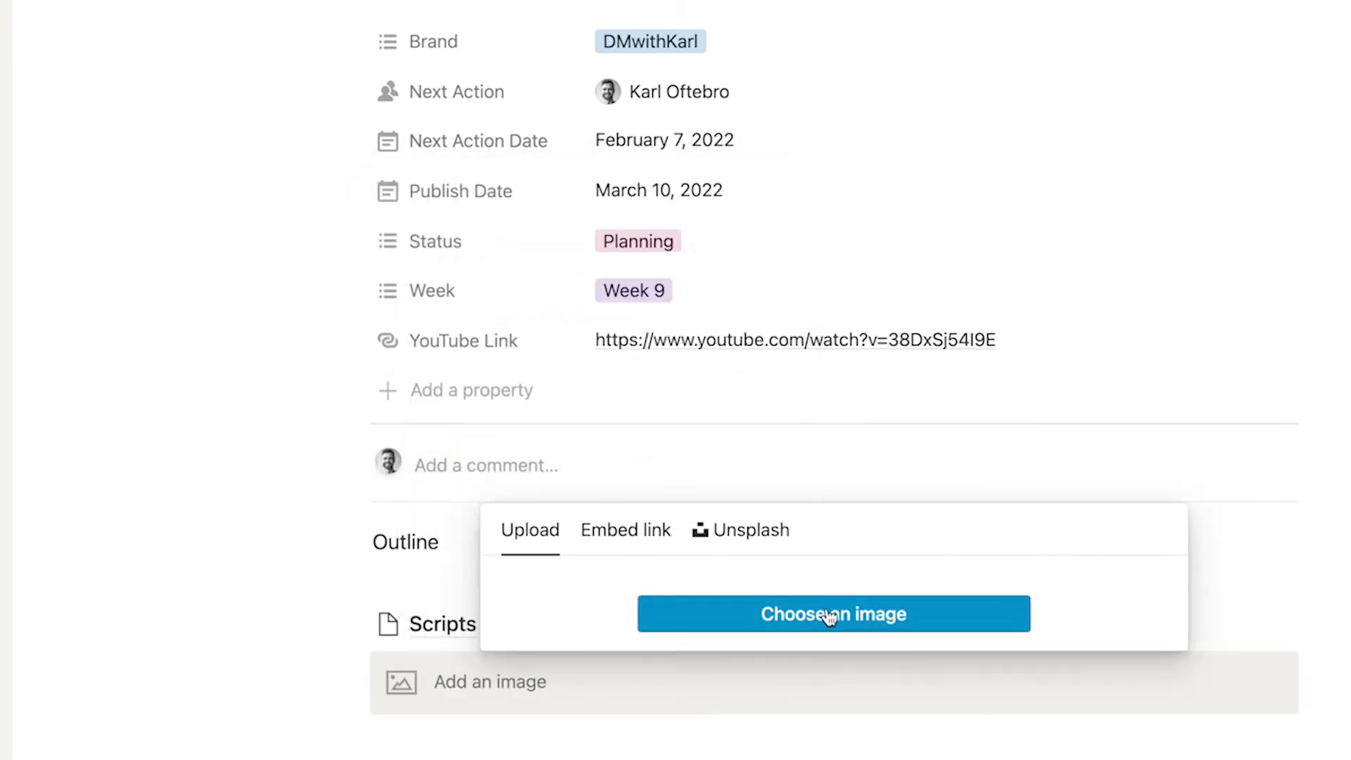
left_click(833, 613)
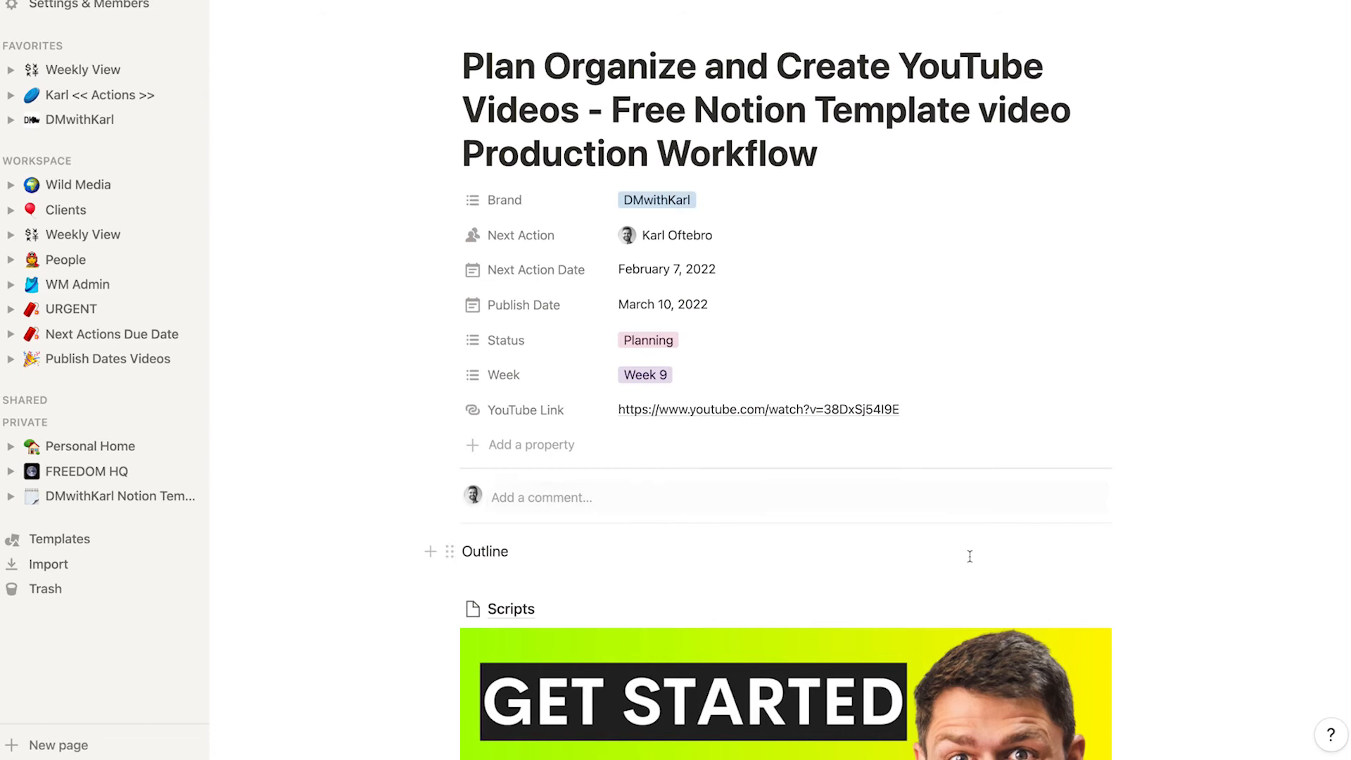
Review the video page with the GET STARTED TubeBuddy thumbnail placed under Scripts
scroll("down", 3)
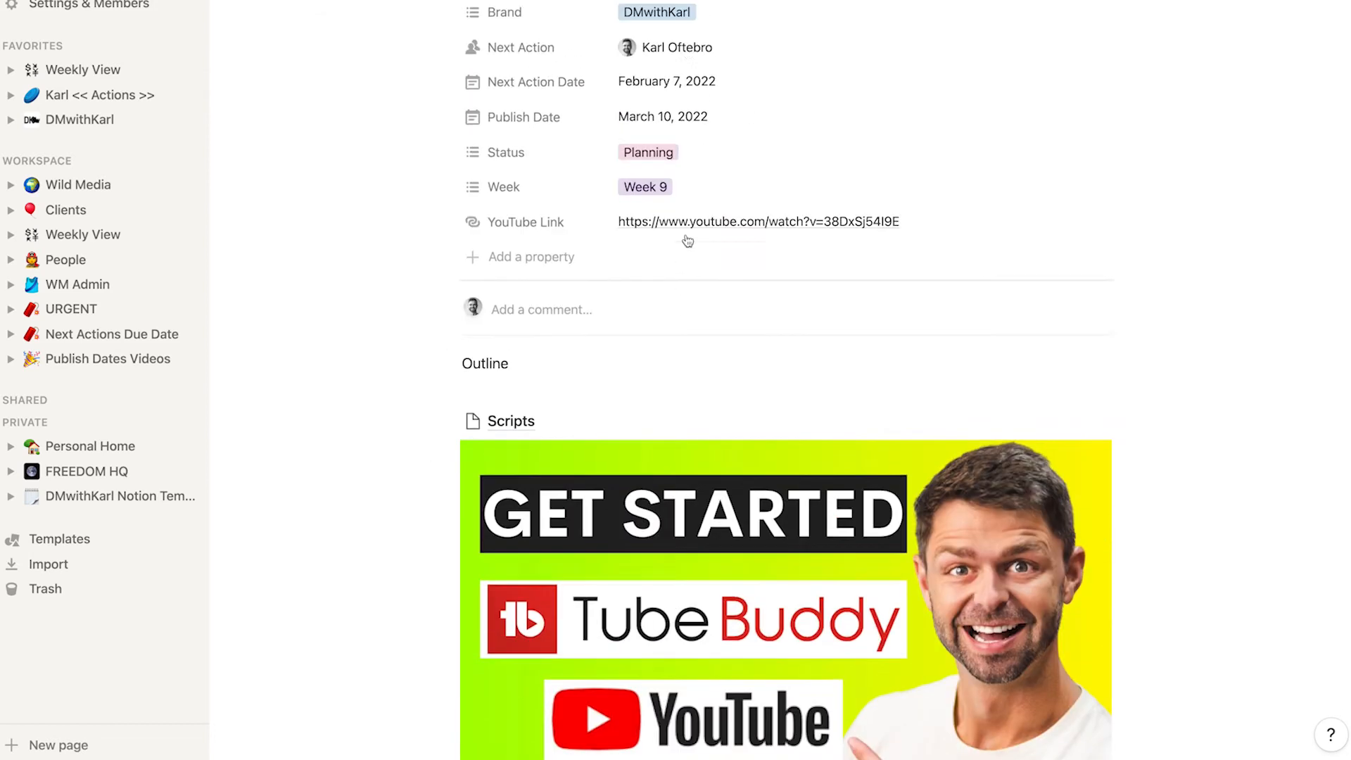
scroll("down", 3)
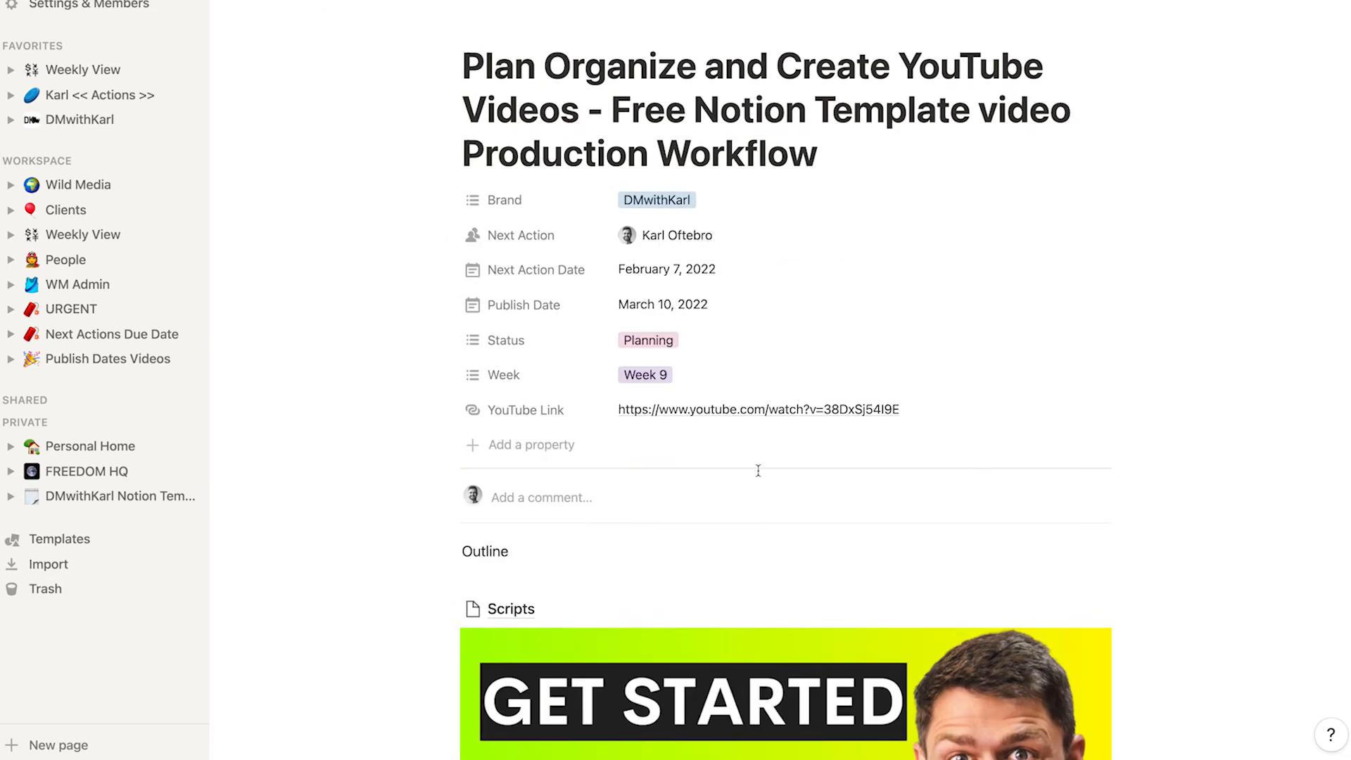
scroll("down", 3)
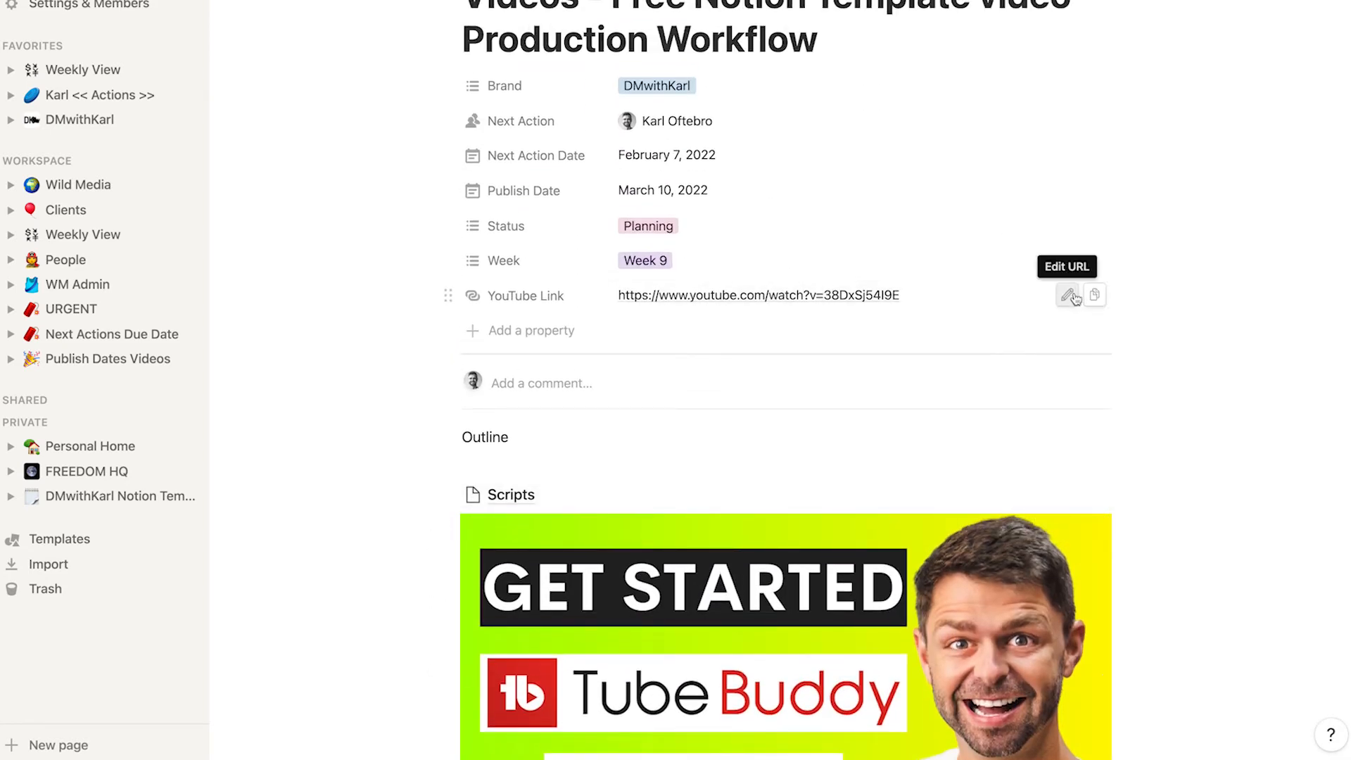
left_click(1068, 294)
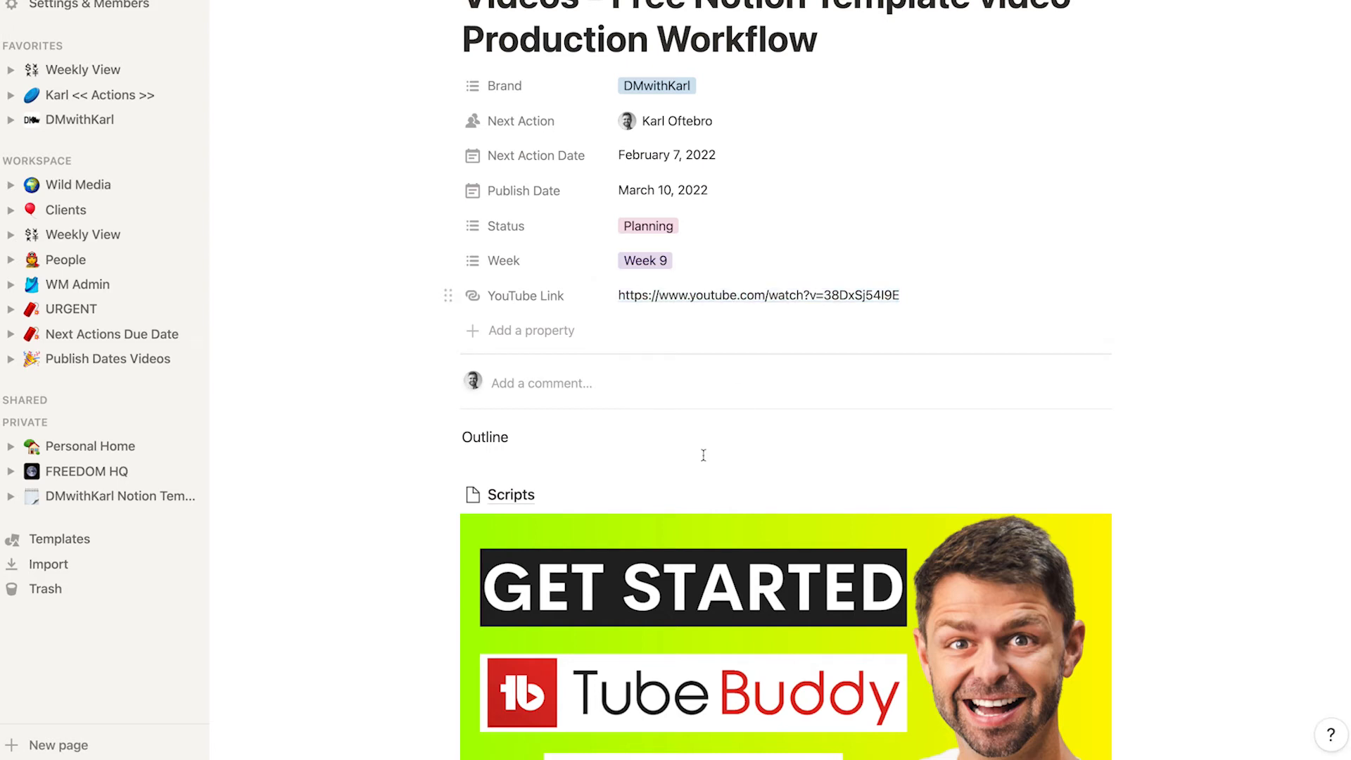
scroll("down", 3)
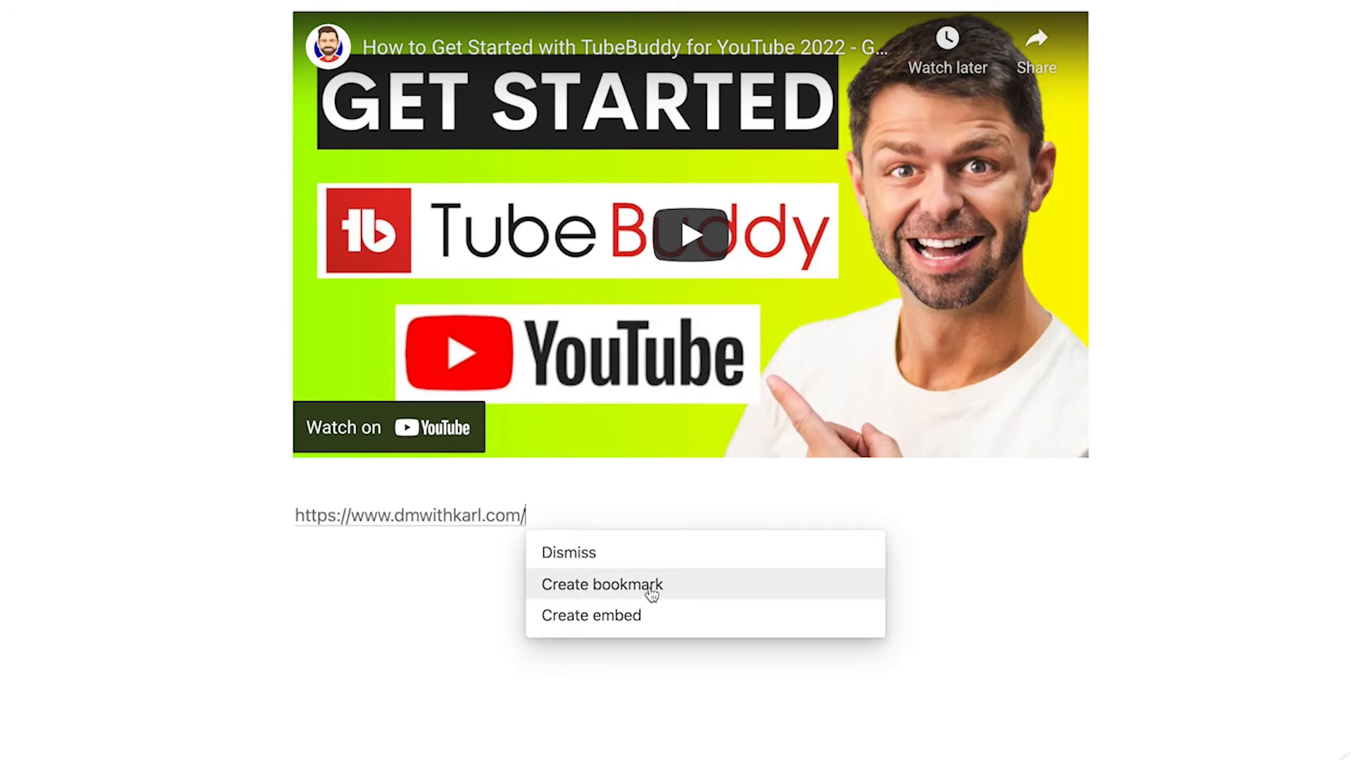
mouse_move(641, 621)
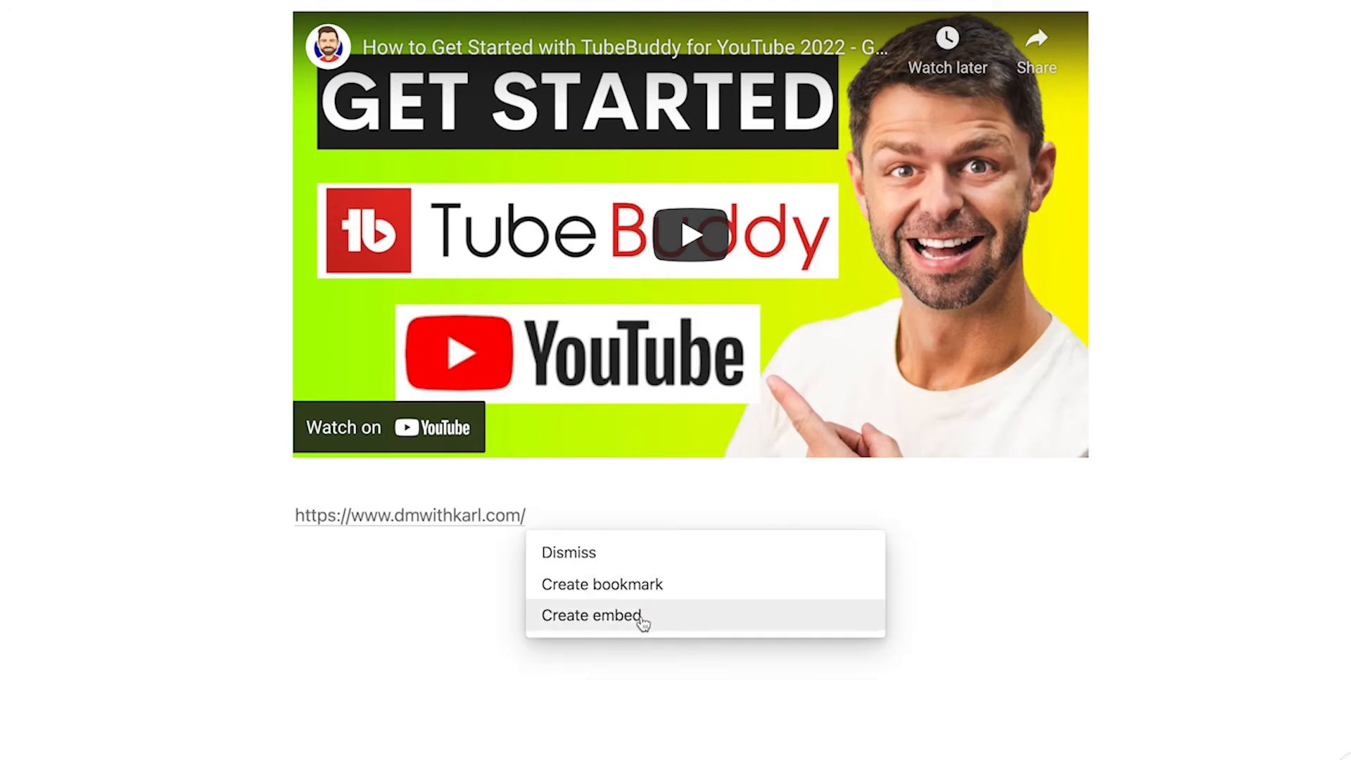
Turn the pasted dmwithkarl.com link into an embed on the video page
left_click(591, 617)
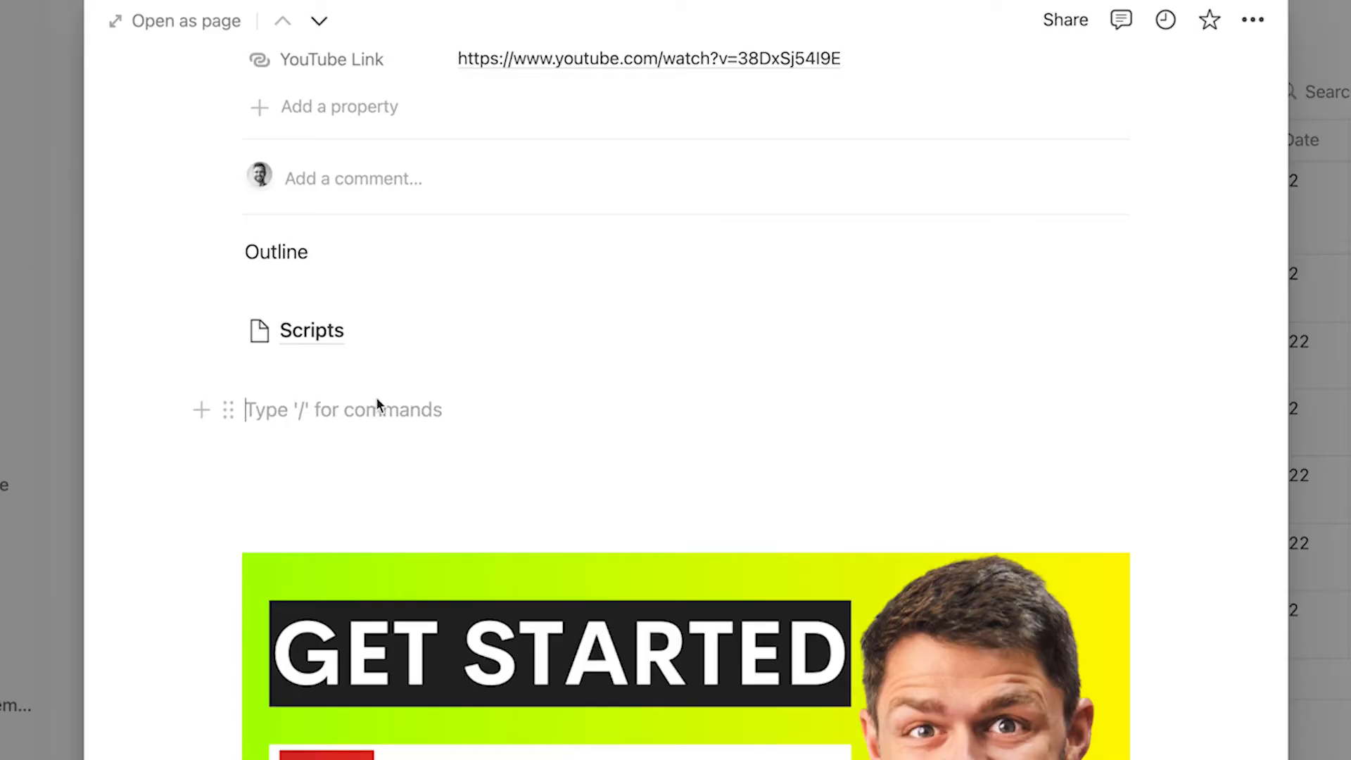
Add a 'Tags:' line in Notion and search YouTube for the notion template topic
type("Tags")
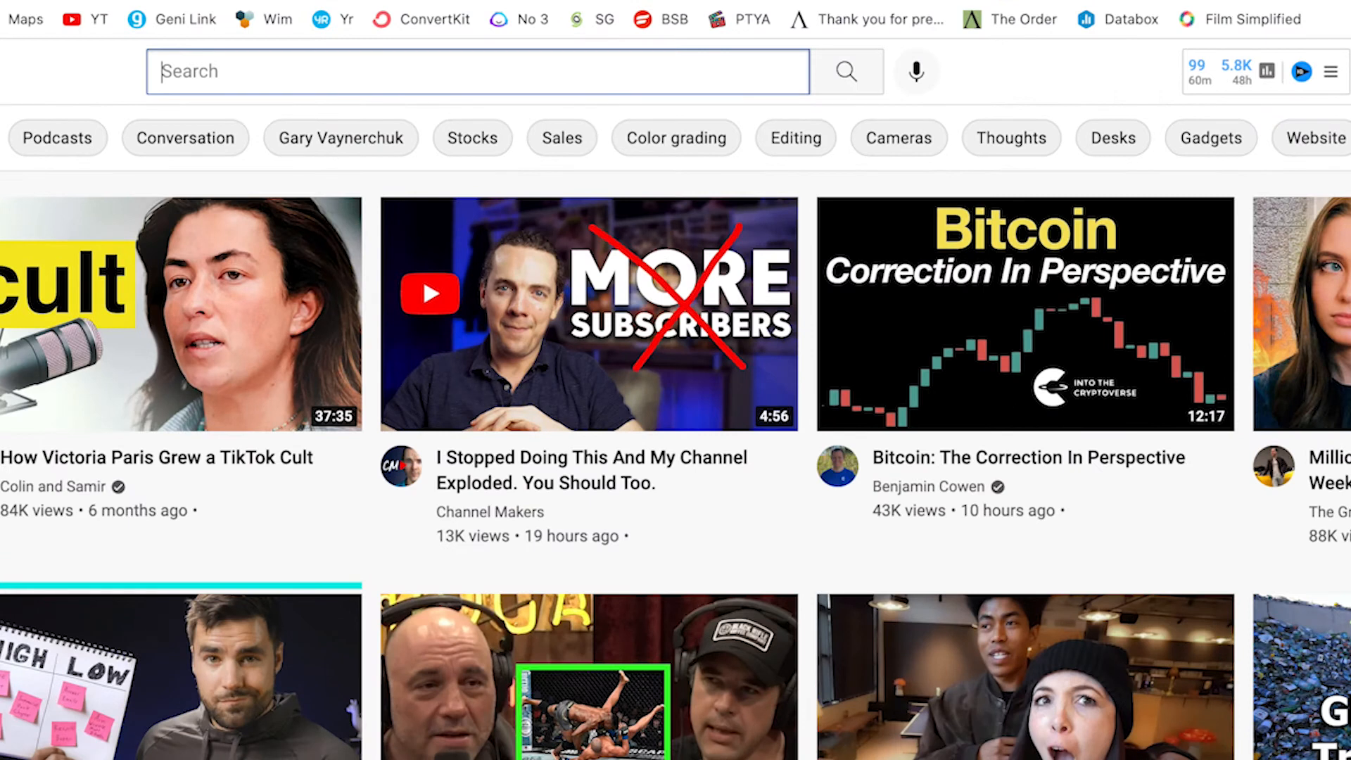
type("notion template for youtube videos")
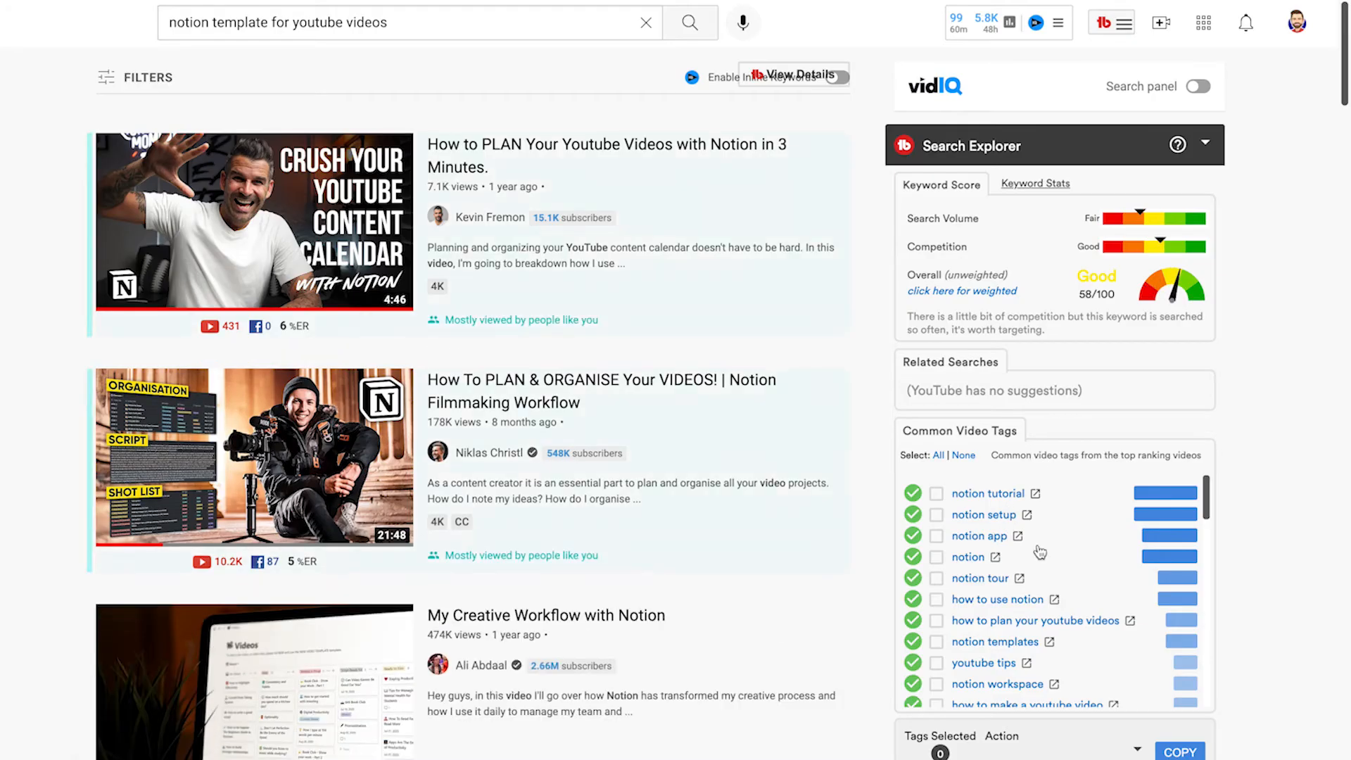
mouse_move(1100, 642)
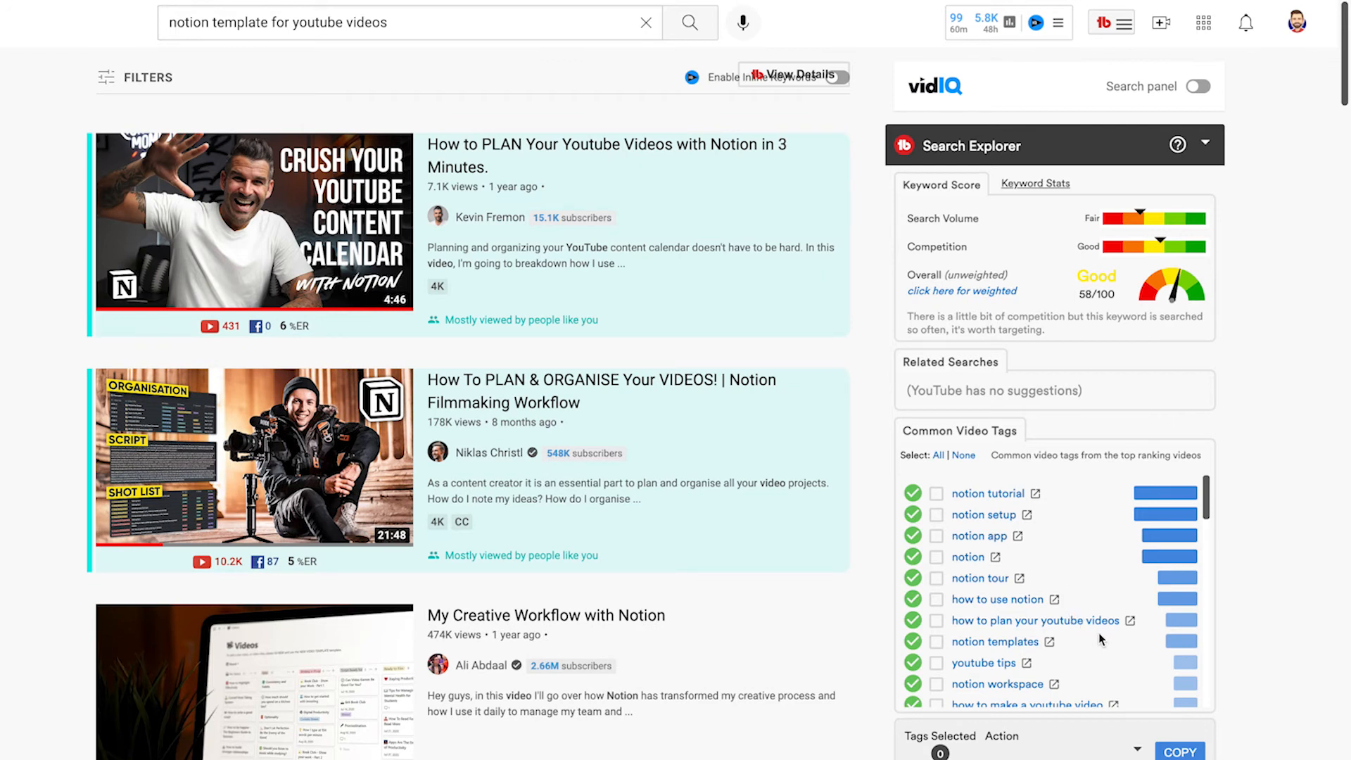
mouse_move(1100, 574)
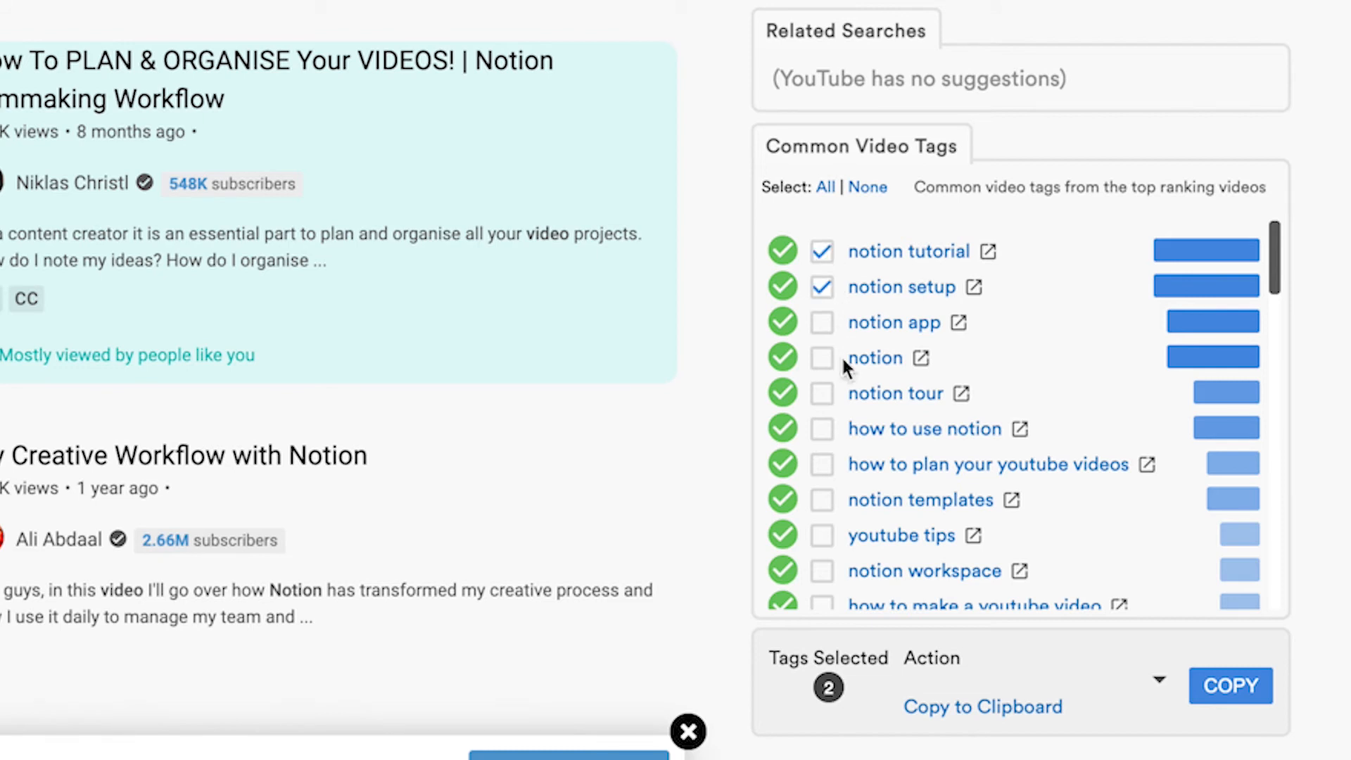
Select ten TubeBuddy common video tags including notion for creatives and copy them
left_click(822, 464)
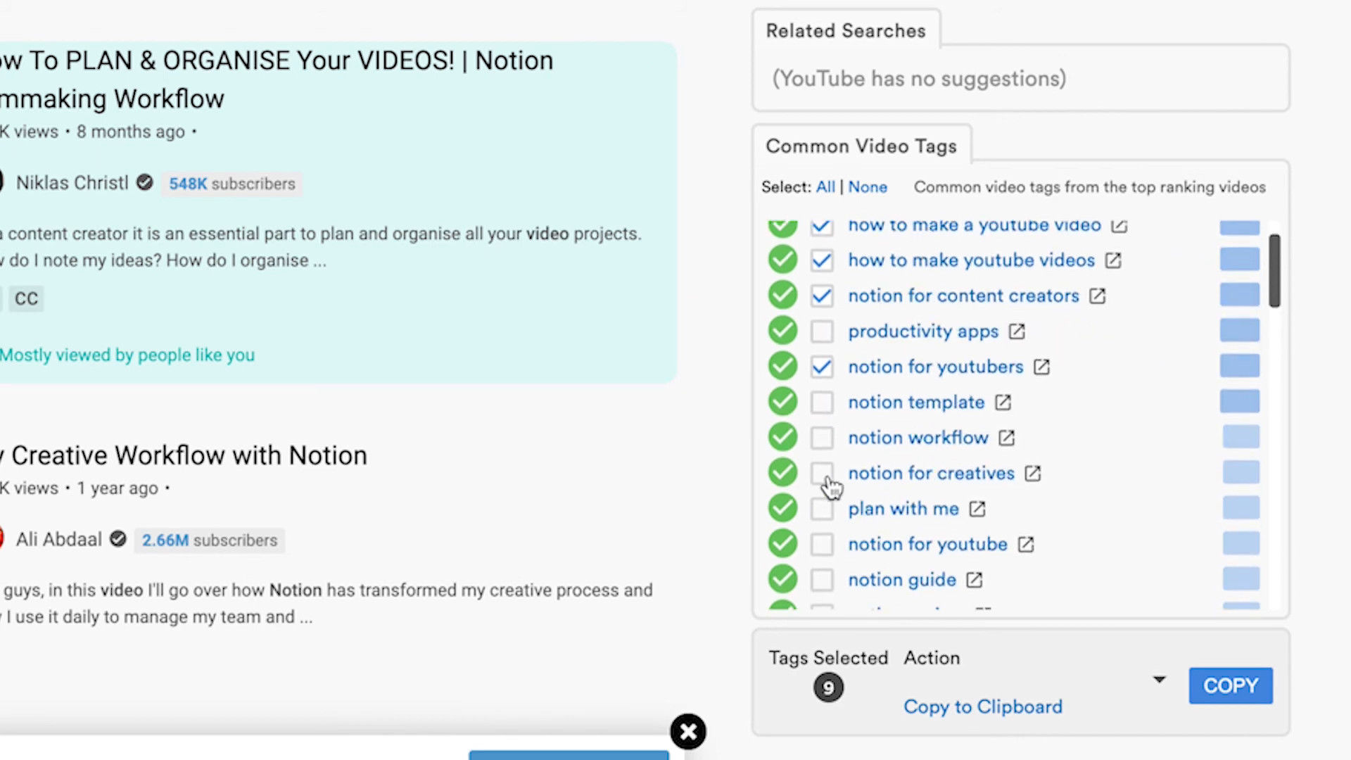
left_click(821, 473)
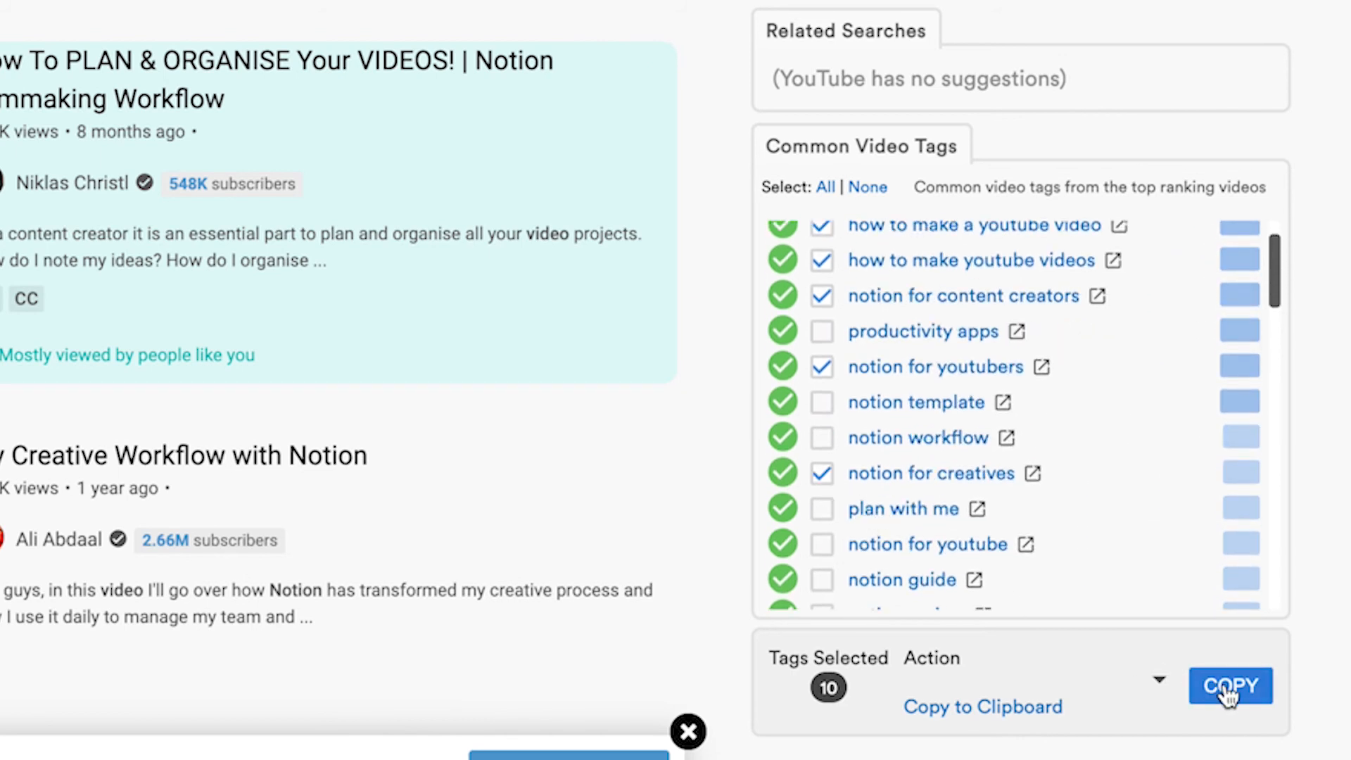
left_click(1228, 686)
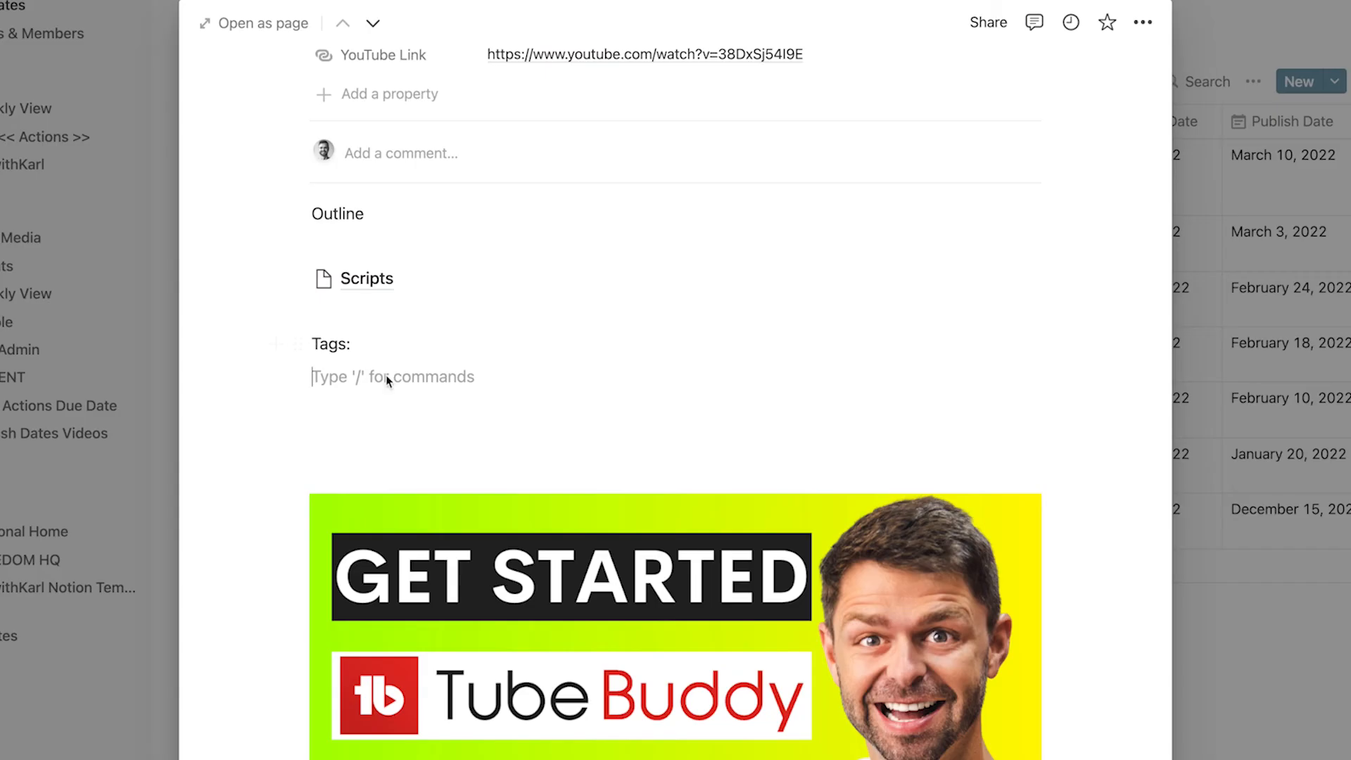
Paste the ten copied tags (notion tutorial, notion setup, ...) under the Tags: label
type("notion tutorial, notion setup, how to plan your youtube videos, notion templates, notion workspace, how to make a youtube video, how to make youtube videos, notion for content creators, notion for youtubers, notion for creatives")
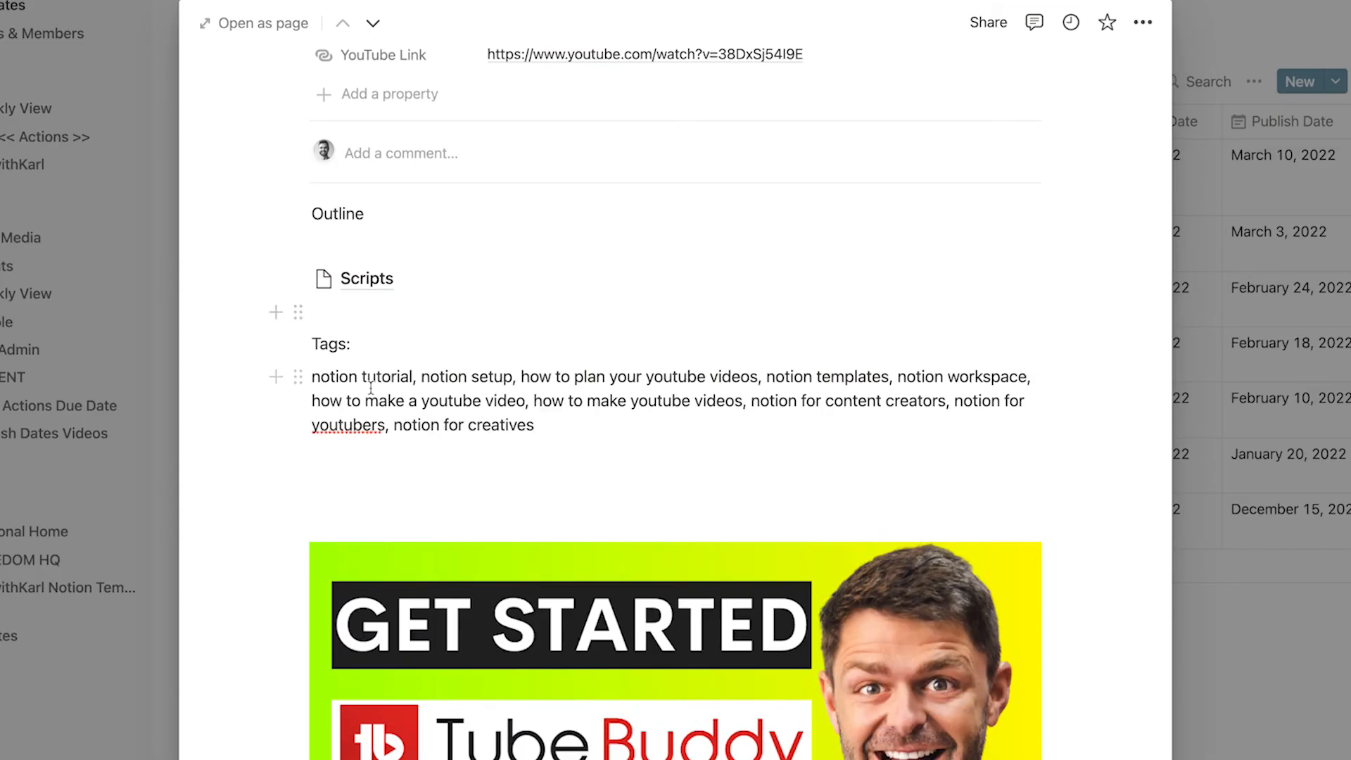
mouse_move(644, 440)
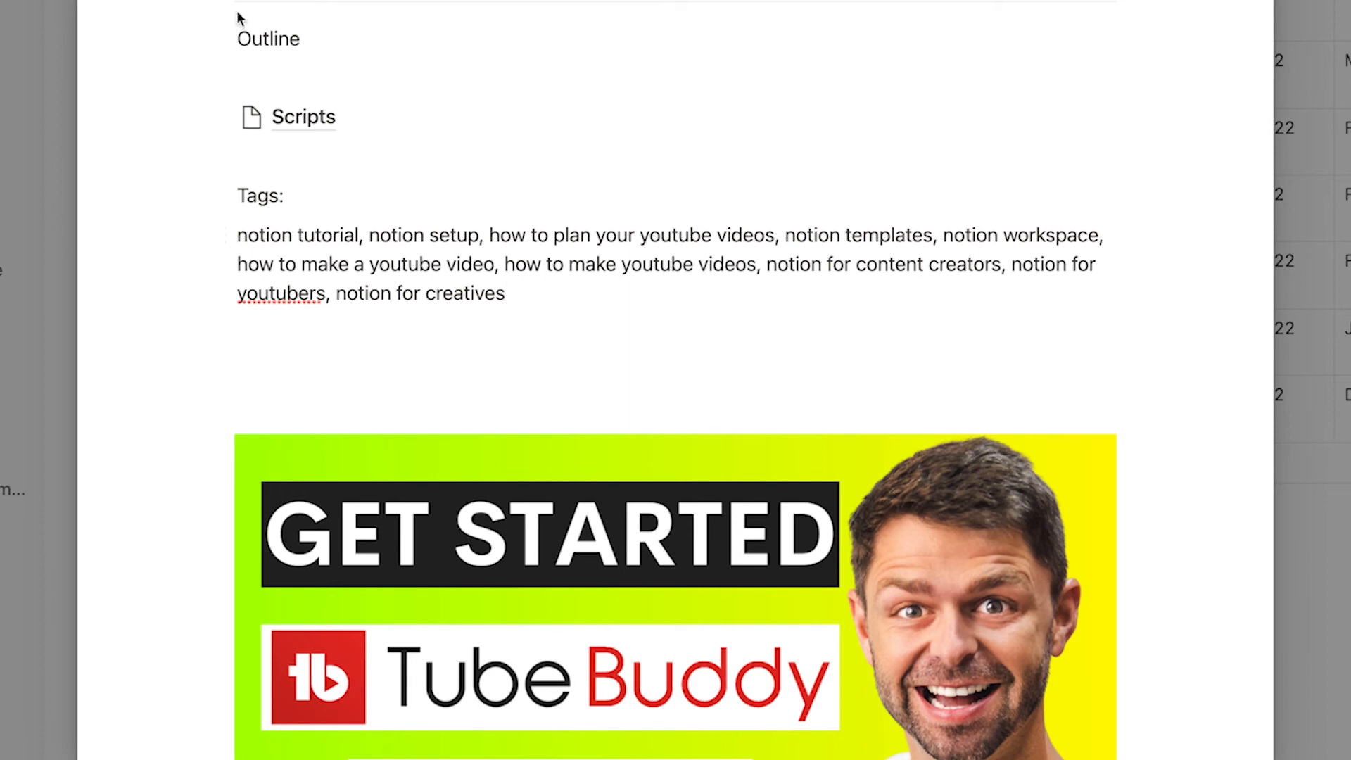
scroll("down", 3)
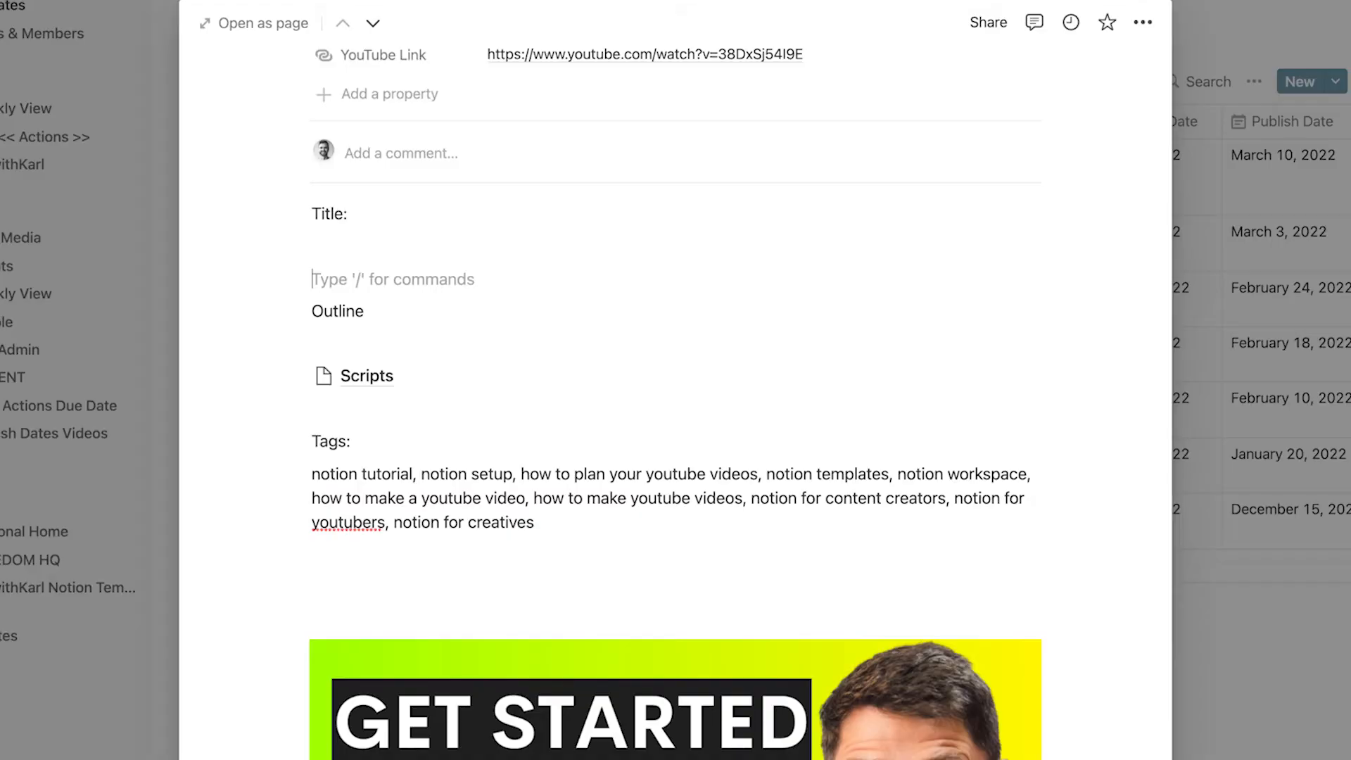
mouse_move(422, 254)
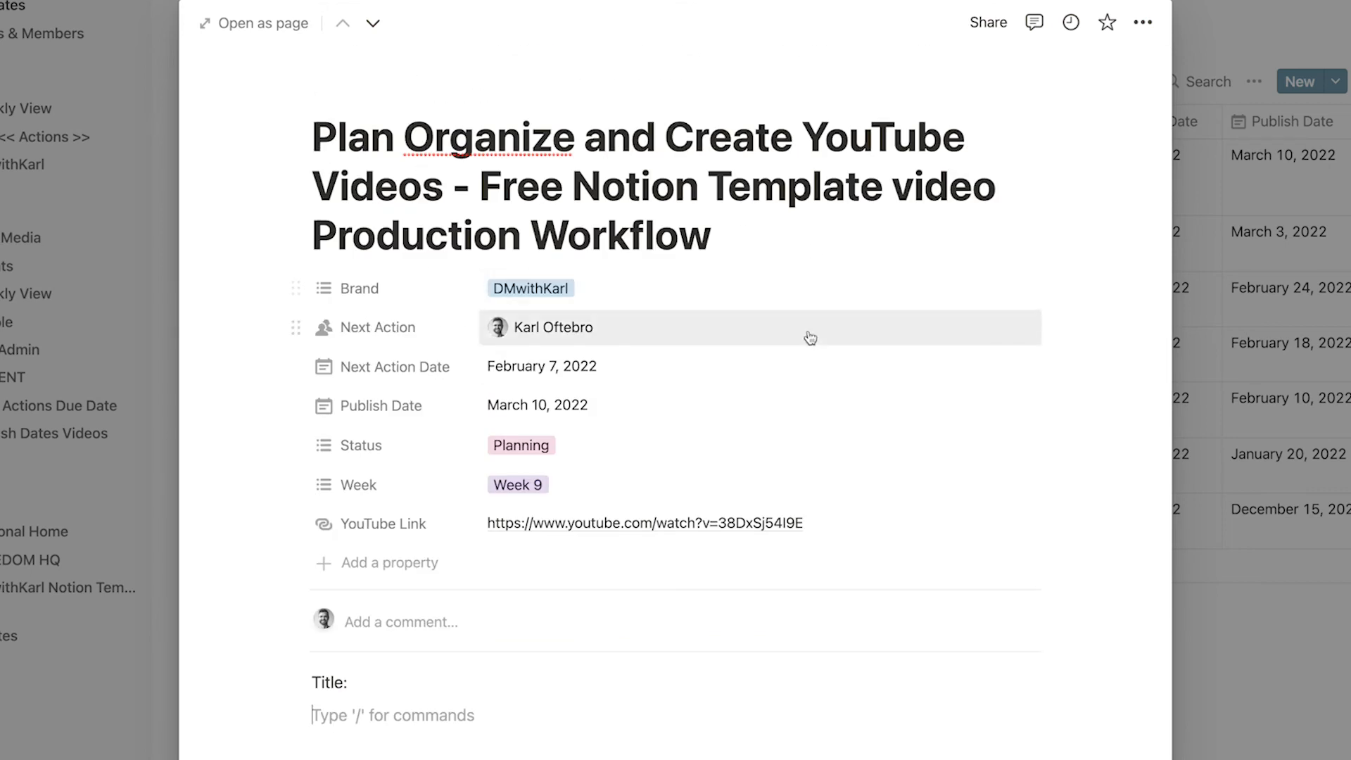
mouse_move(798, 308)
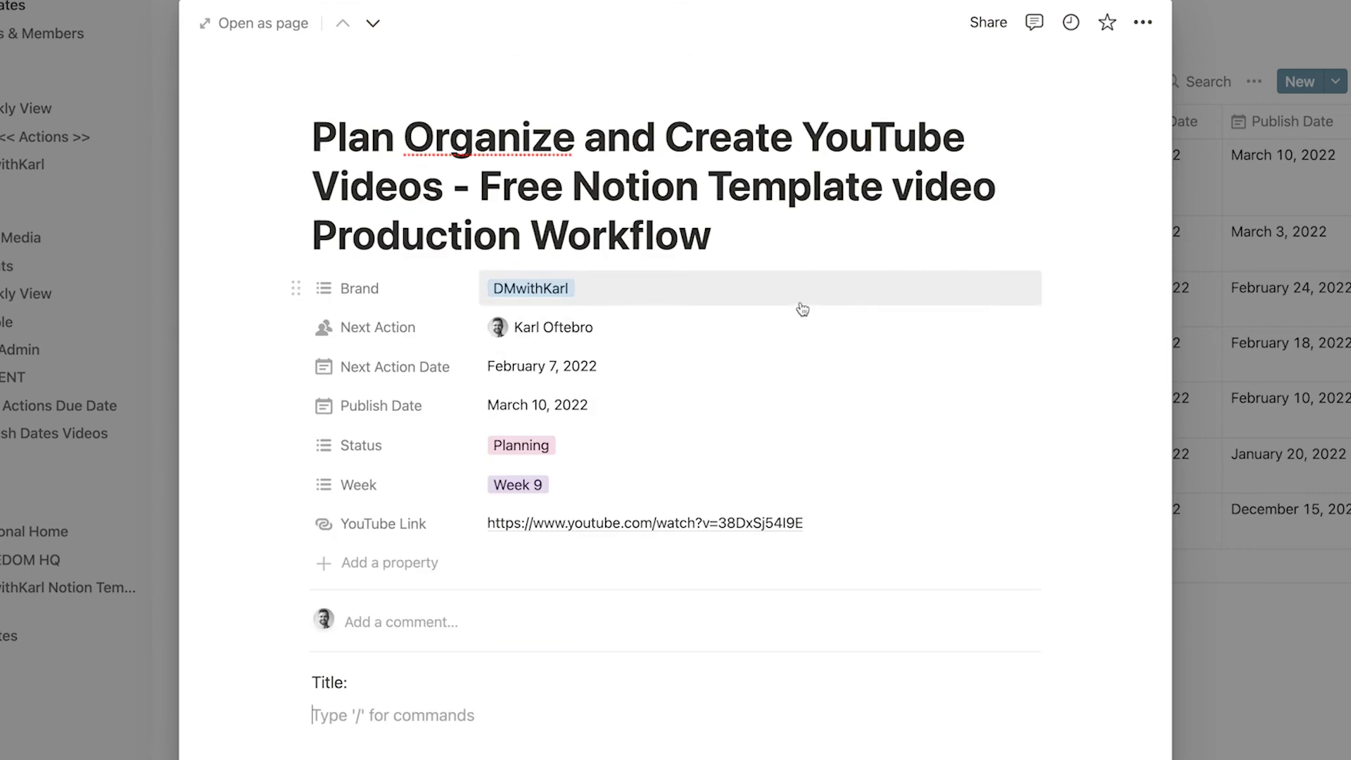